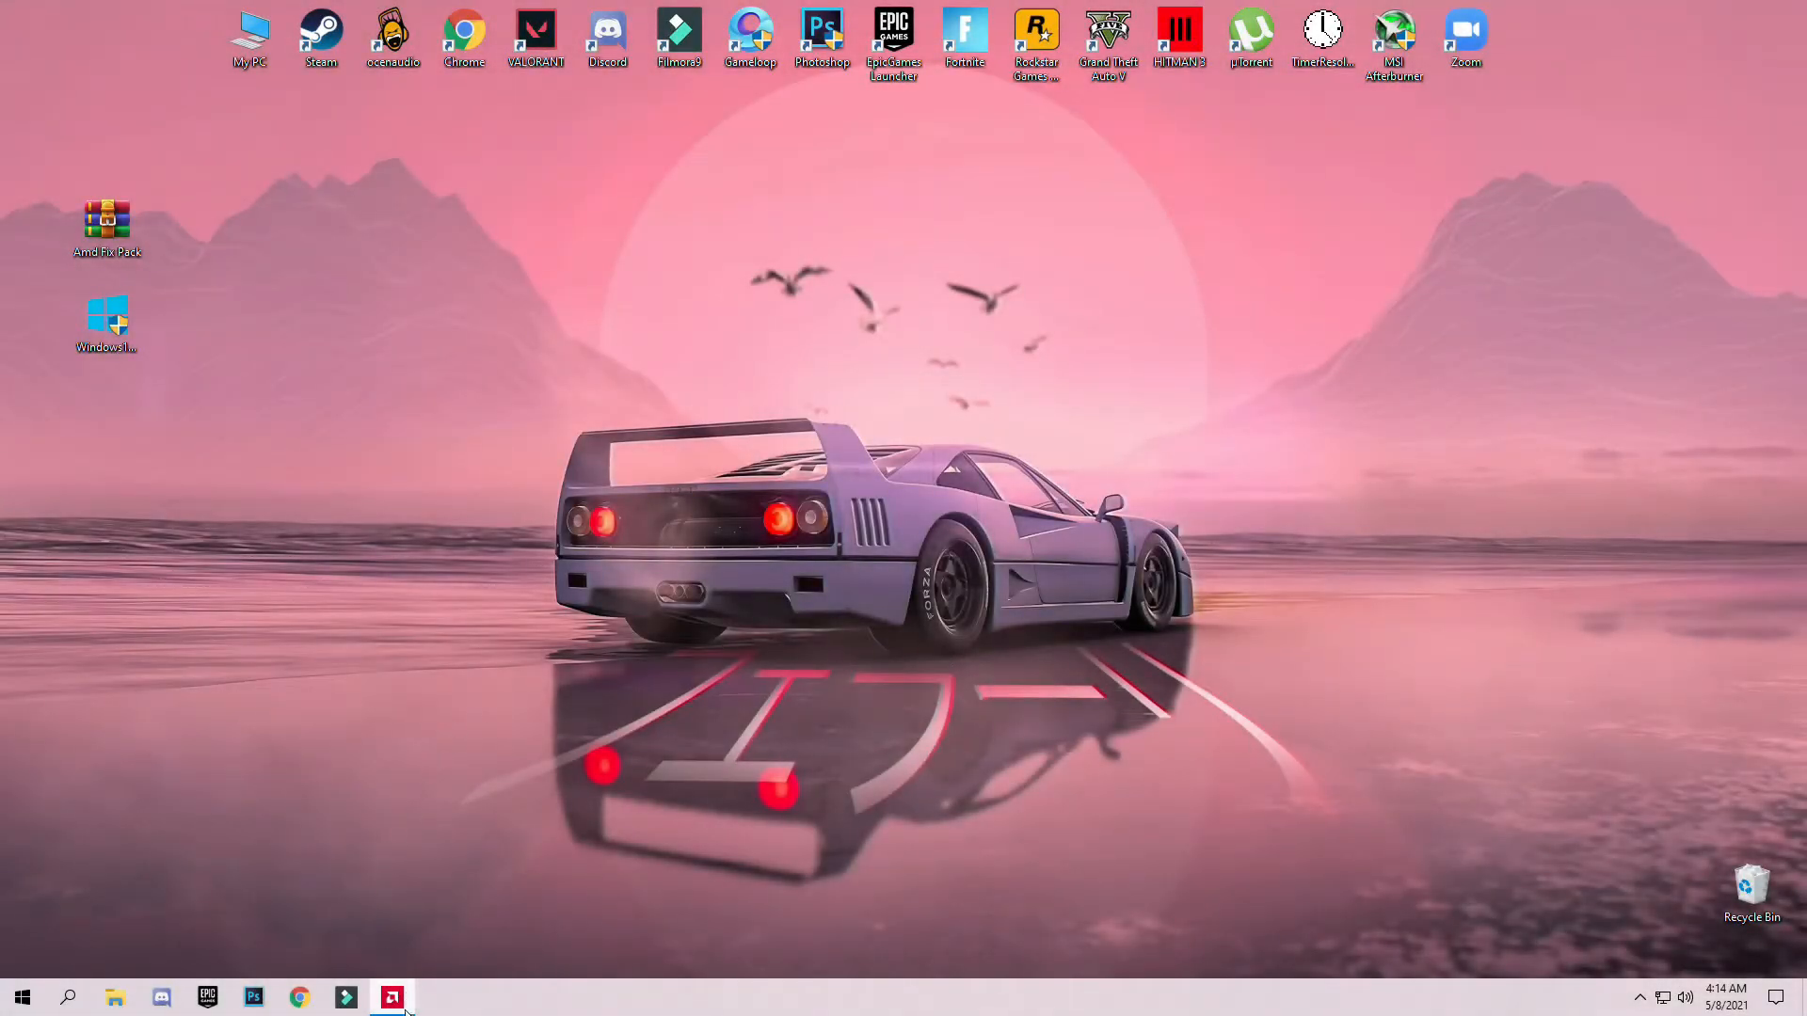
- Bring Radeon Software back up and scroll its Record & Stream settings (1080p, 60 fps, 30 Mb/s)
left_click(391, 997)
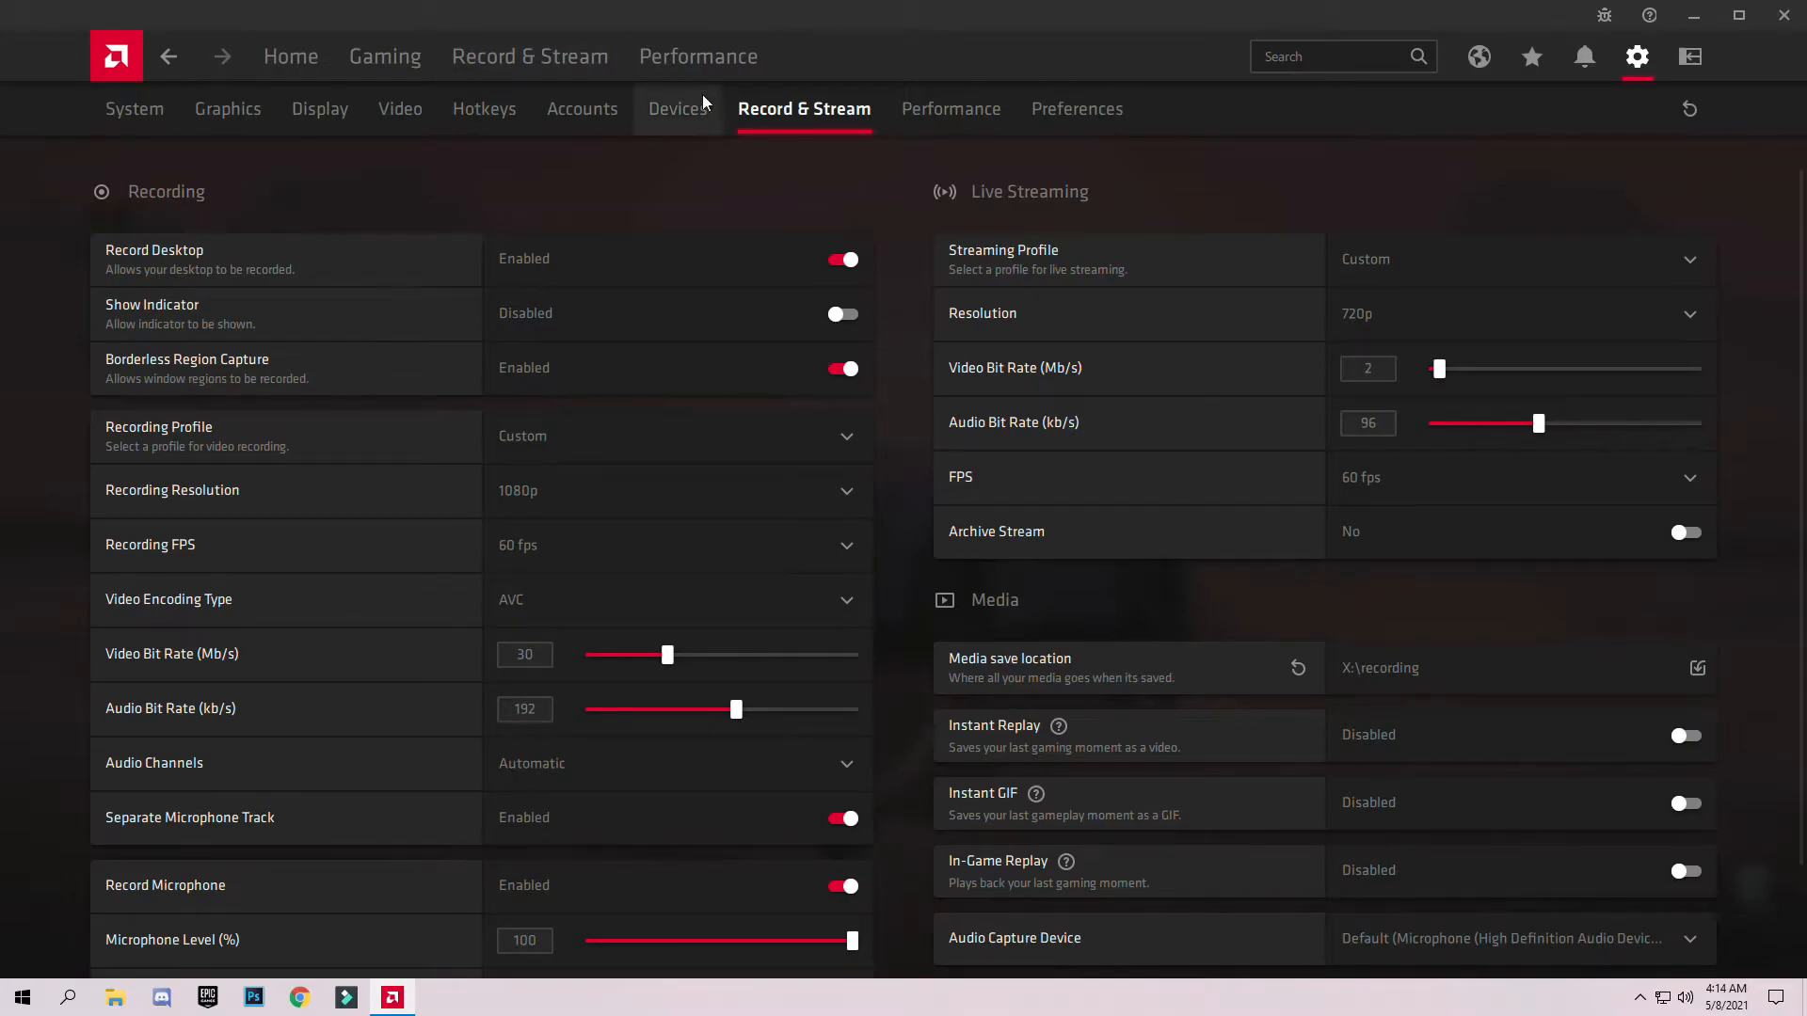
scroll("down", 3)
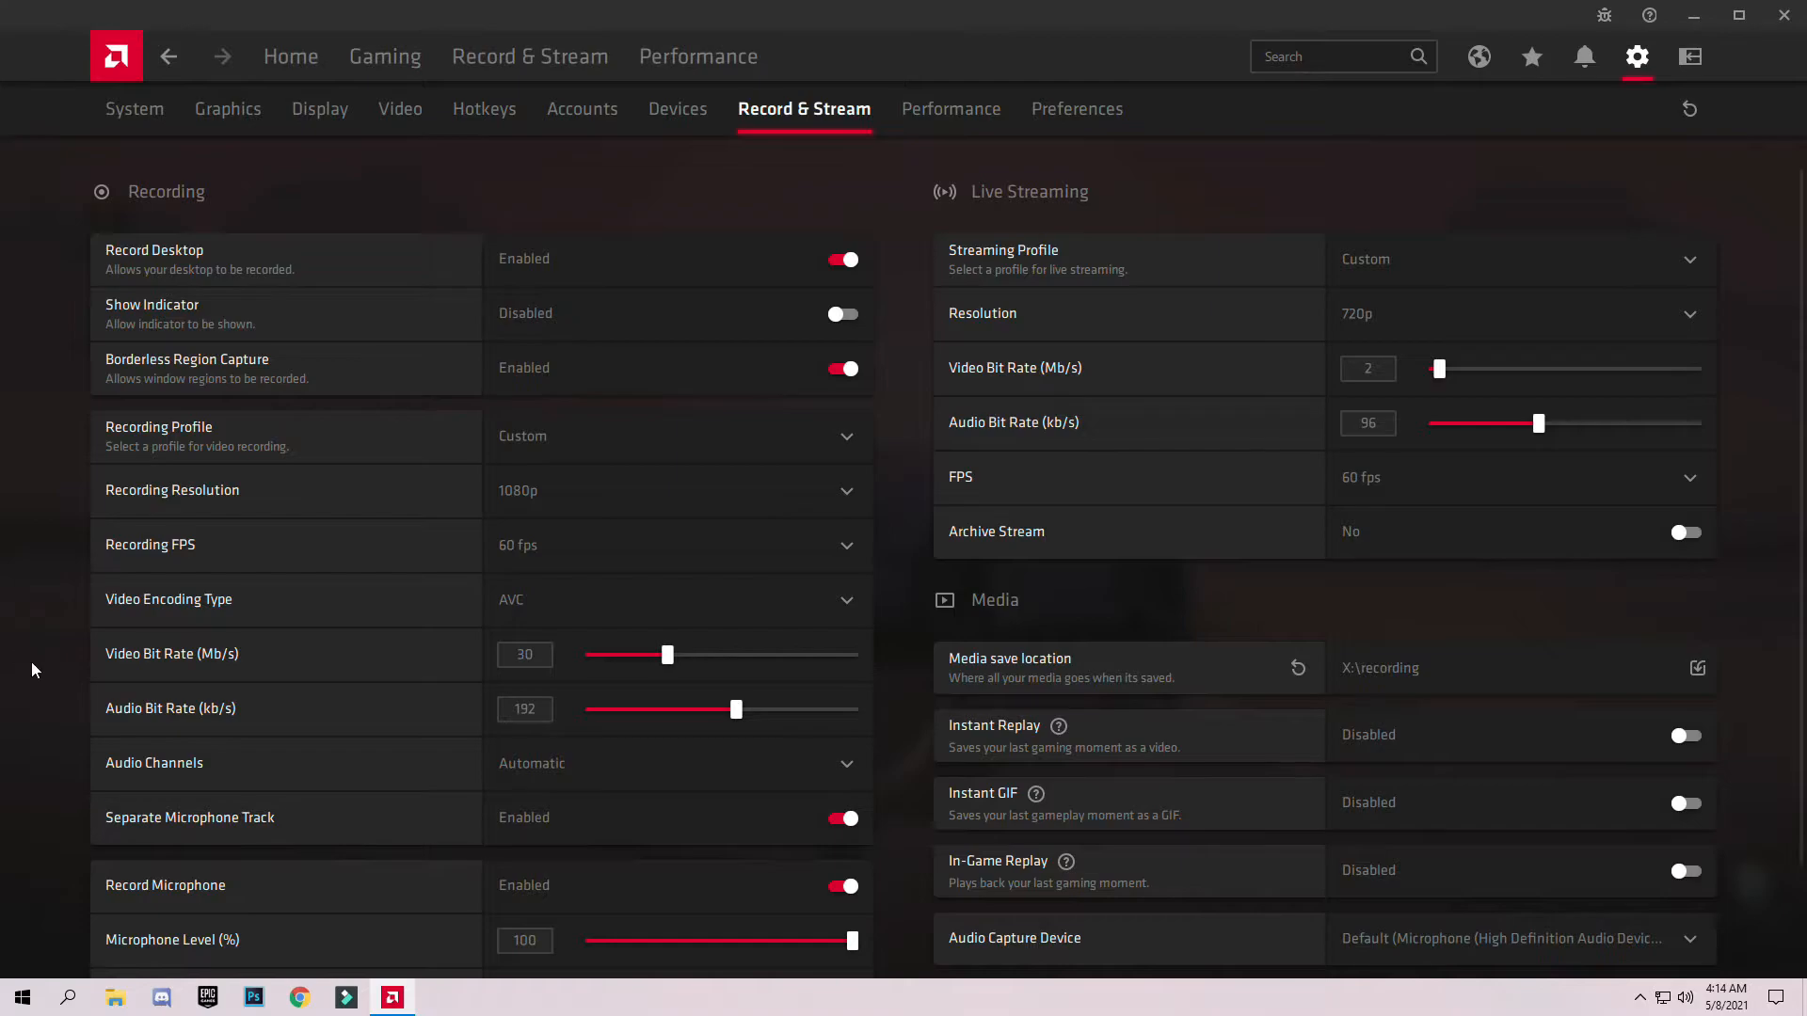
mouse_move(50, 343)
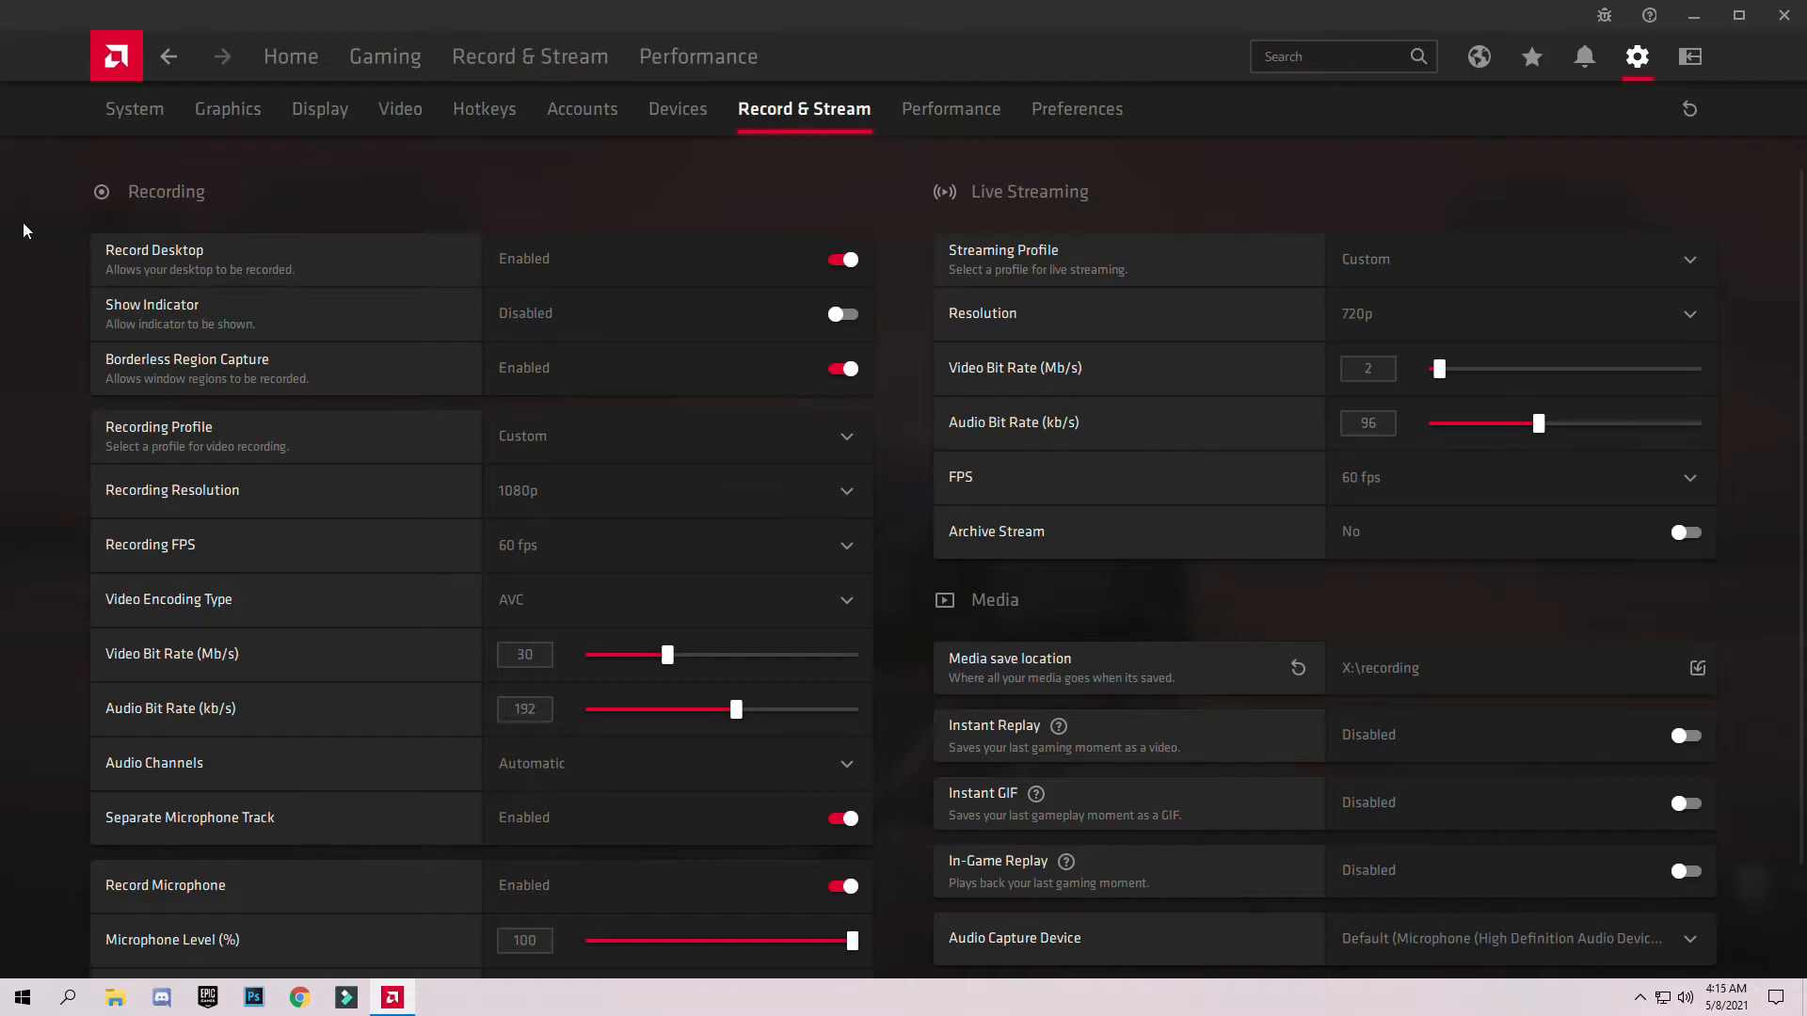
mouse_move(50, 517)
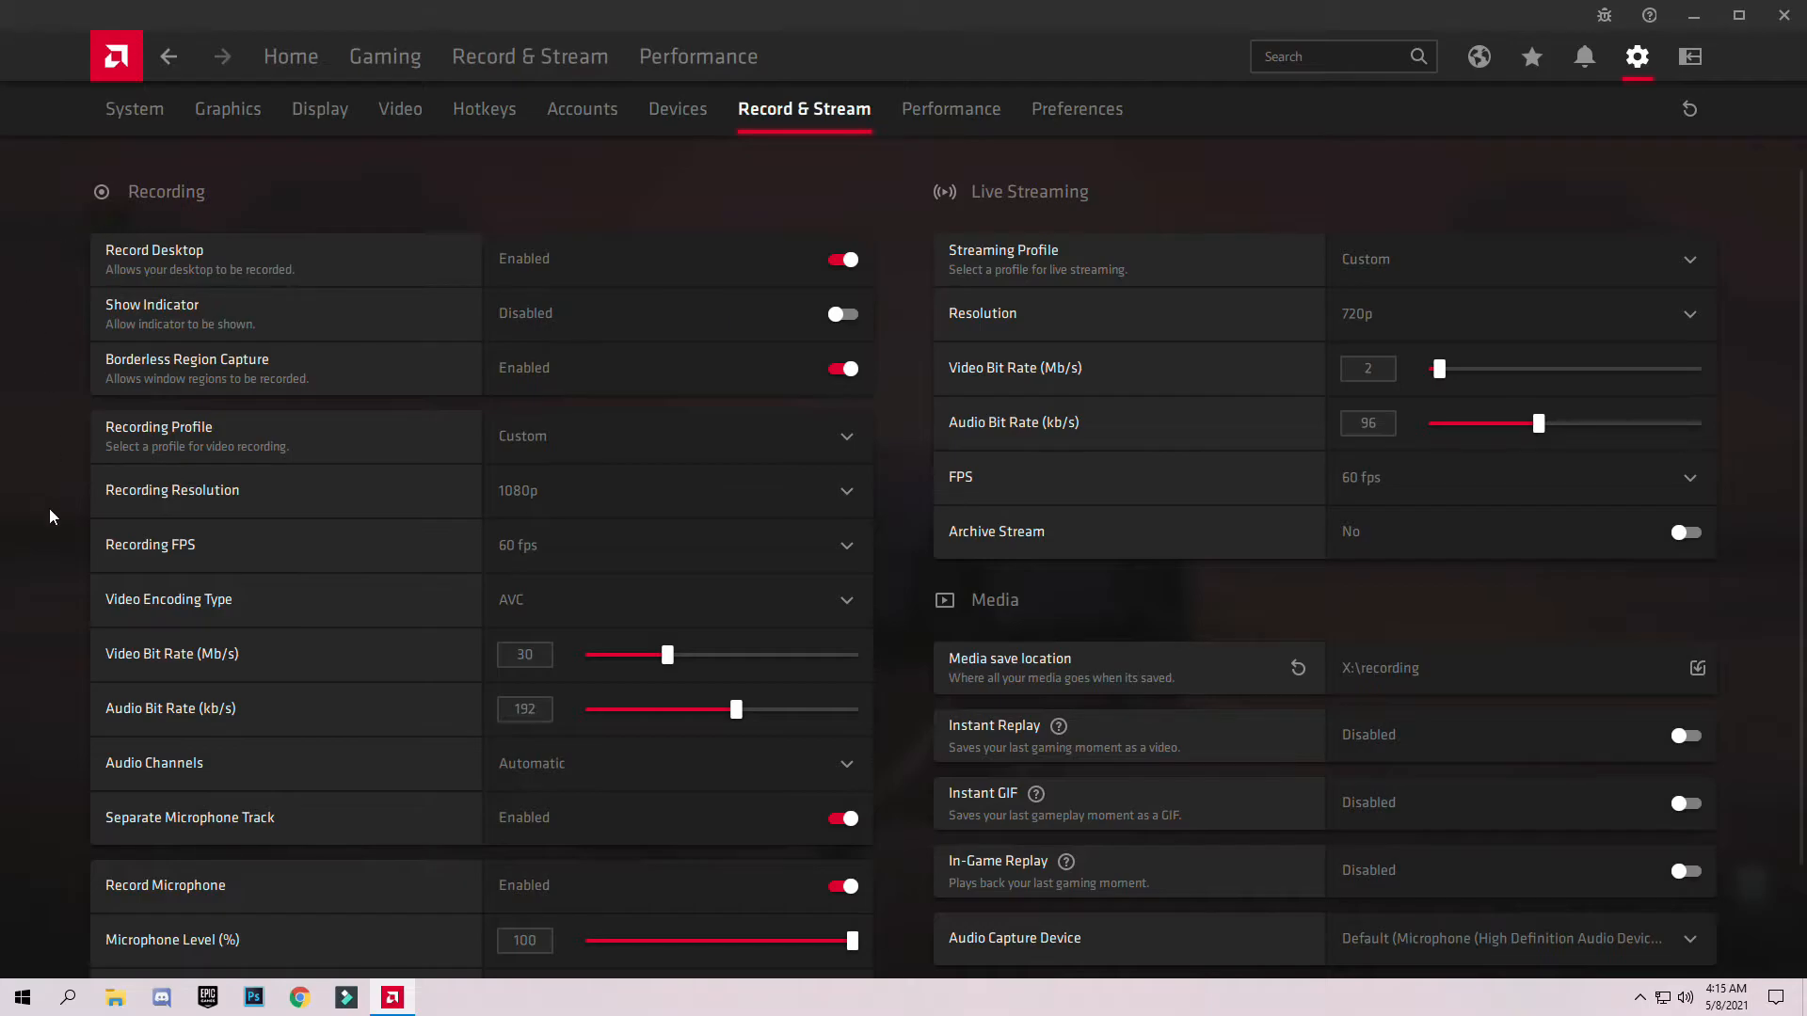
mouse_move(119, 594)
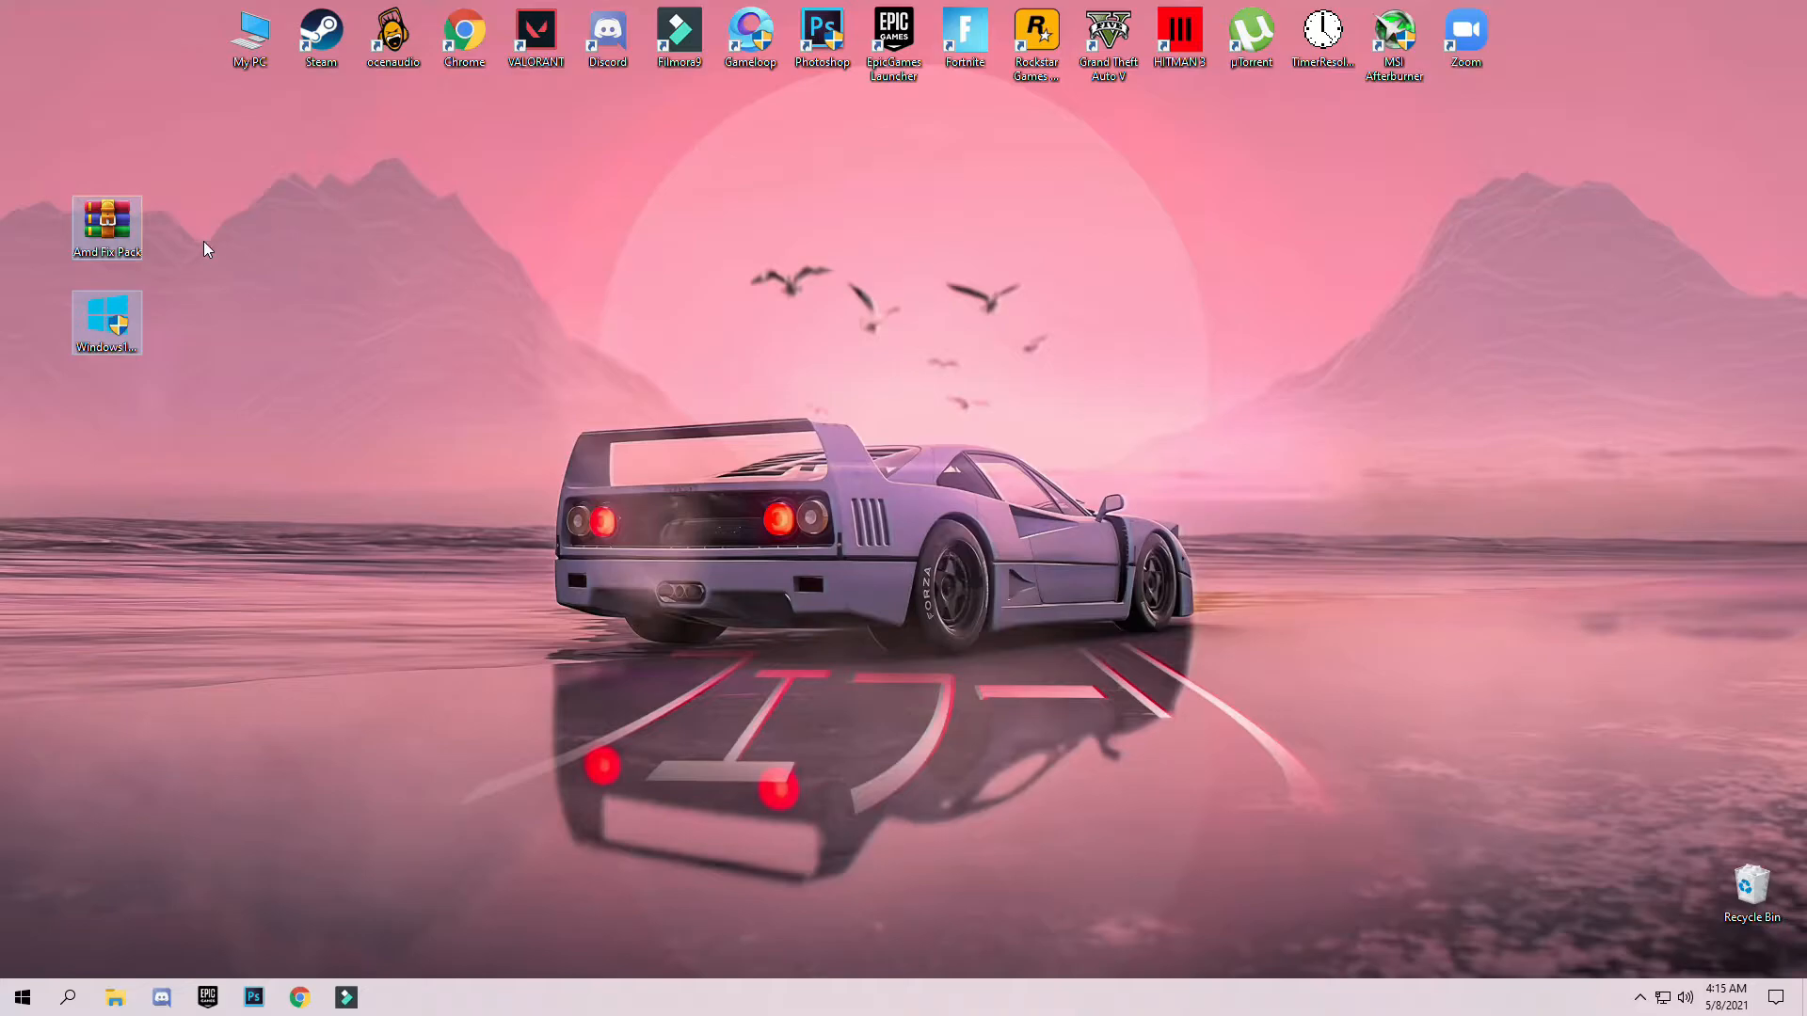
mouse_move(108, 320)
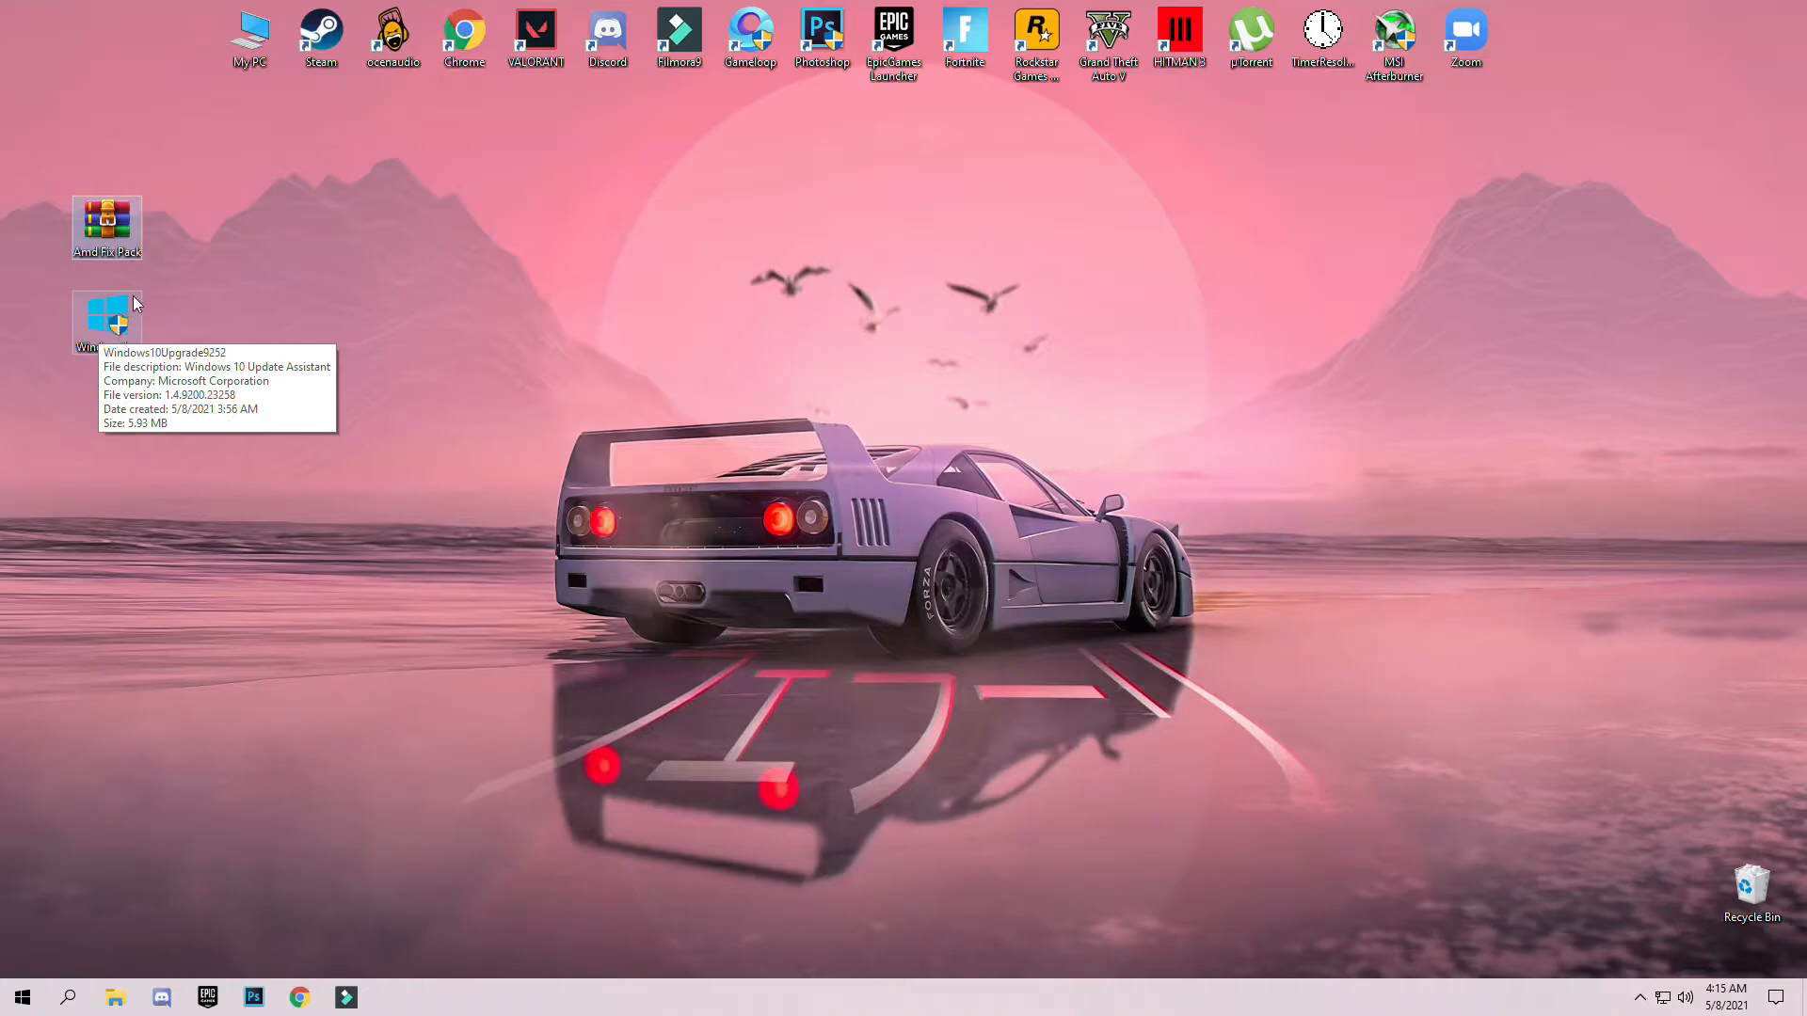
mouse_move(106, 227)
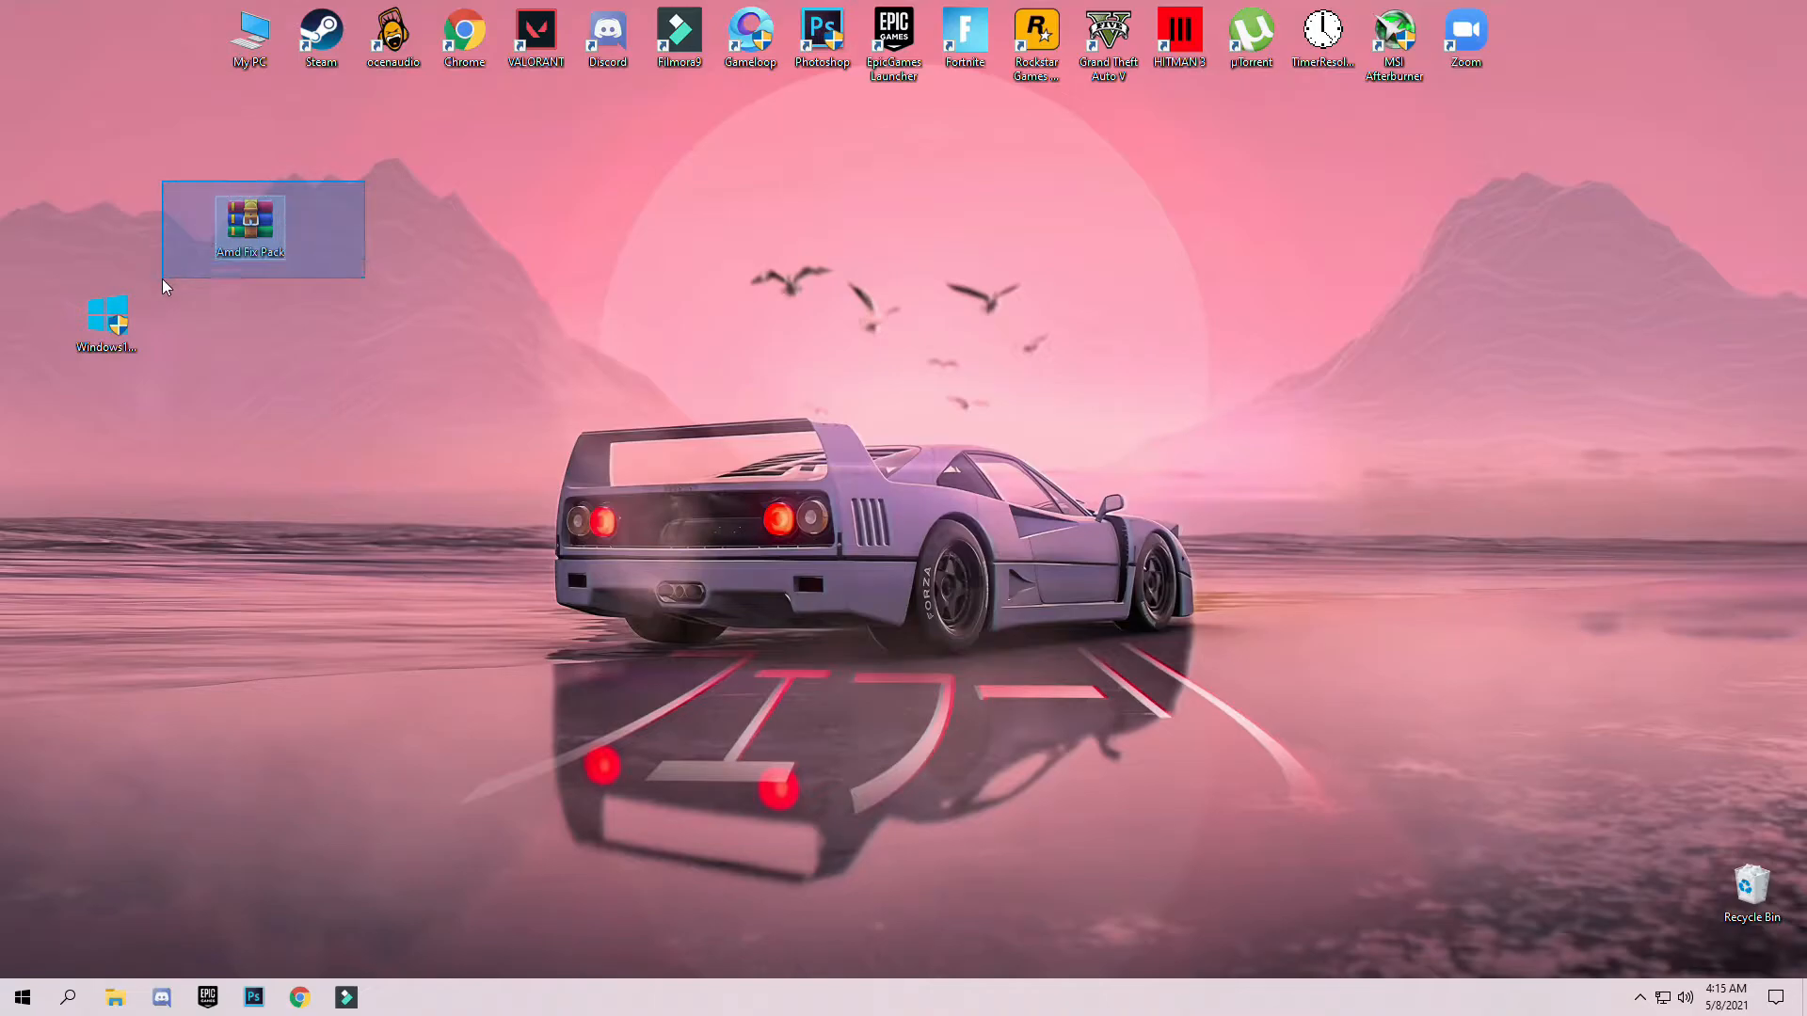
- Extract the Amd Fix Pack RAR into an Amd Fix Pack folder on the desktop
left_click(369, 313)
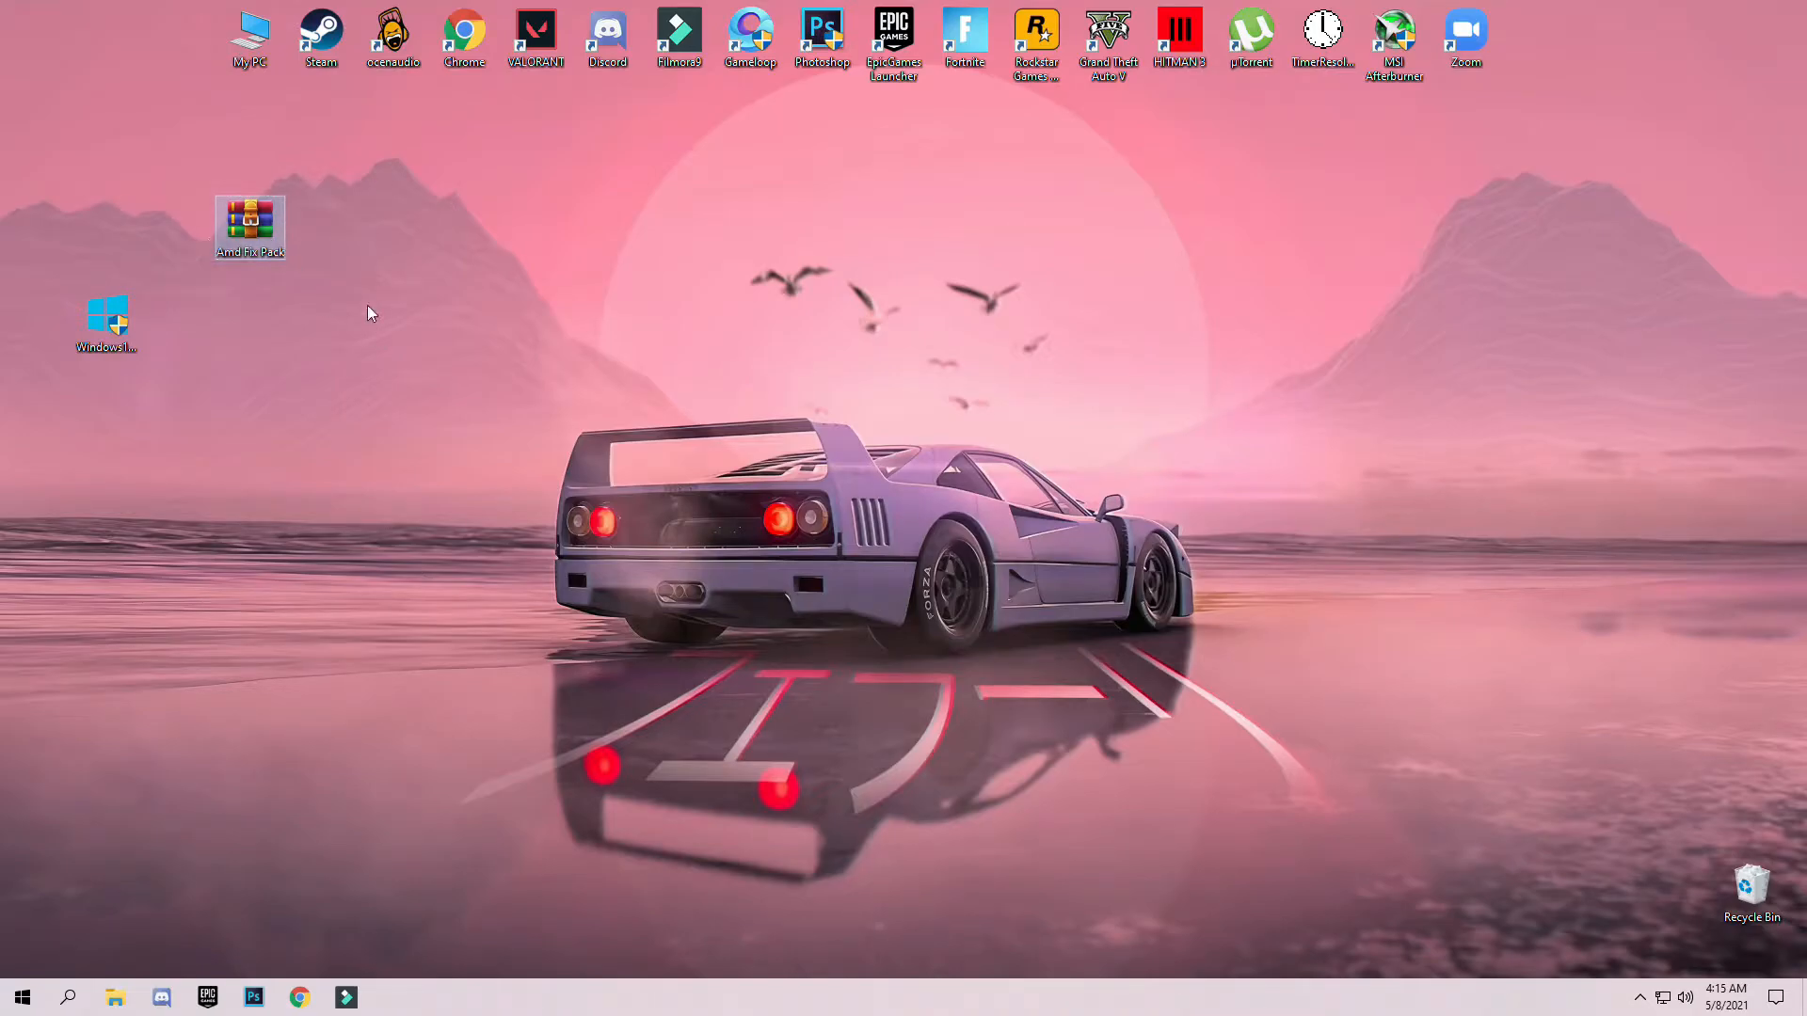
right_click(249, 226)
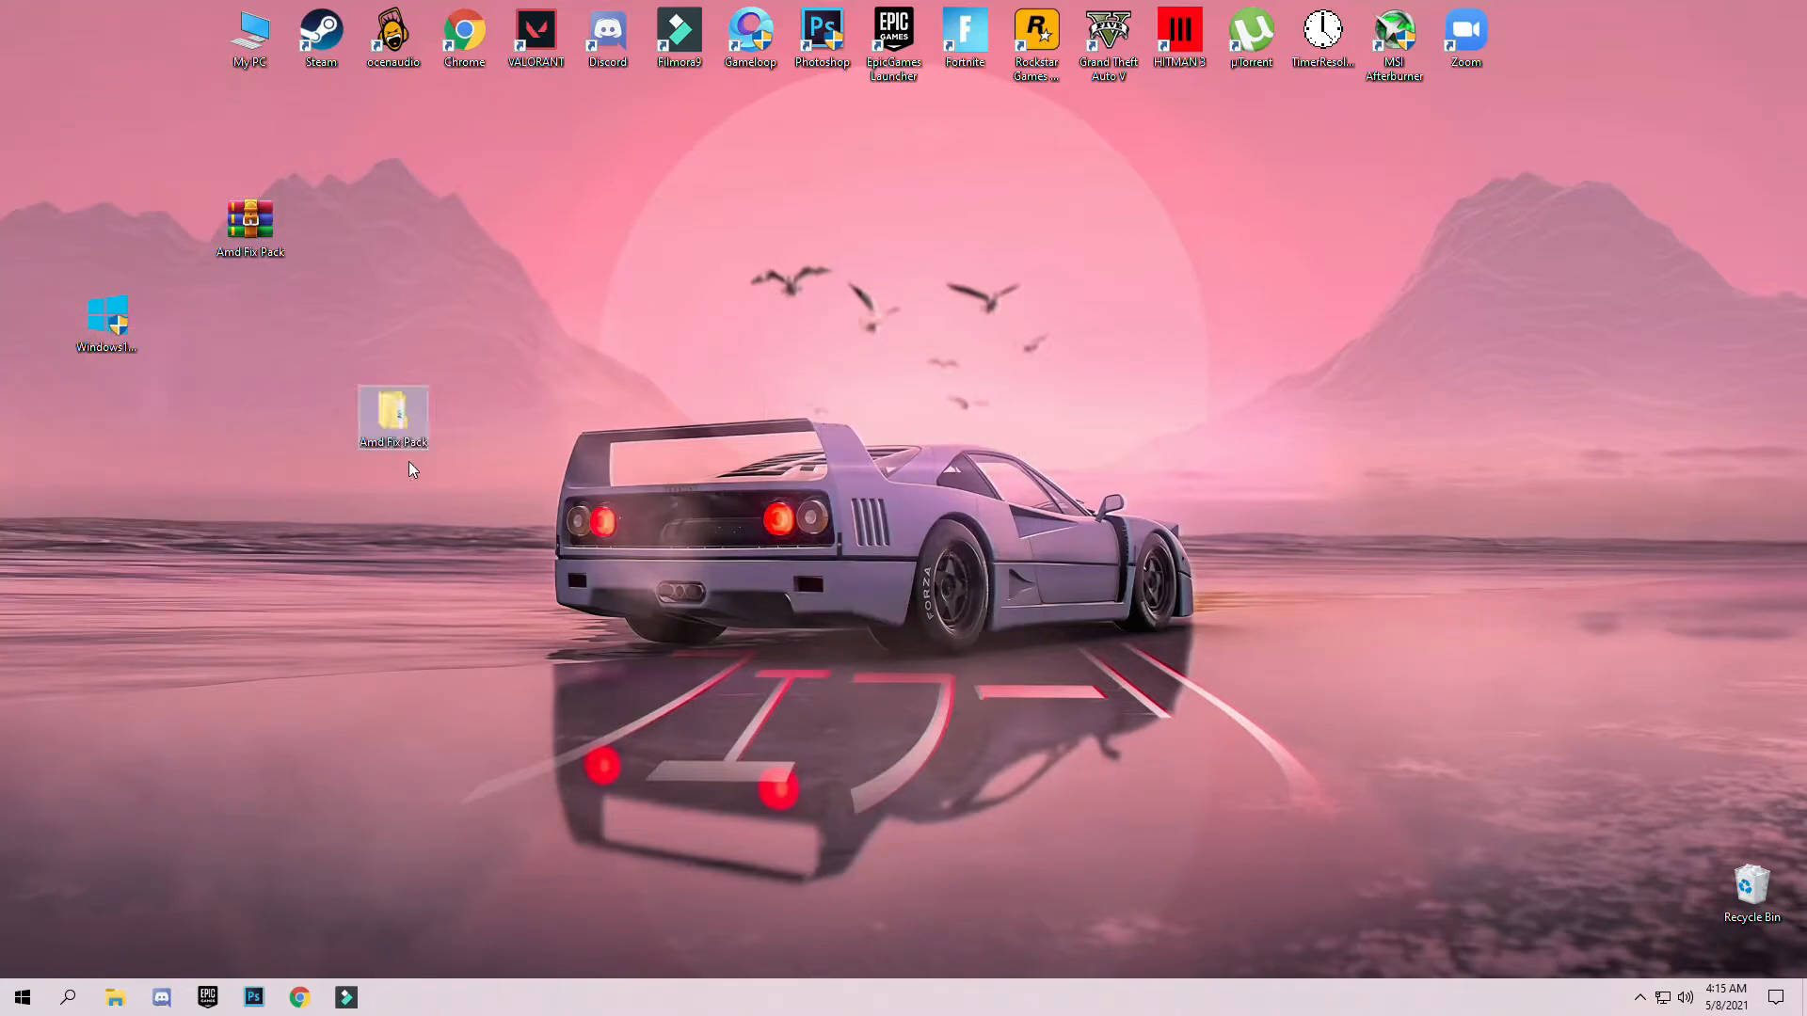
- Open Amd Fix Pack, then Amd Fix Pack (2), and copy its seven files
double_click(394, 416)
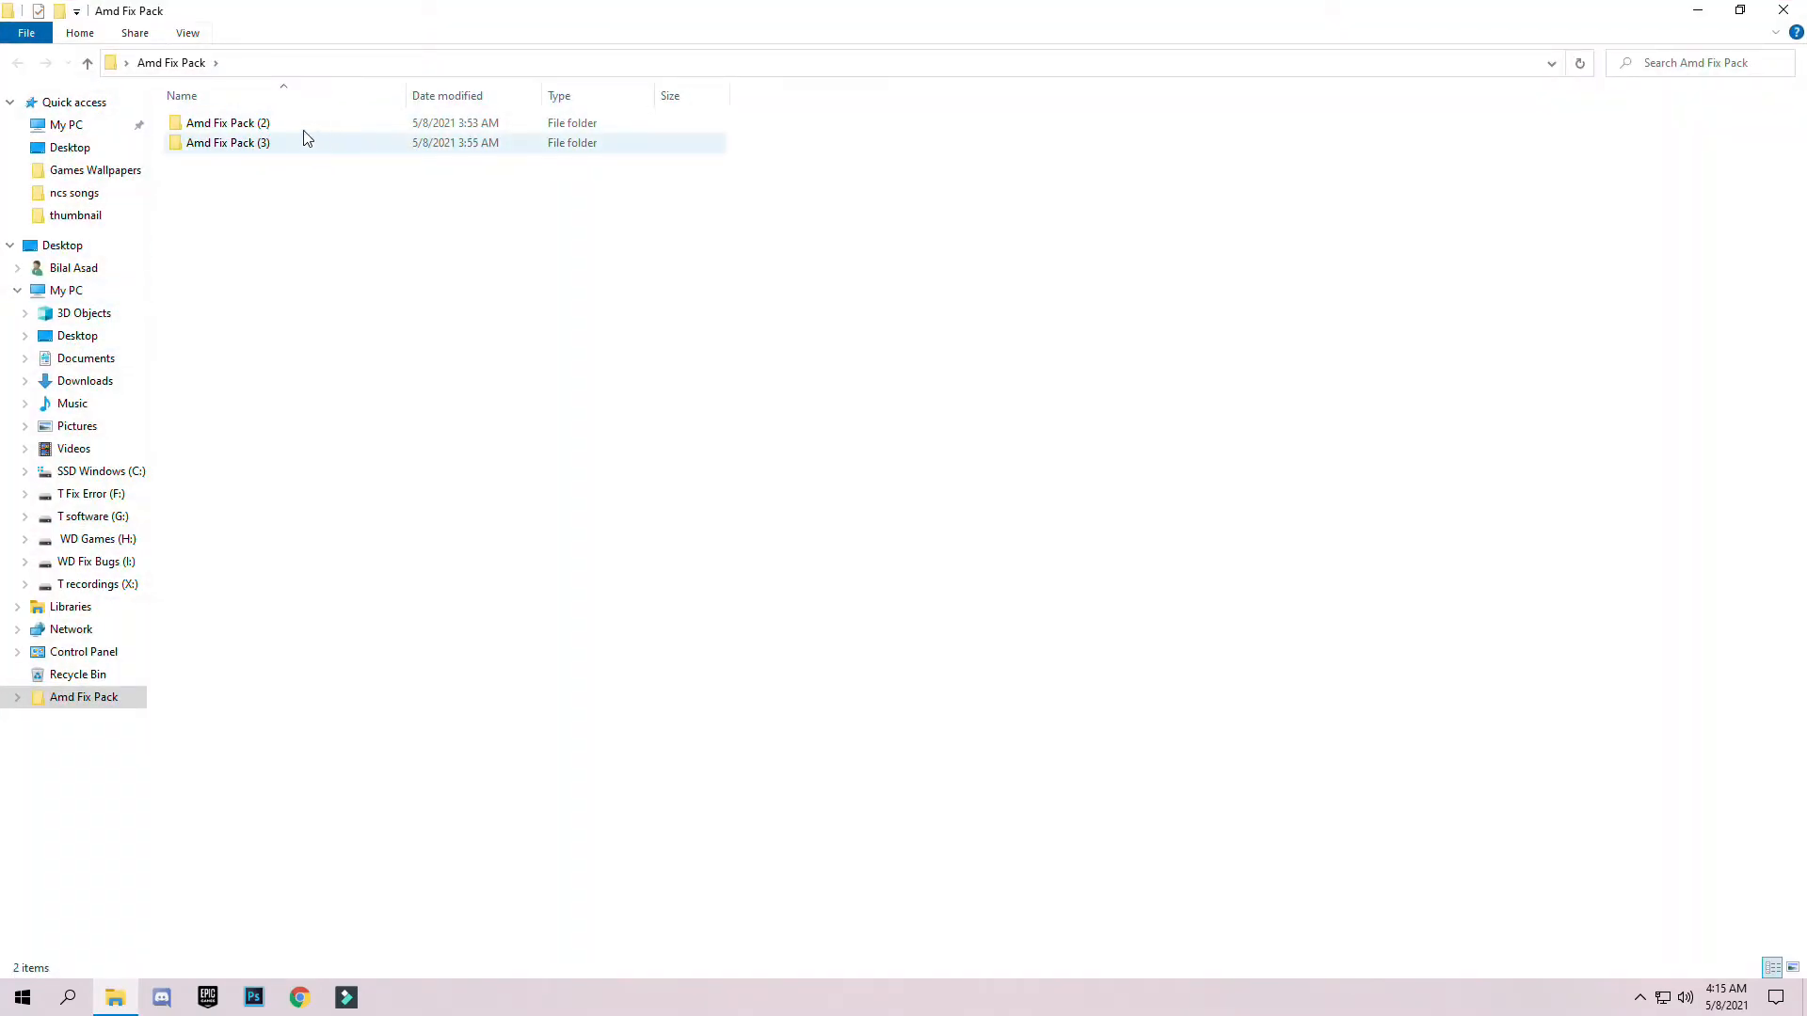
mouse_move(227, 122)
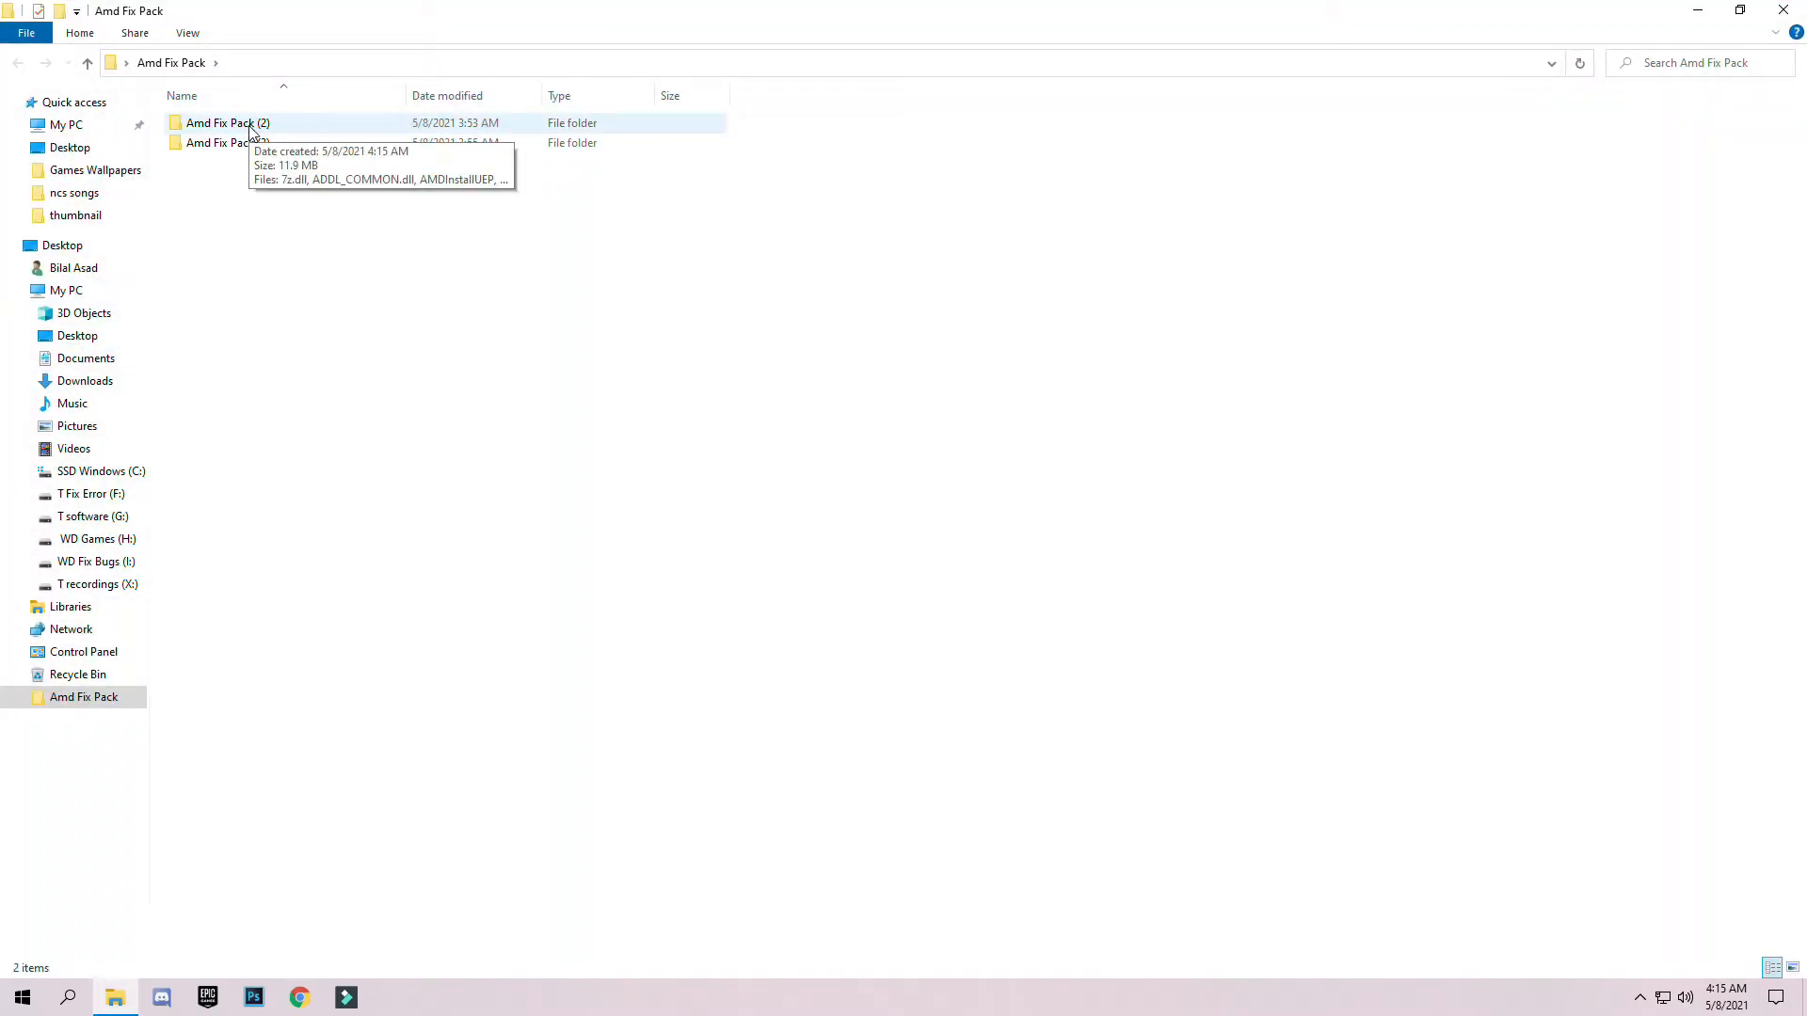
double_click(226, 124)
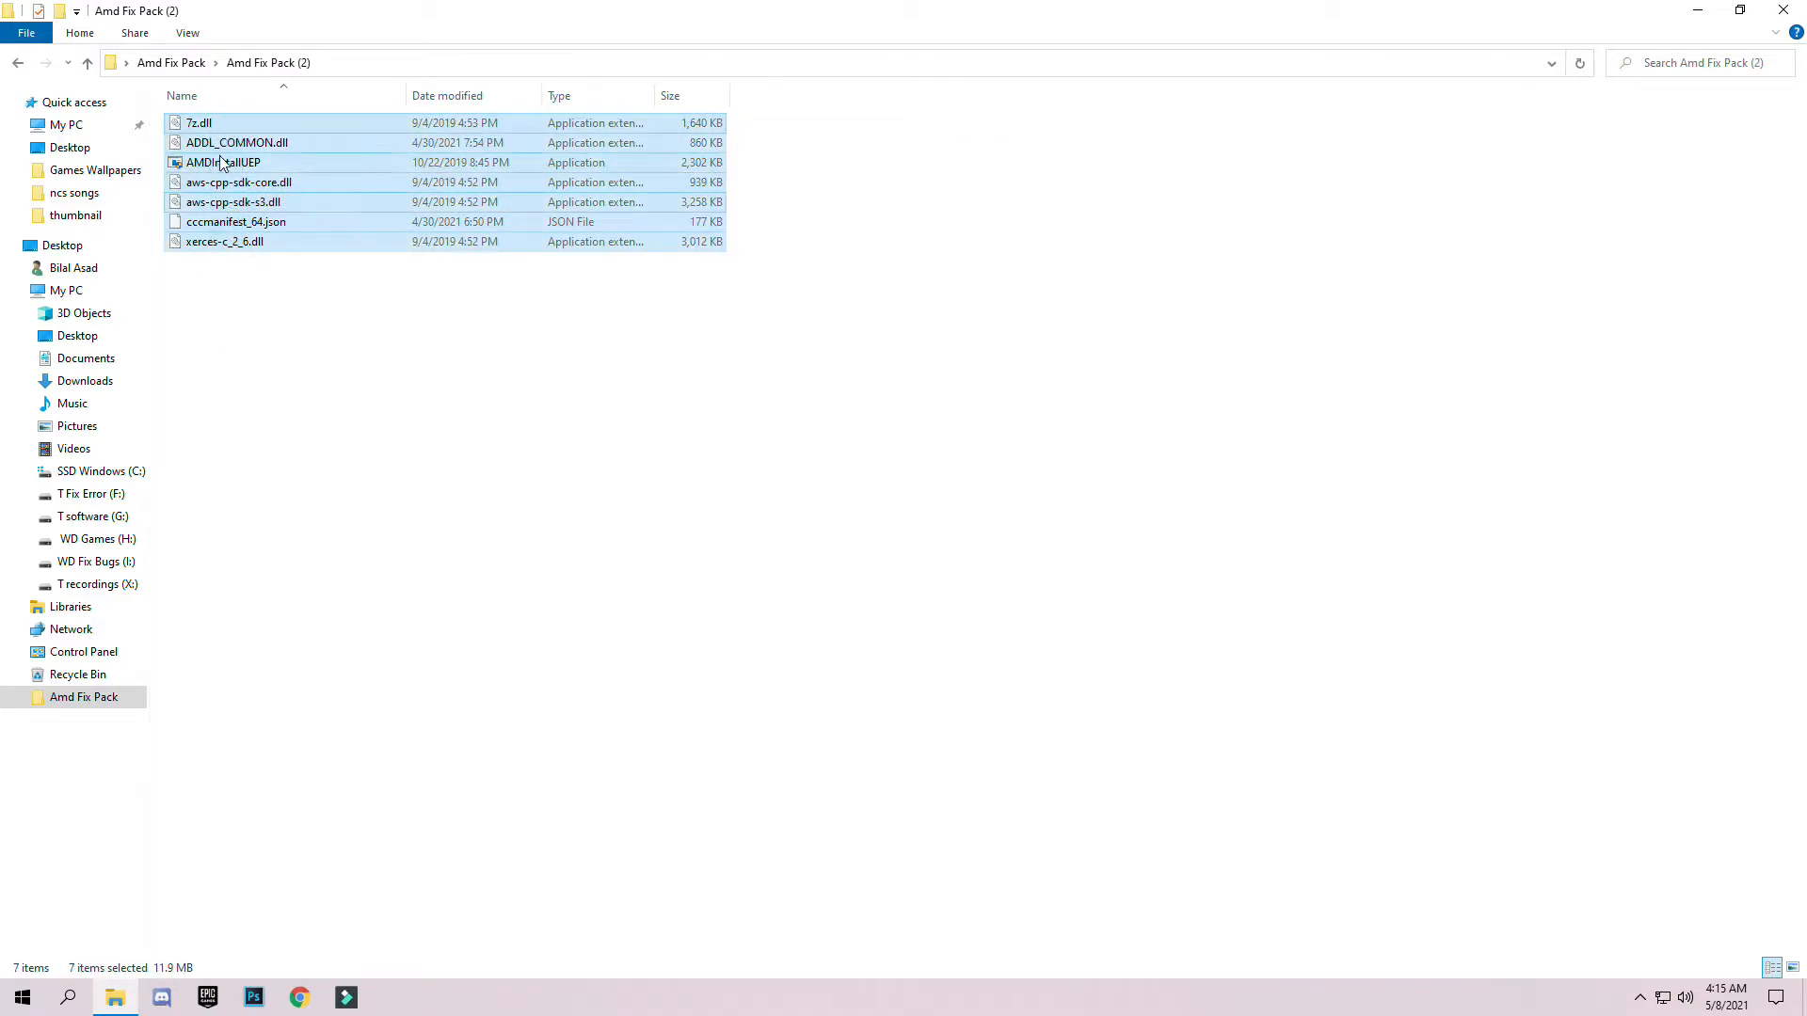
right_click(221, 163)
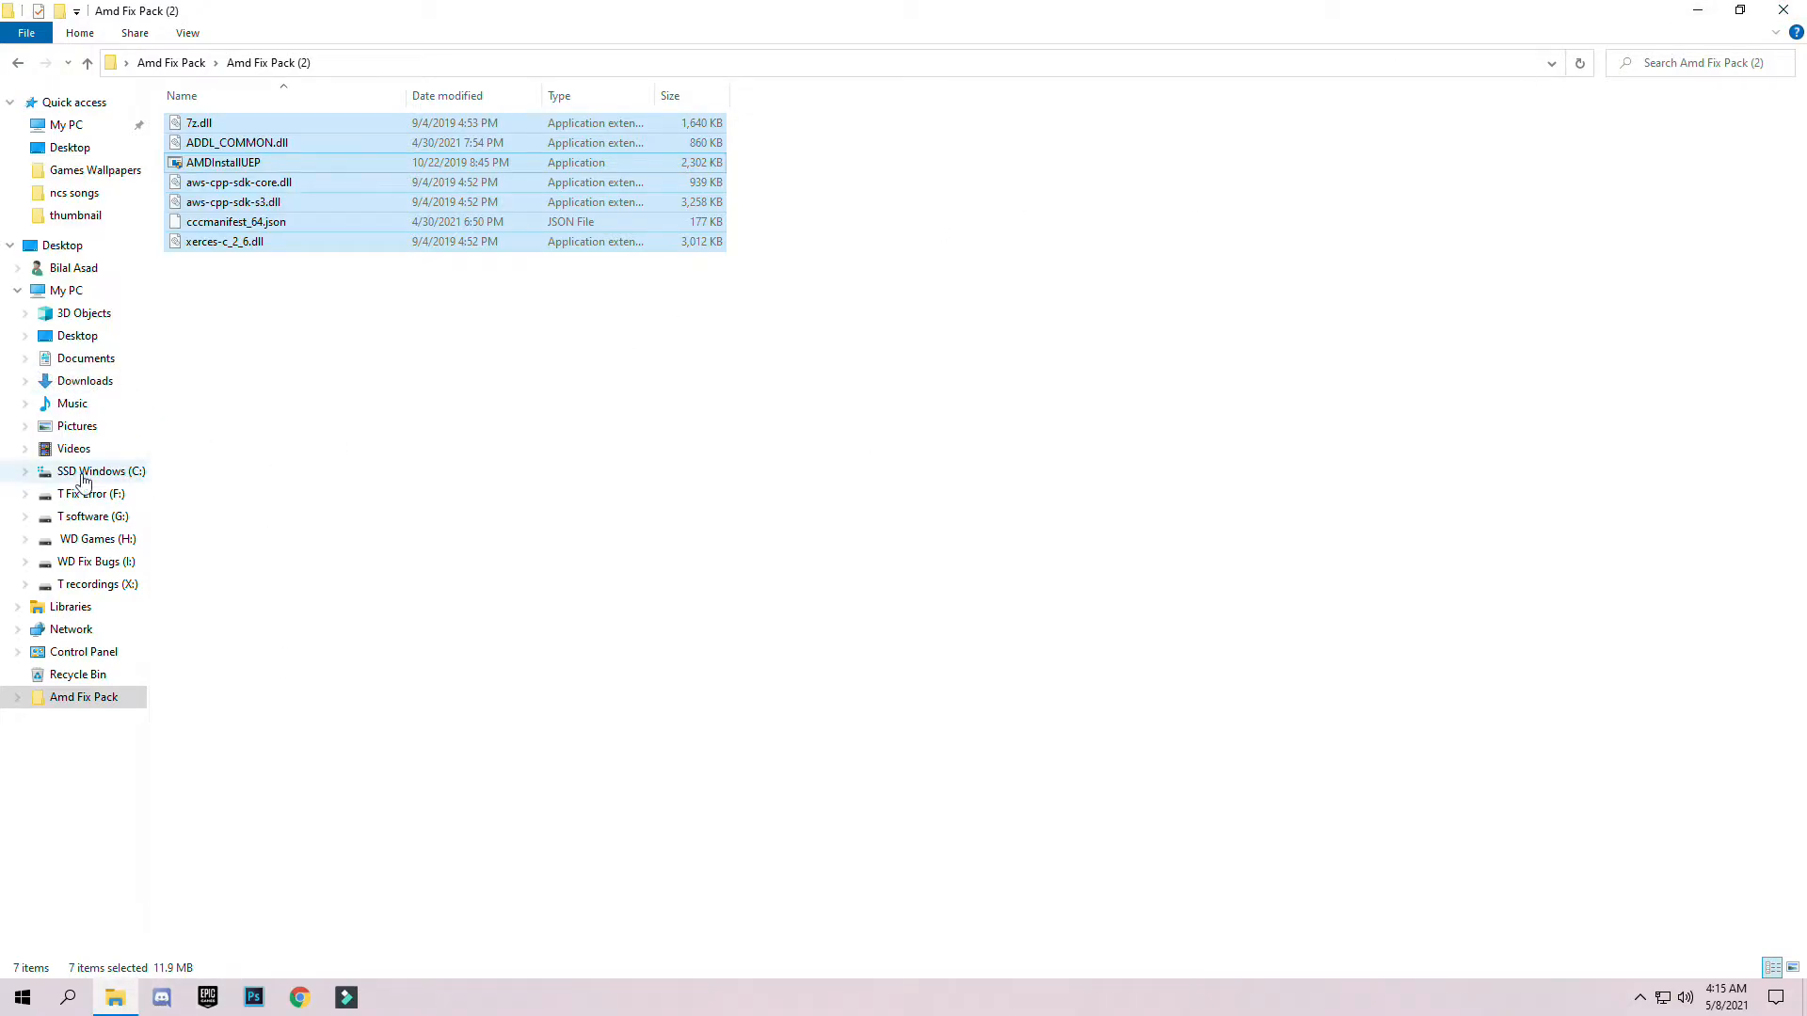
- Paste the seven files into C:\Program Files\AMD\CIM\Bin64, replacing same-named files
left_click(99, 471)
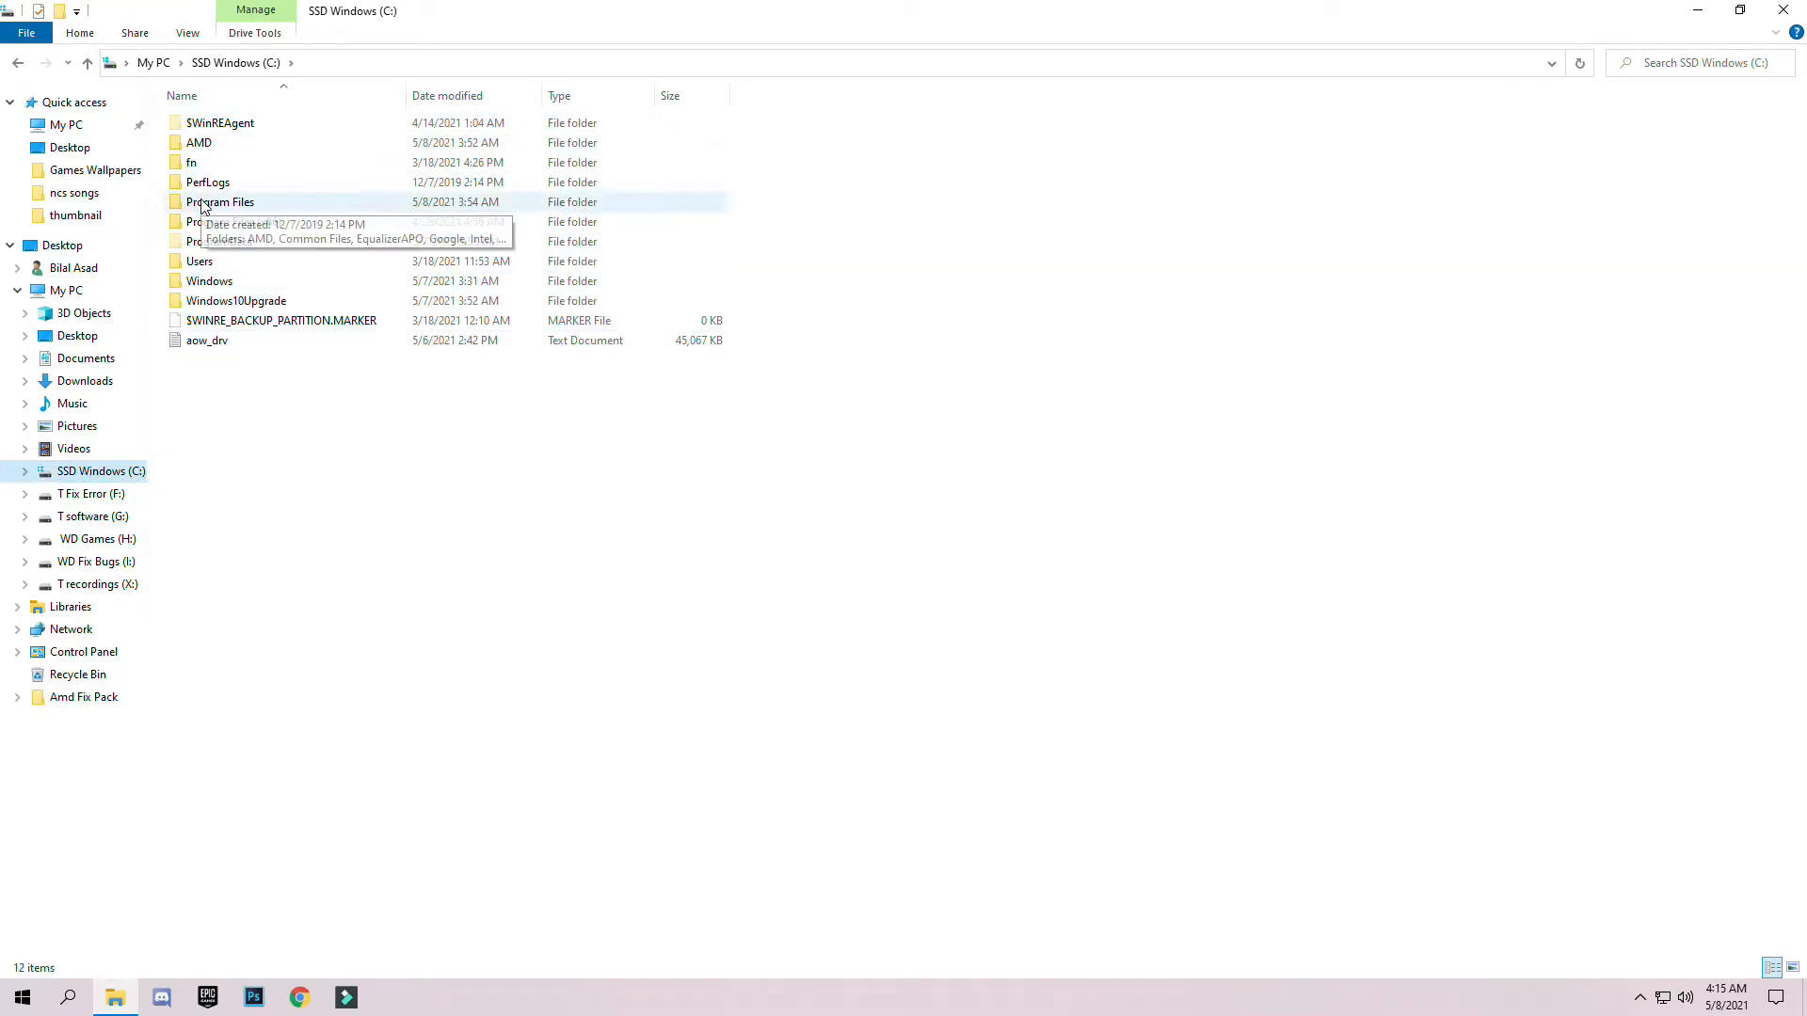
double_click(219, 201)
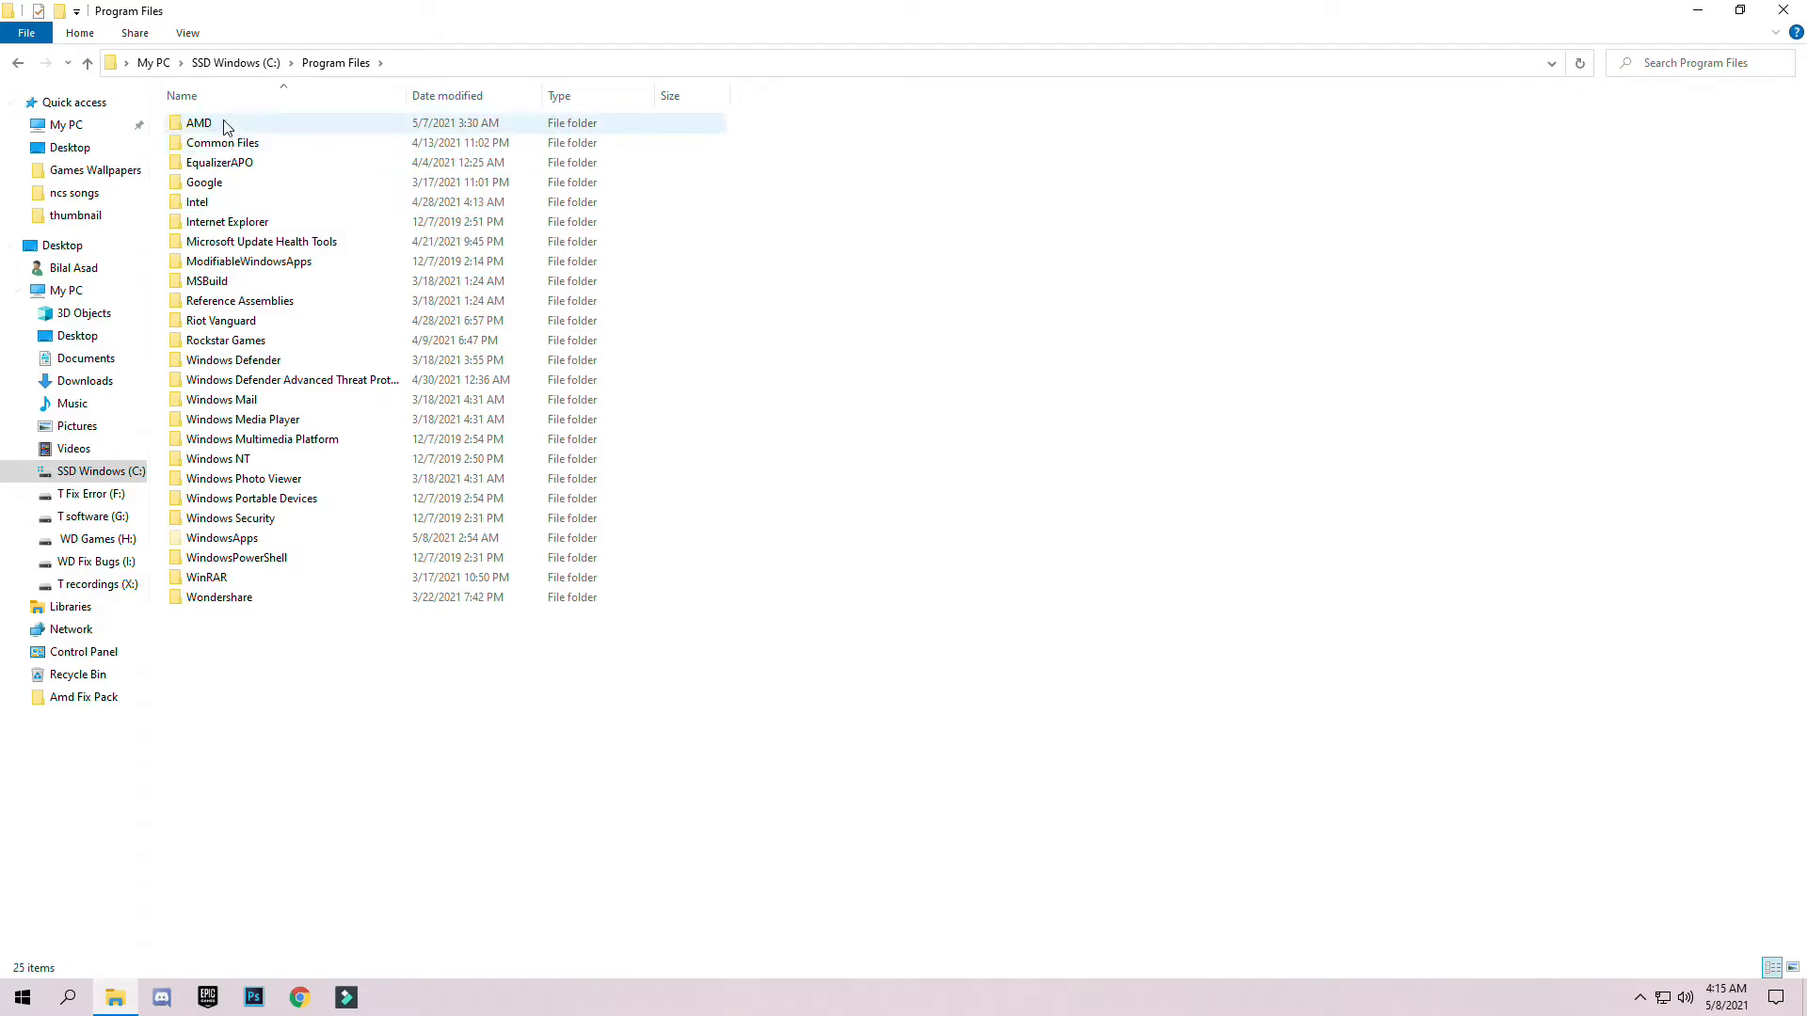
double_click(198, 122)
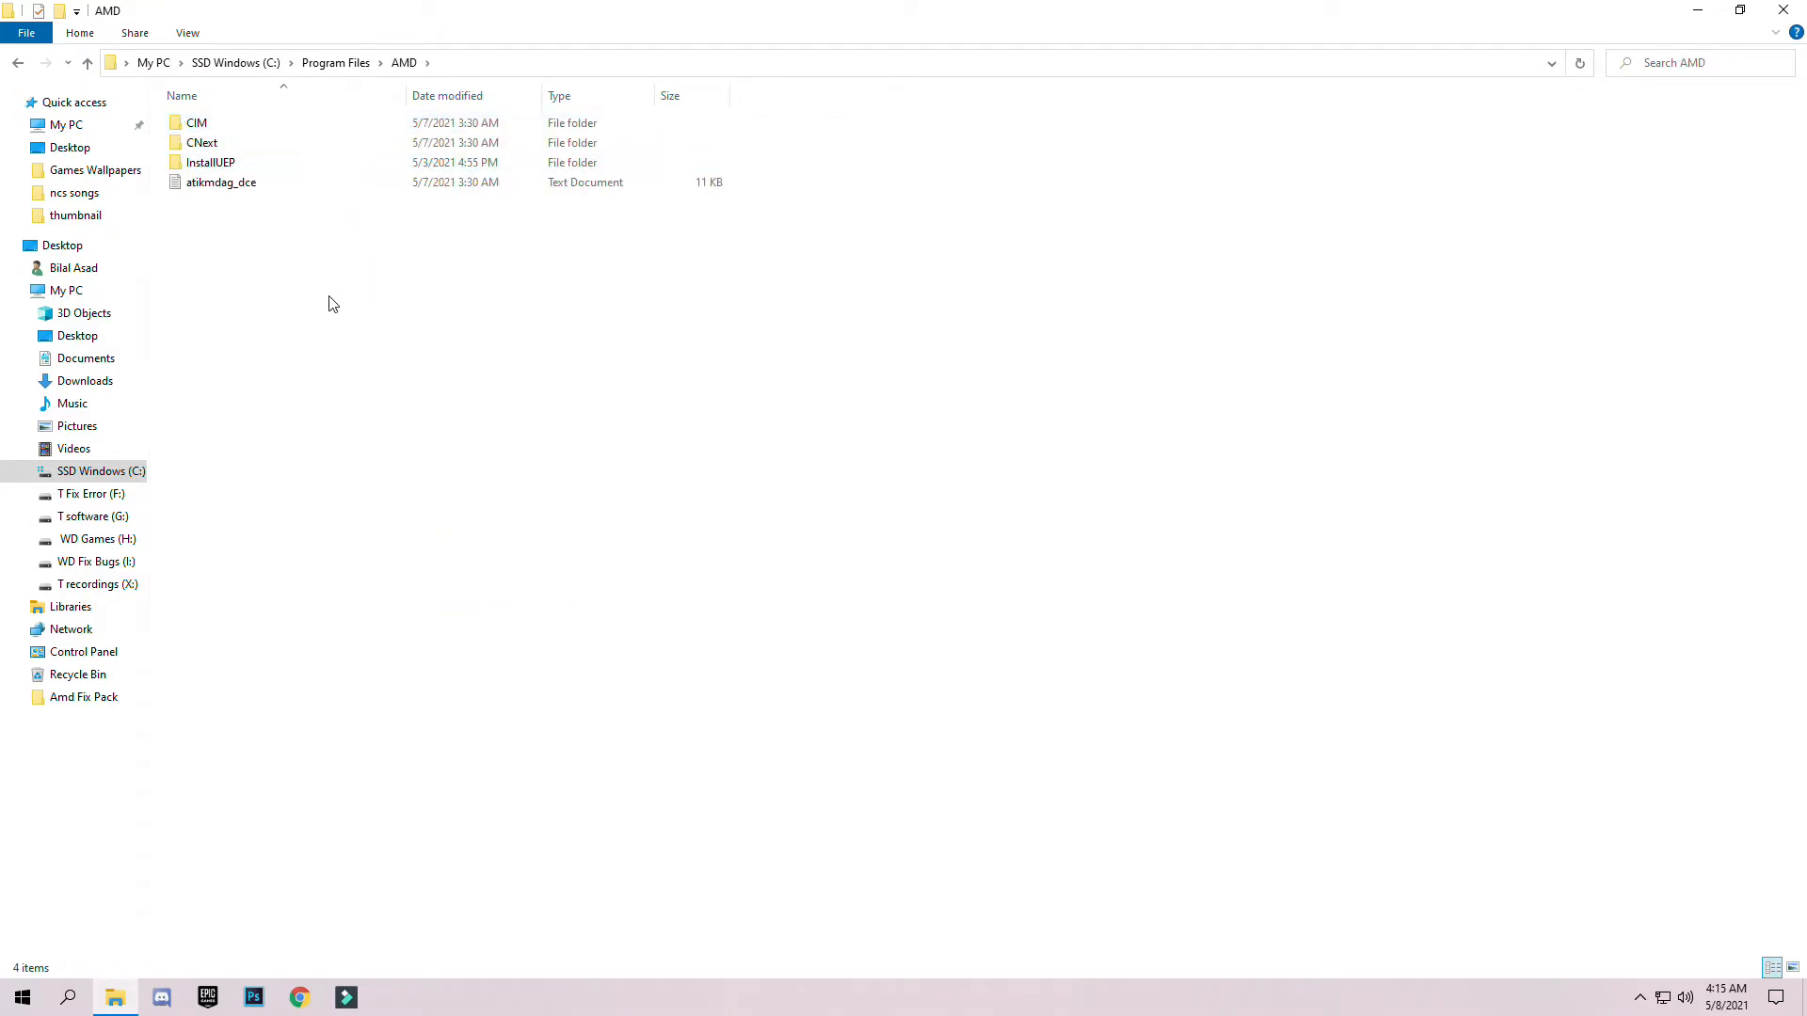
double_click(196, 123)
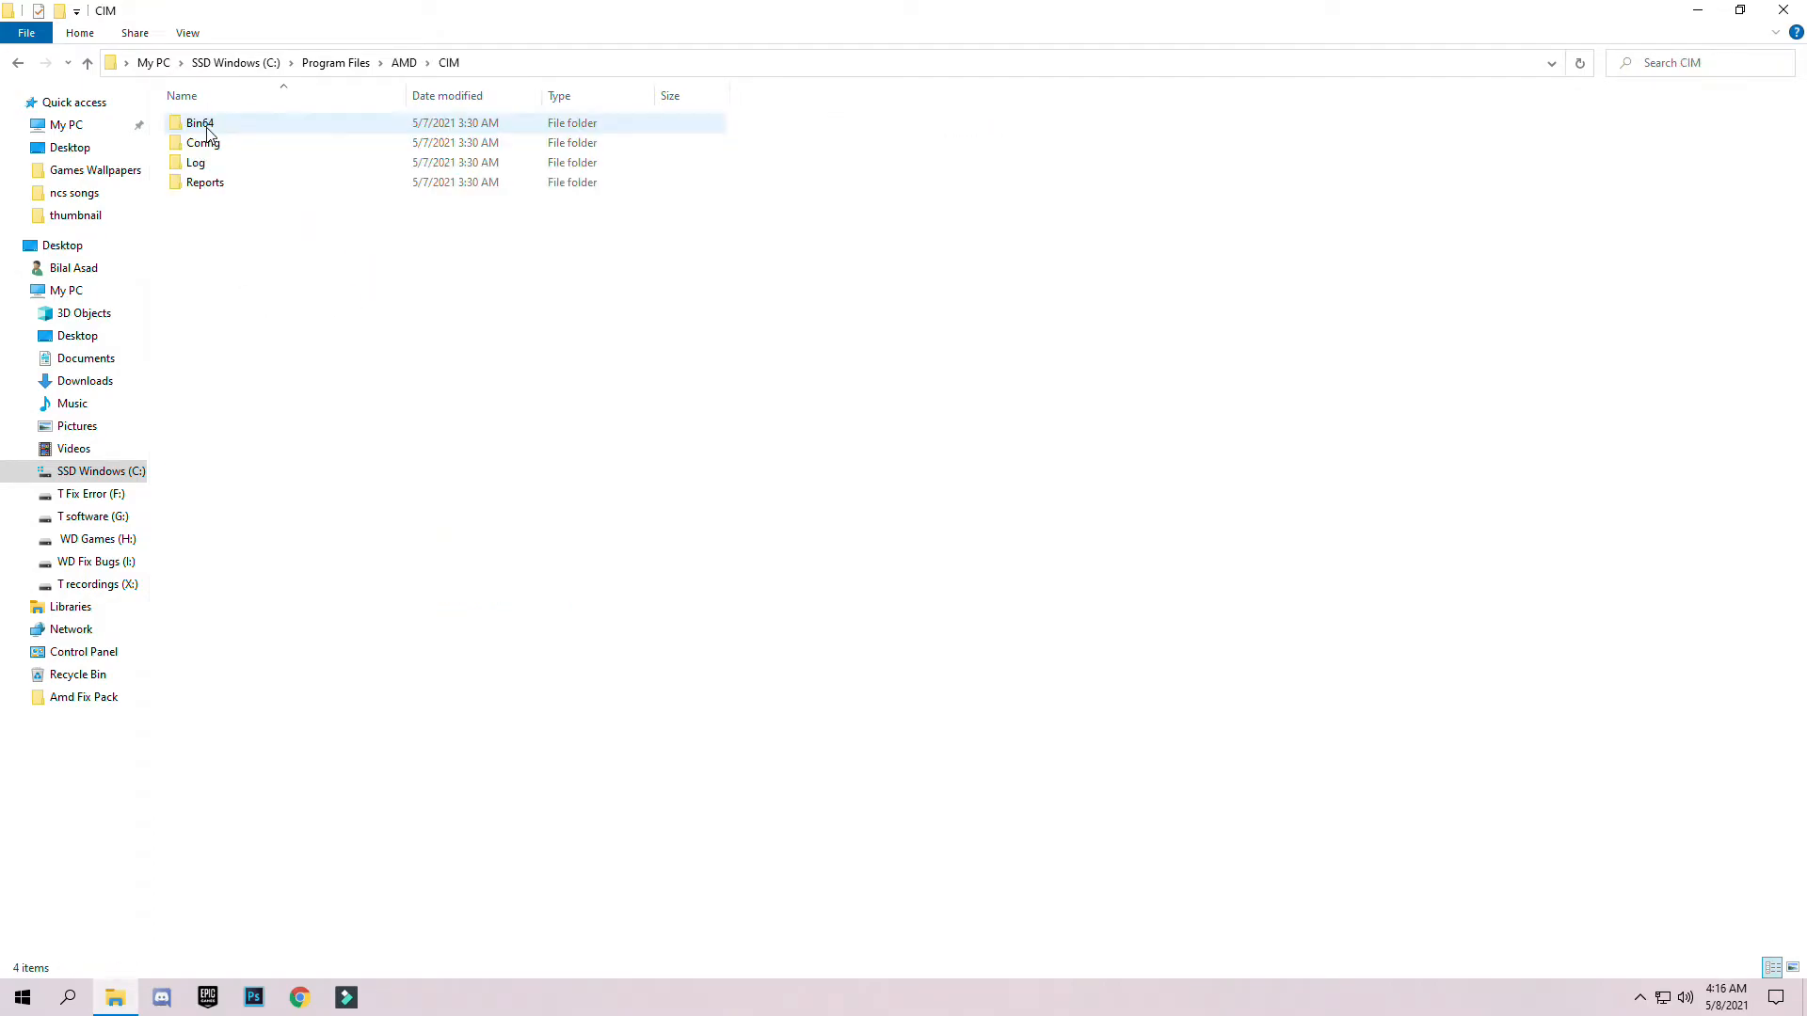
mouse_move(199, 123)
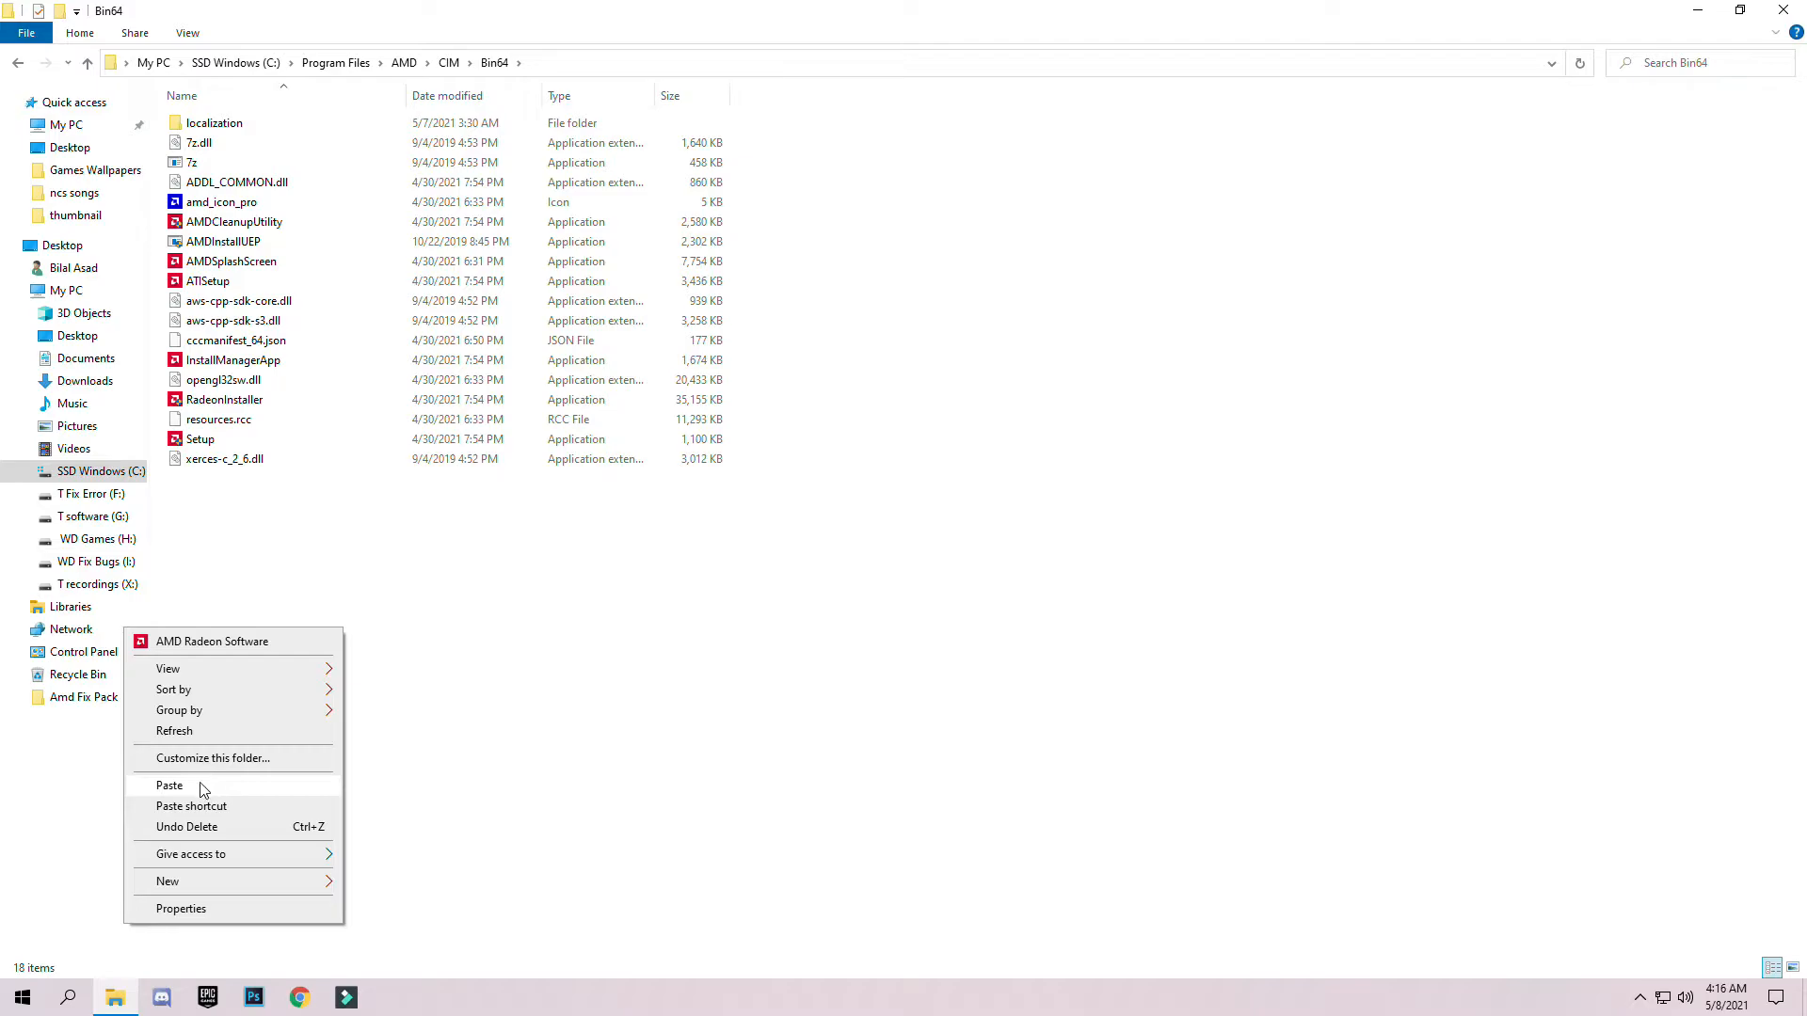
left_click(170, 785)
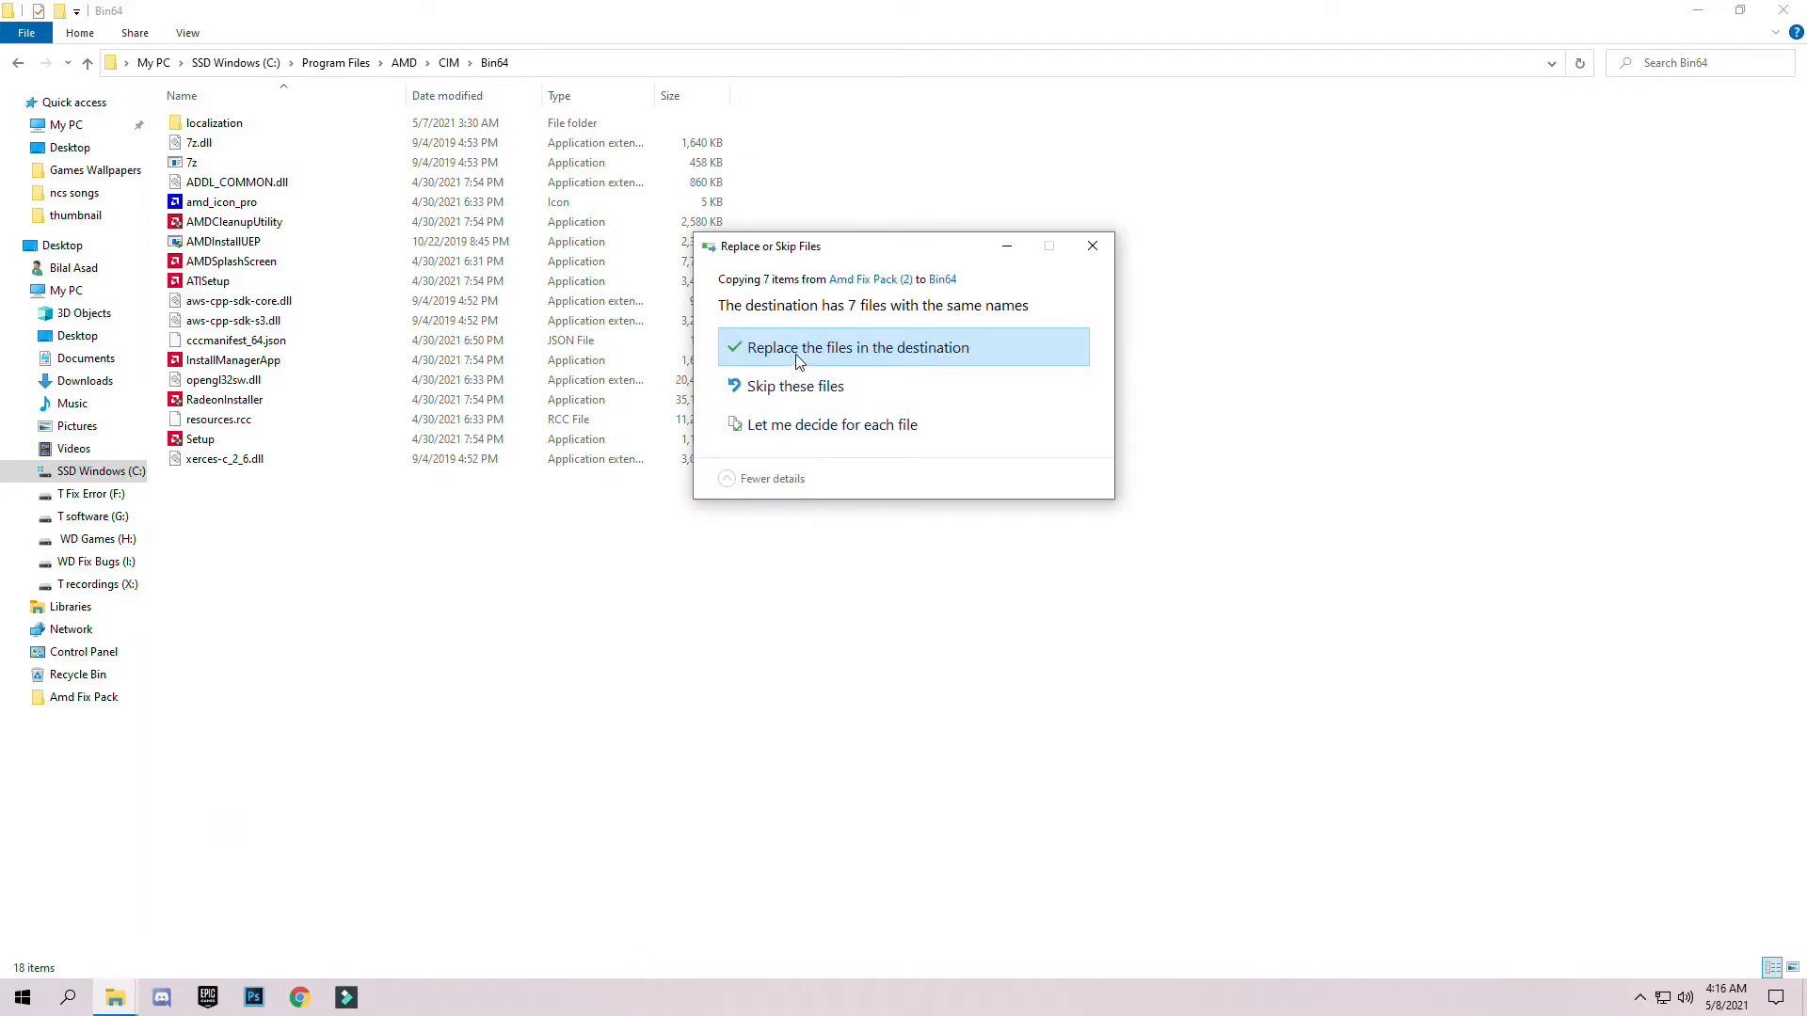
left_click(859, 347)
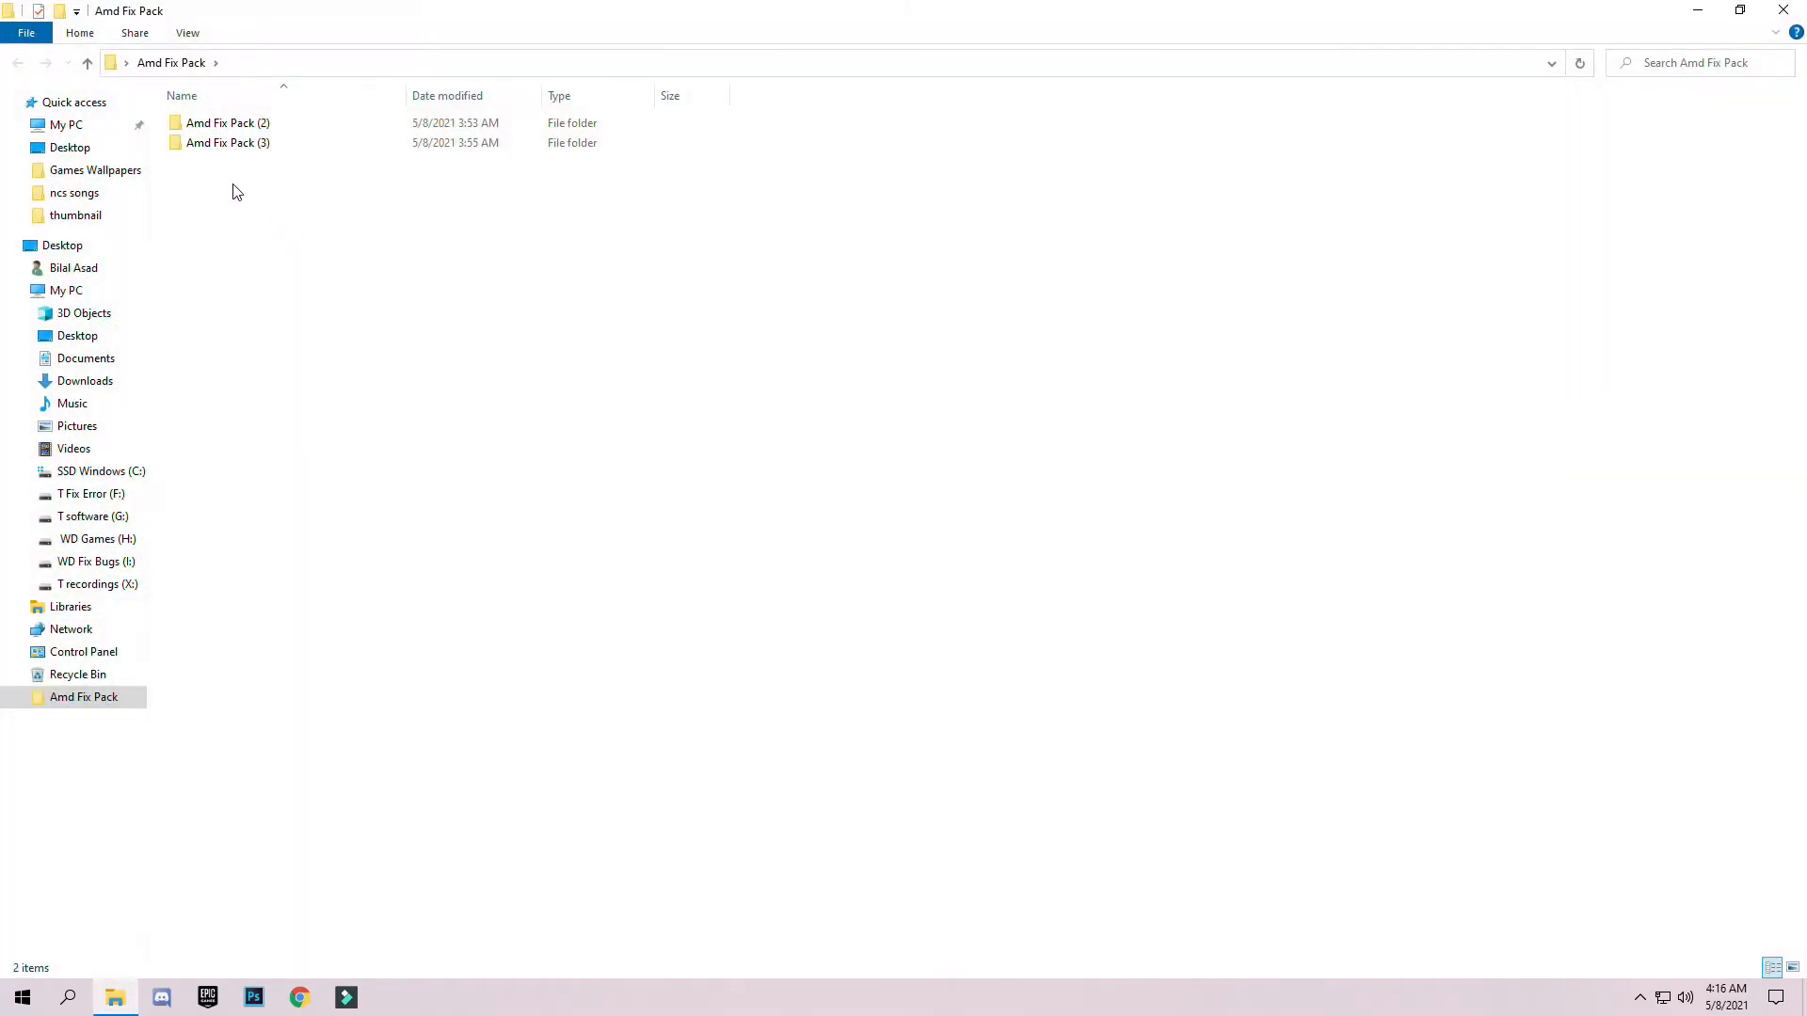
mouse_move(227, 142)
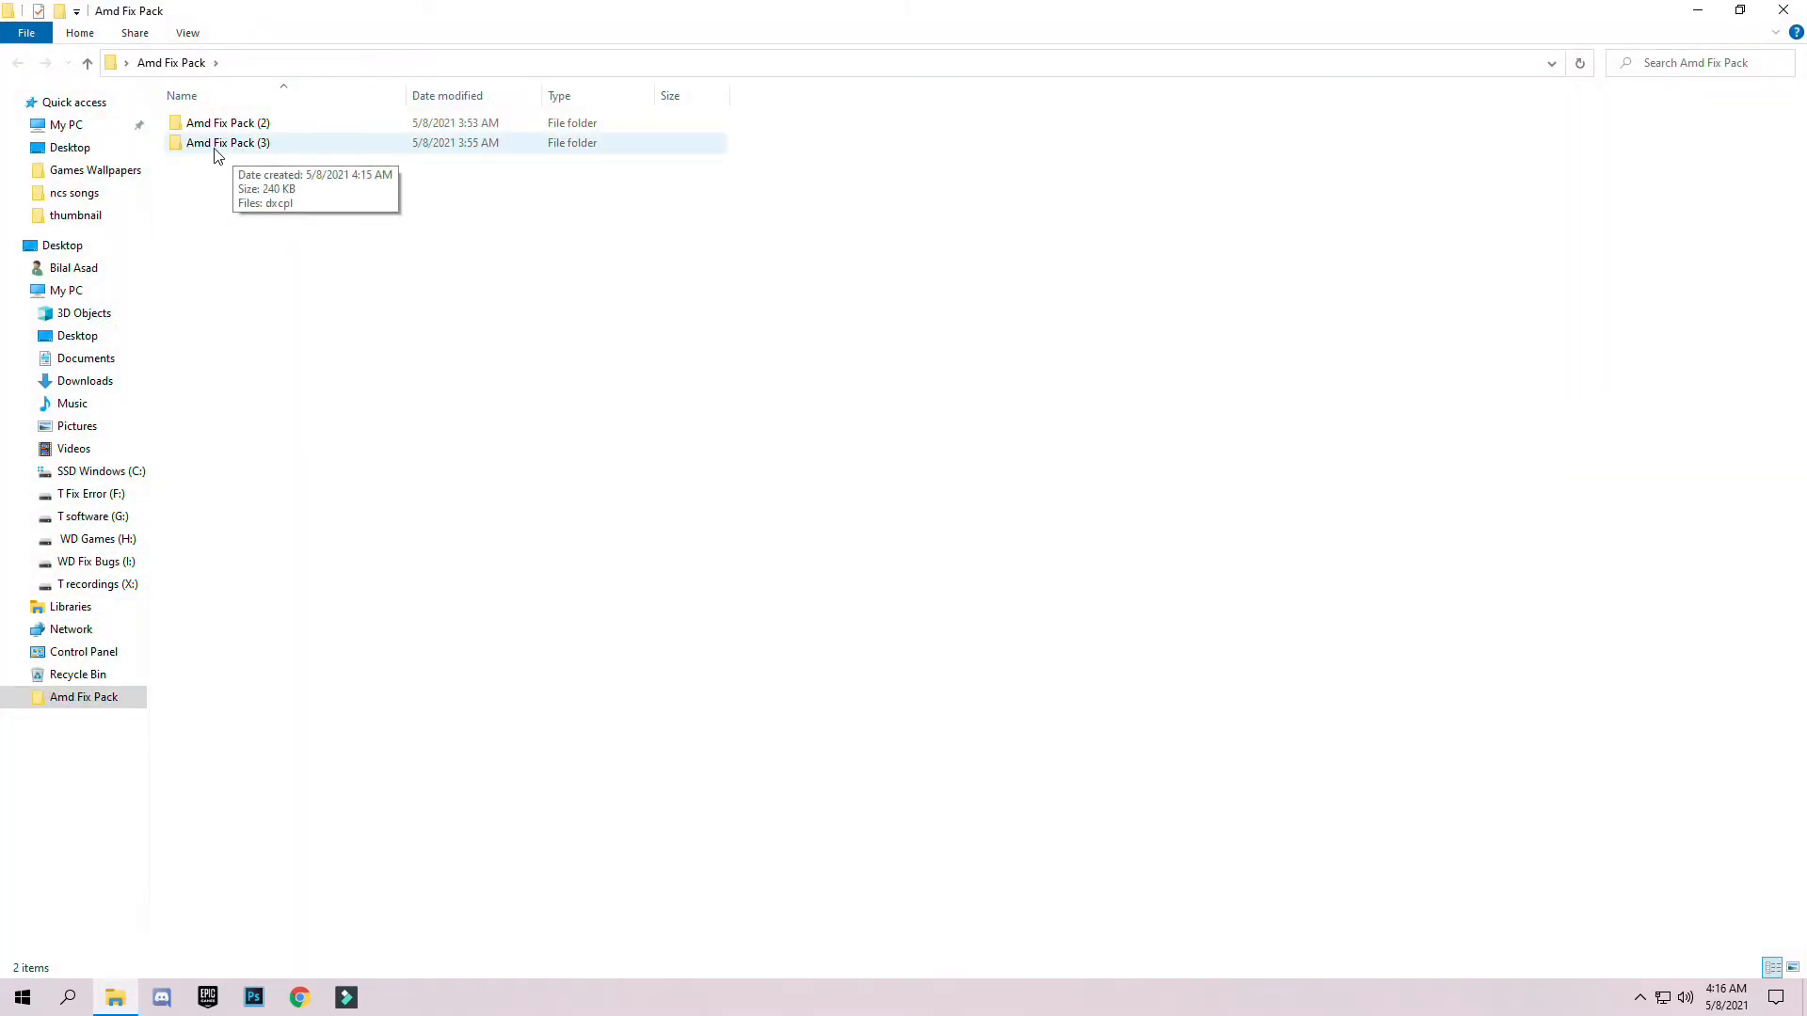
- Run dxcpl from the Amd Fix Pack (3) folder as administrator
double_click(227, 142)
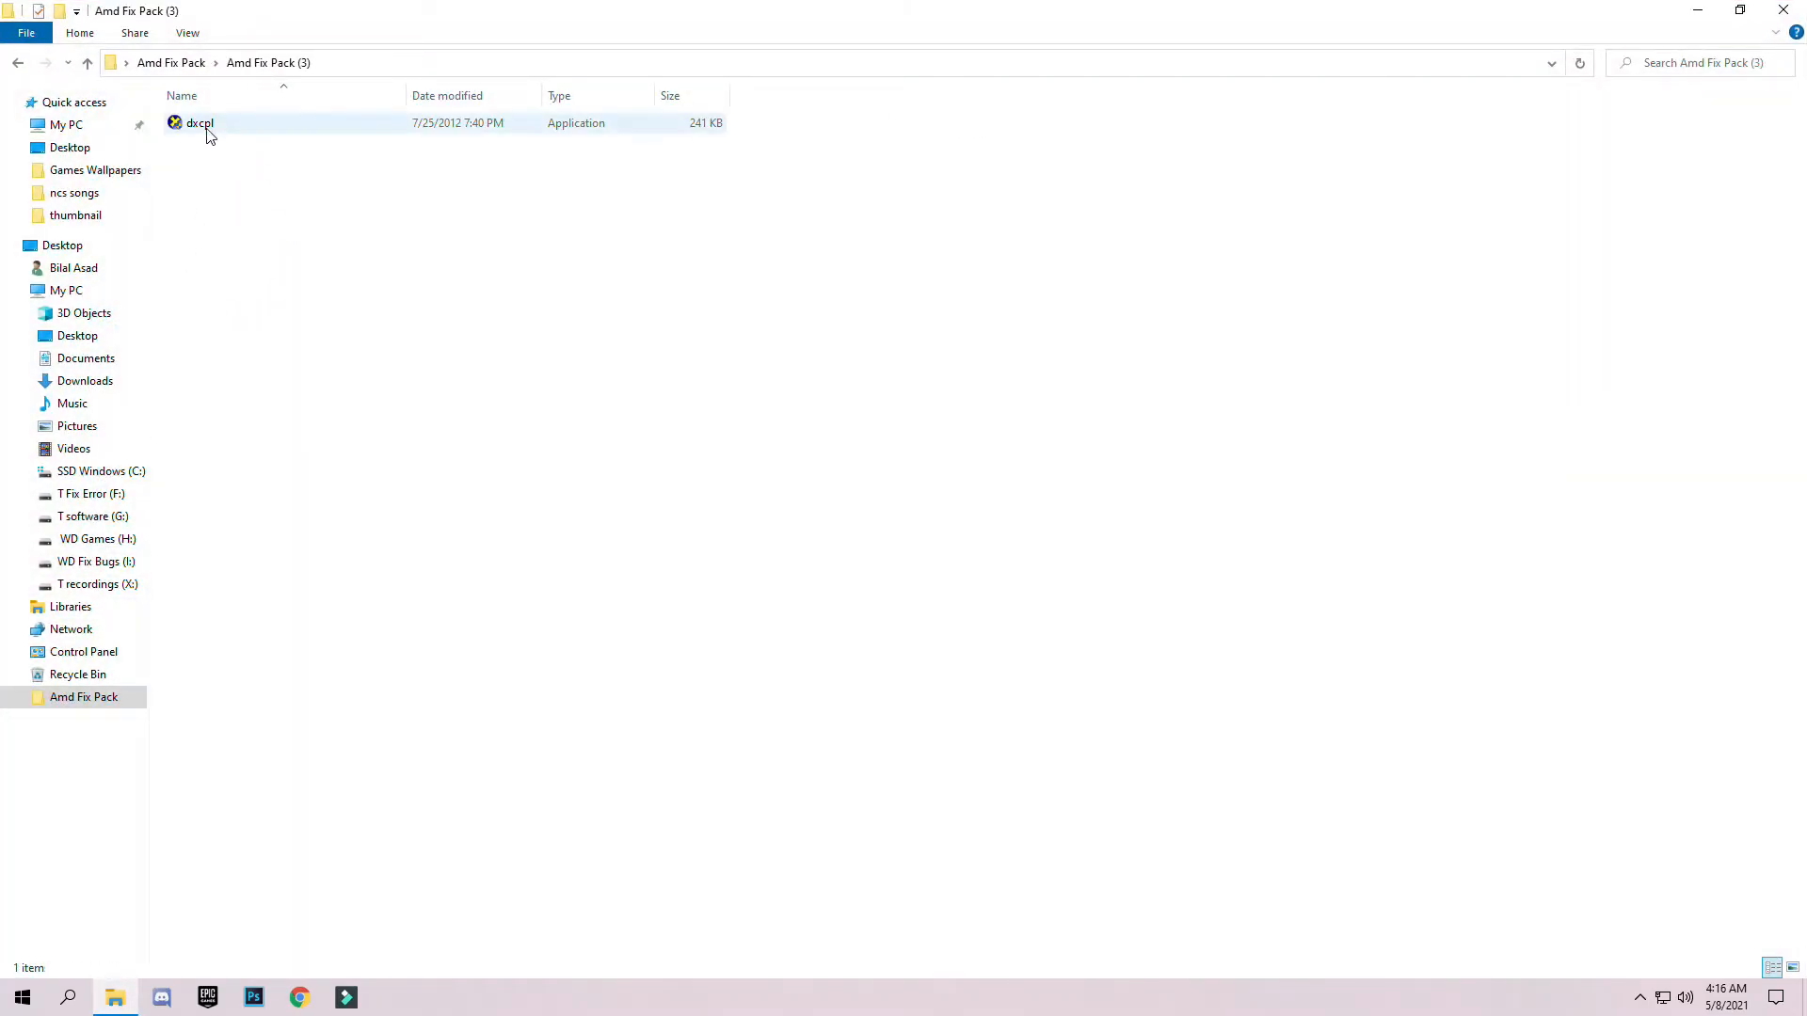
mouse_move(199, 124)
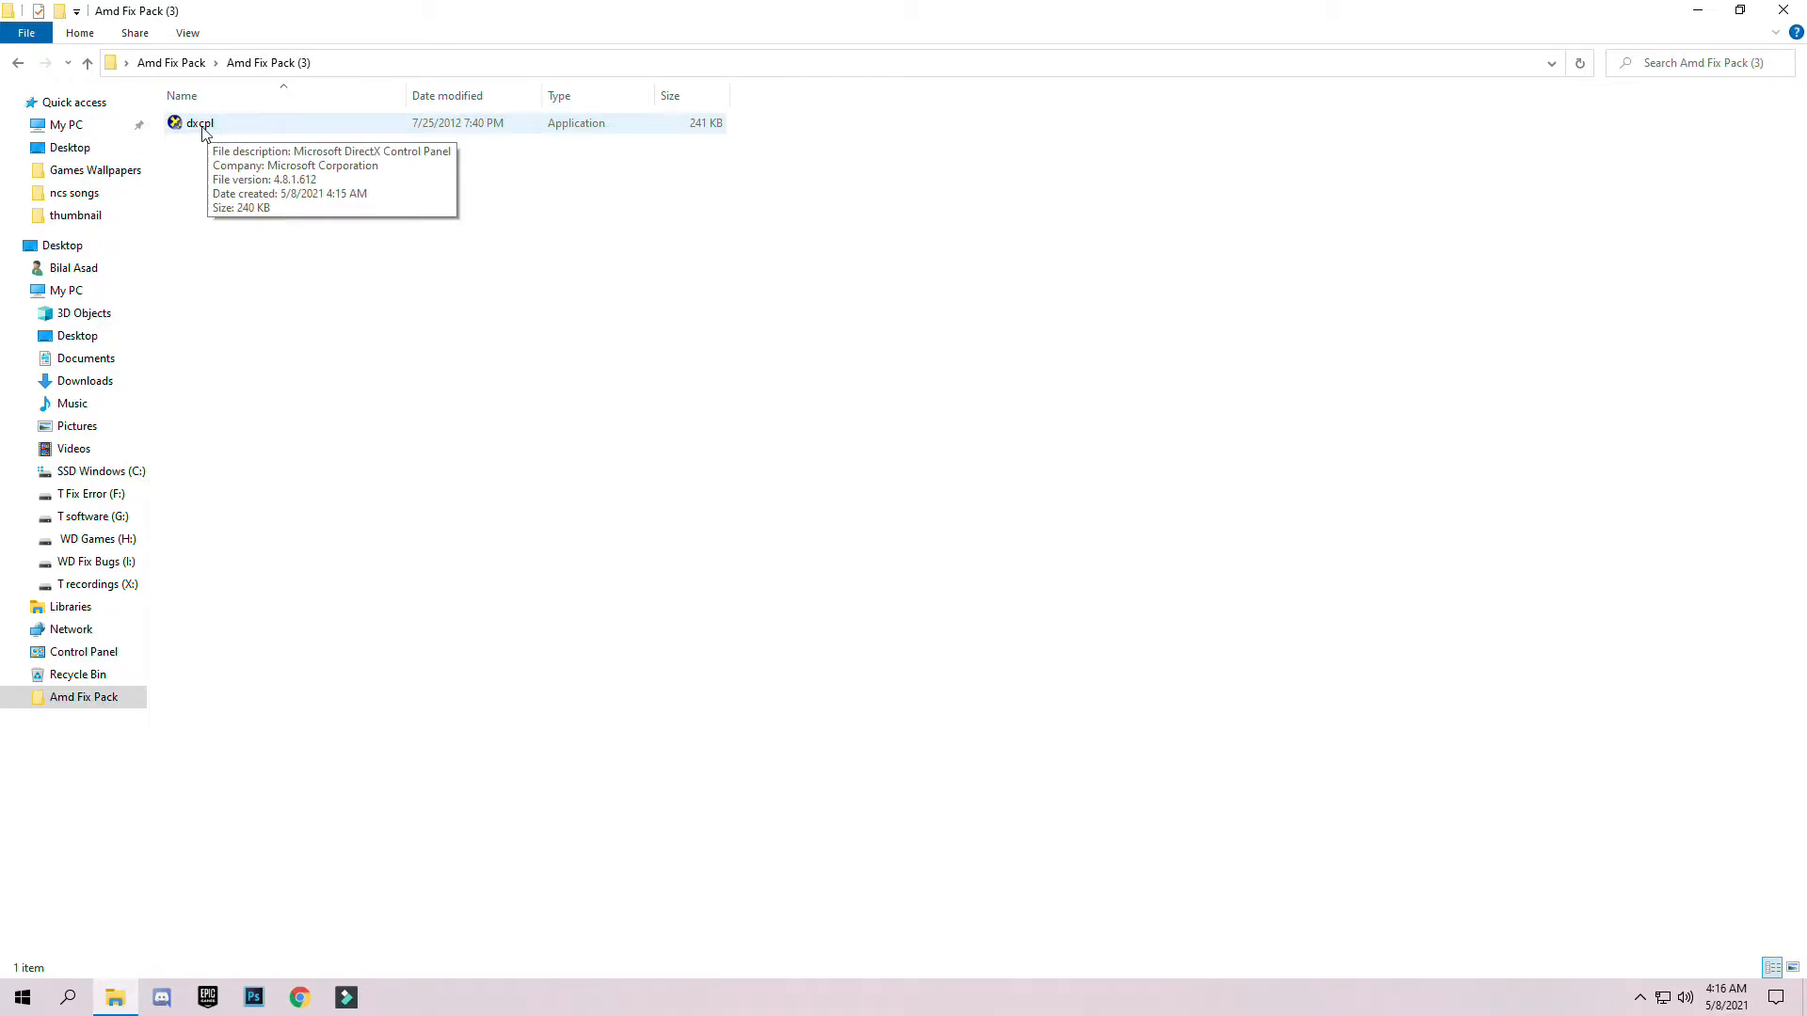
right_click(199, 123)
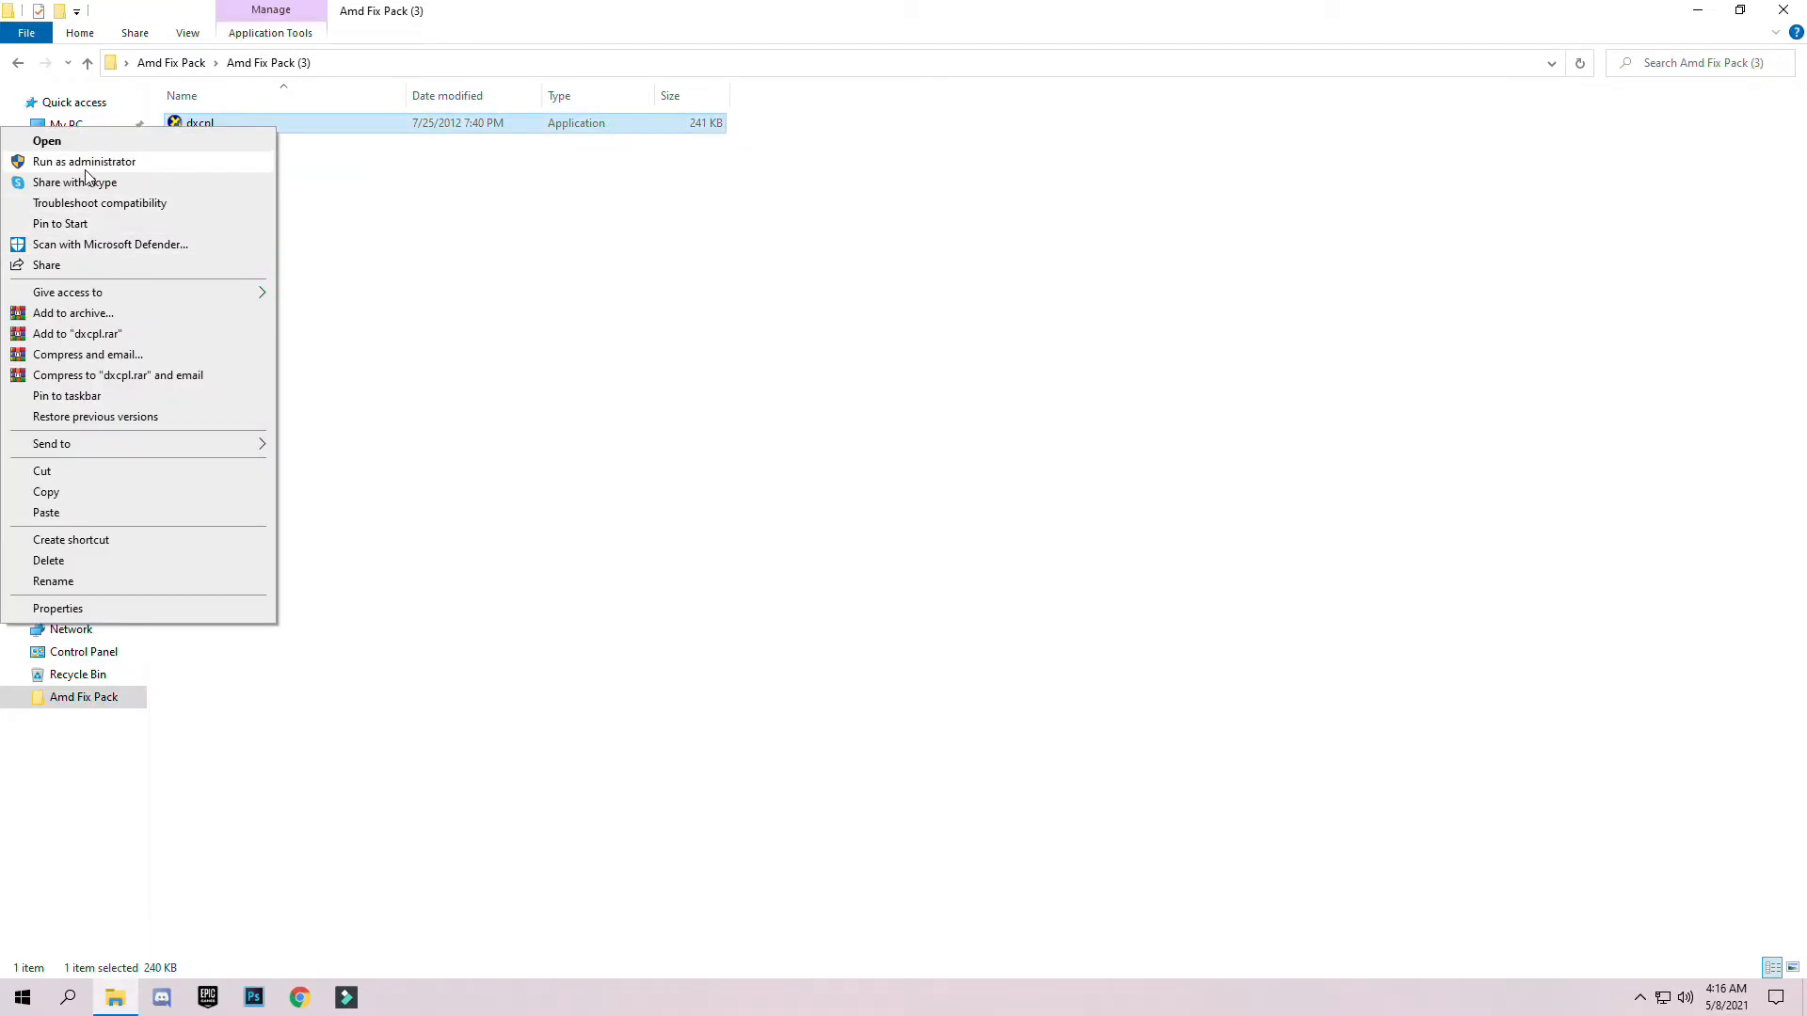
left_click(82, 161)
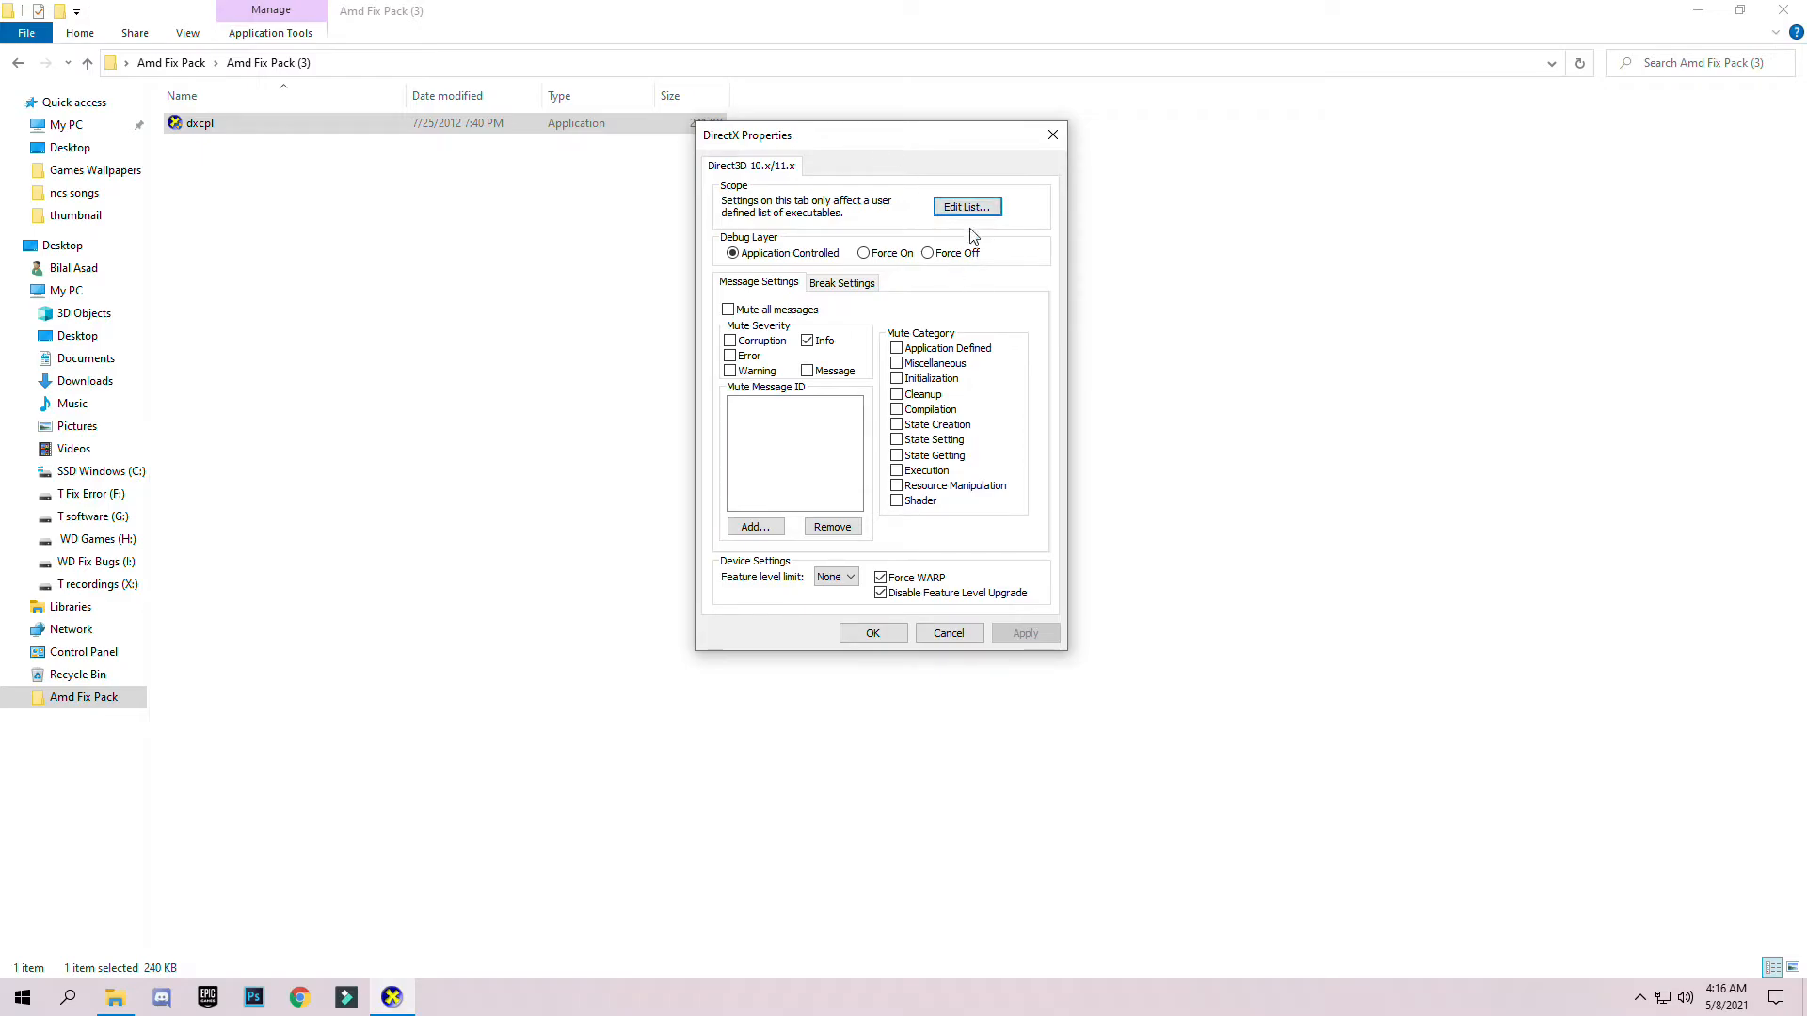
mouse_move(806, 207)
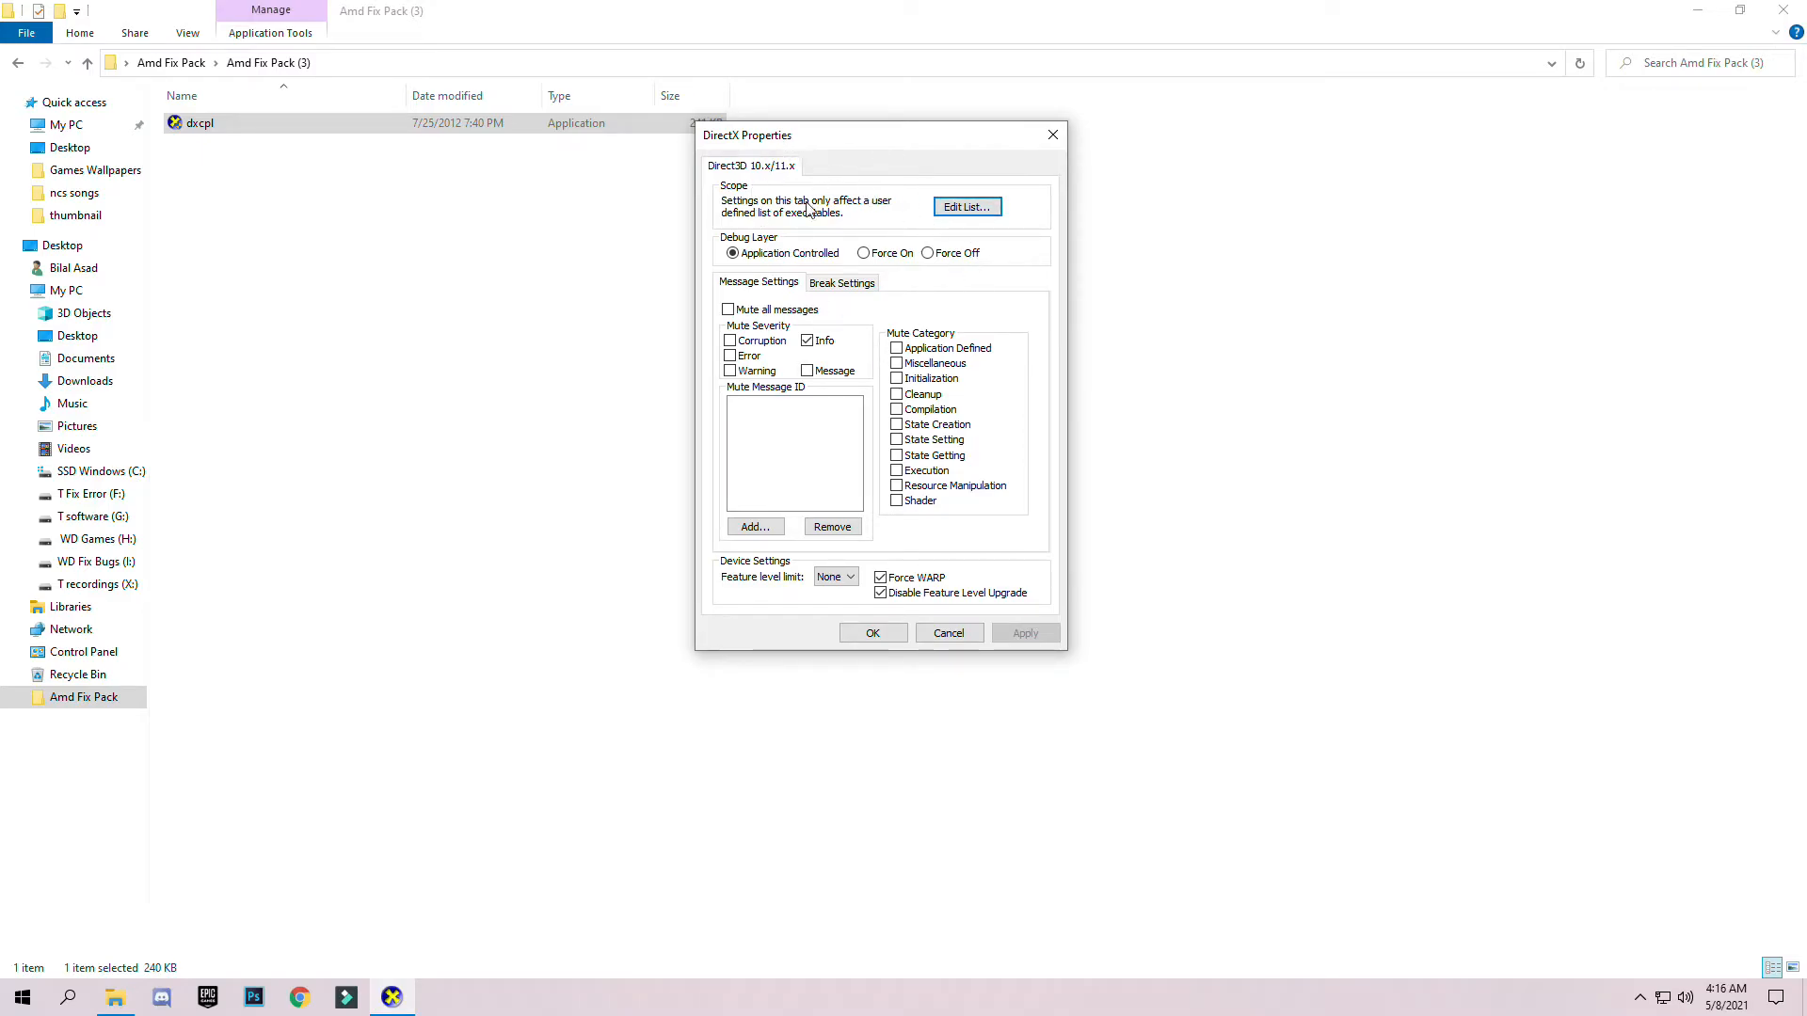
mouse_move(956, 246)
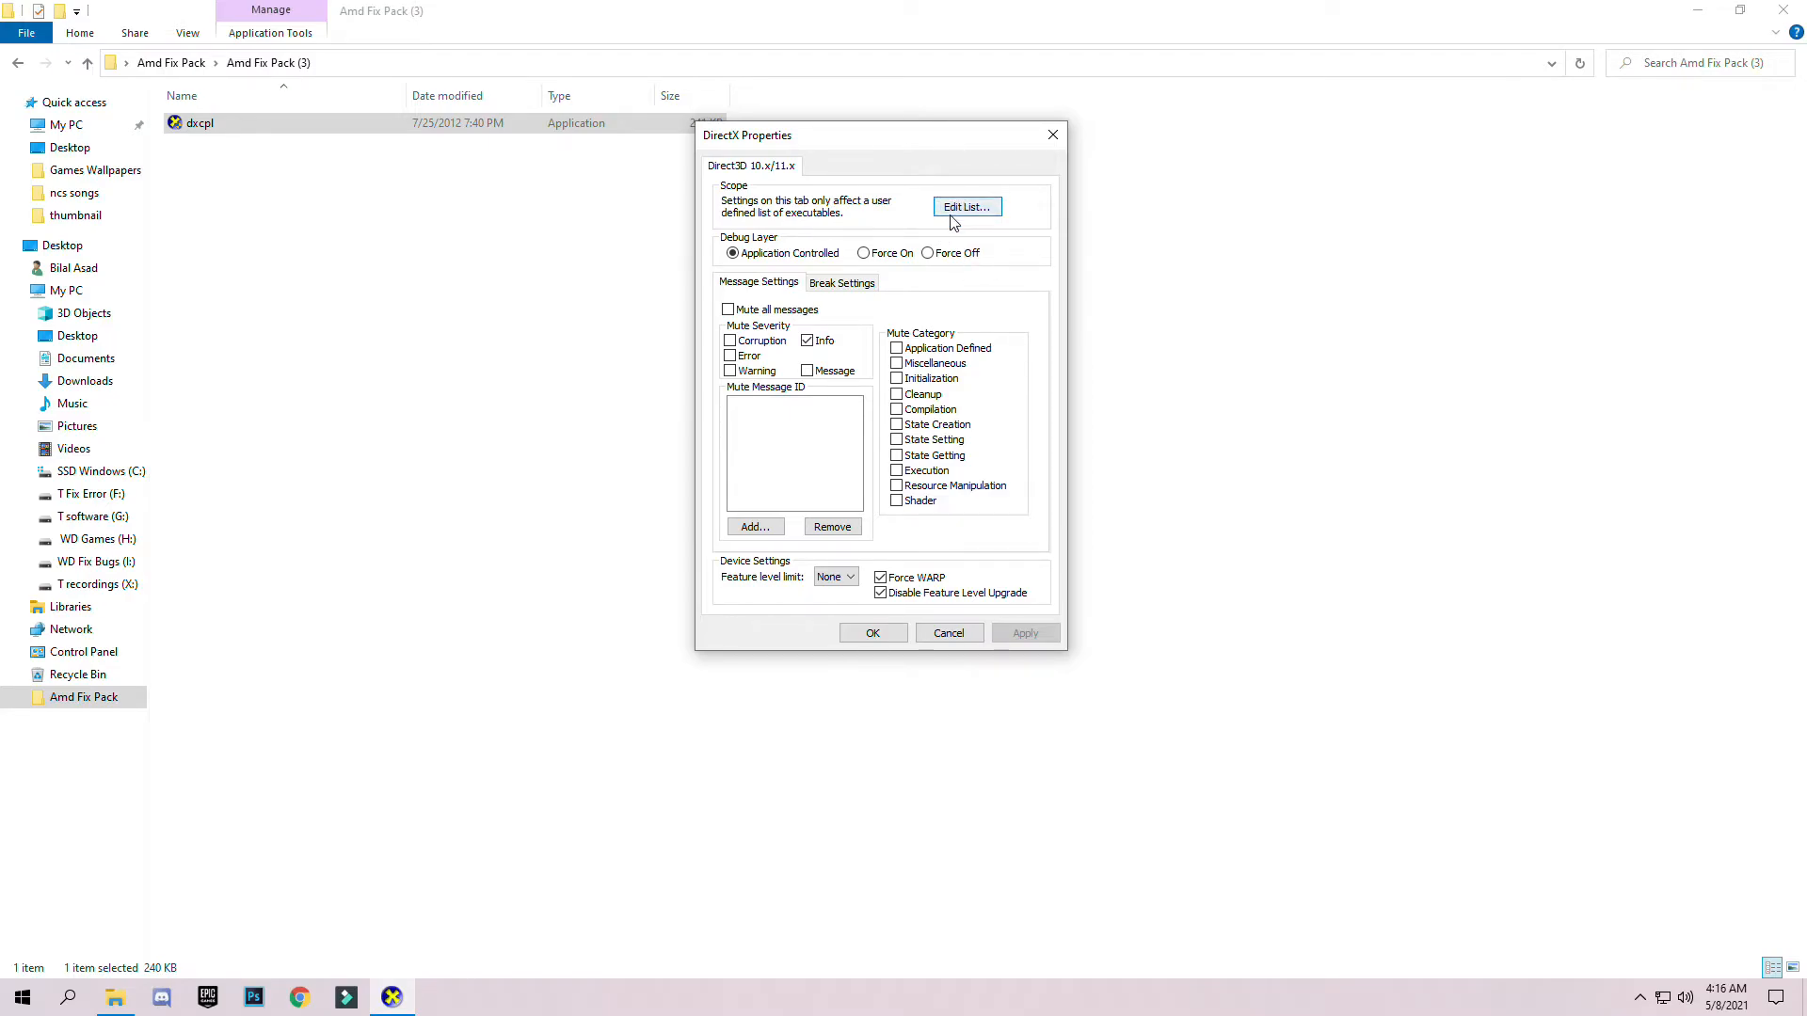
- Add RadeonSoftware.exe from C:\Program Files\AMD\CNext\CNext to the Direct3D executable list
left_click(966, 207)
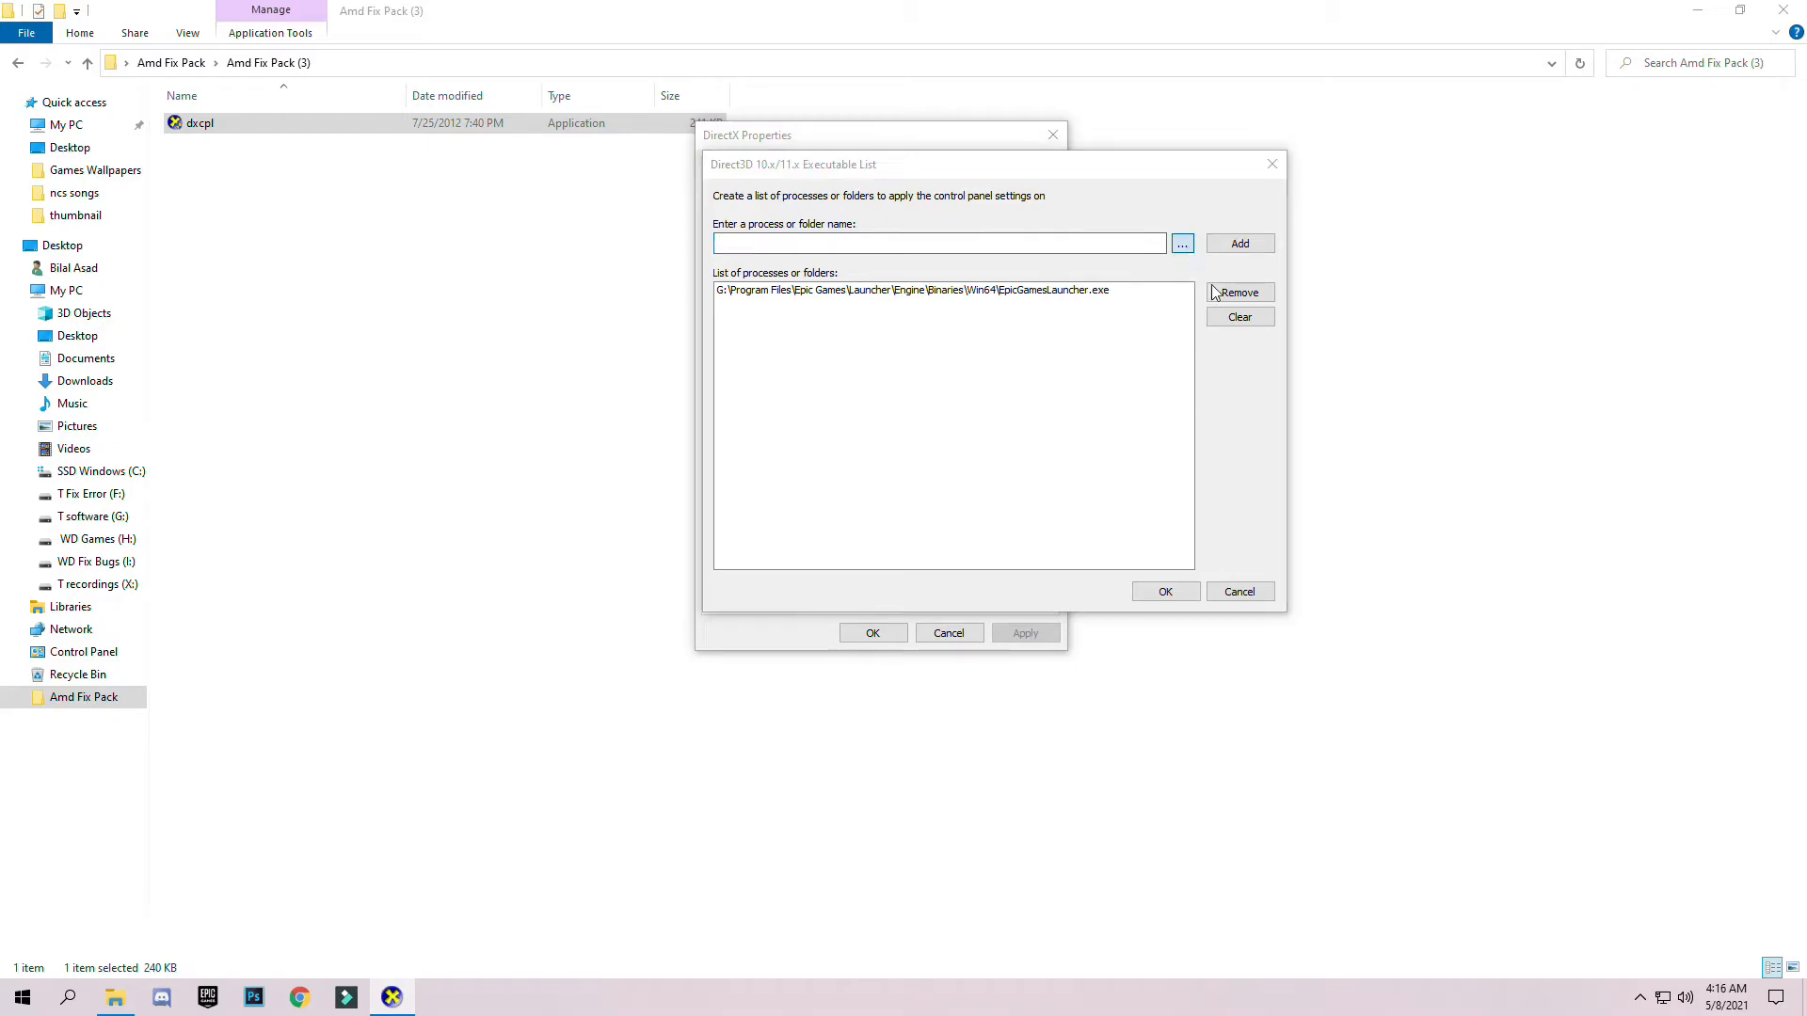
left_click(1181, 243)
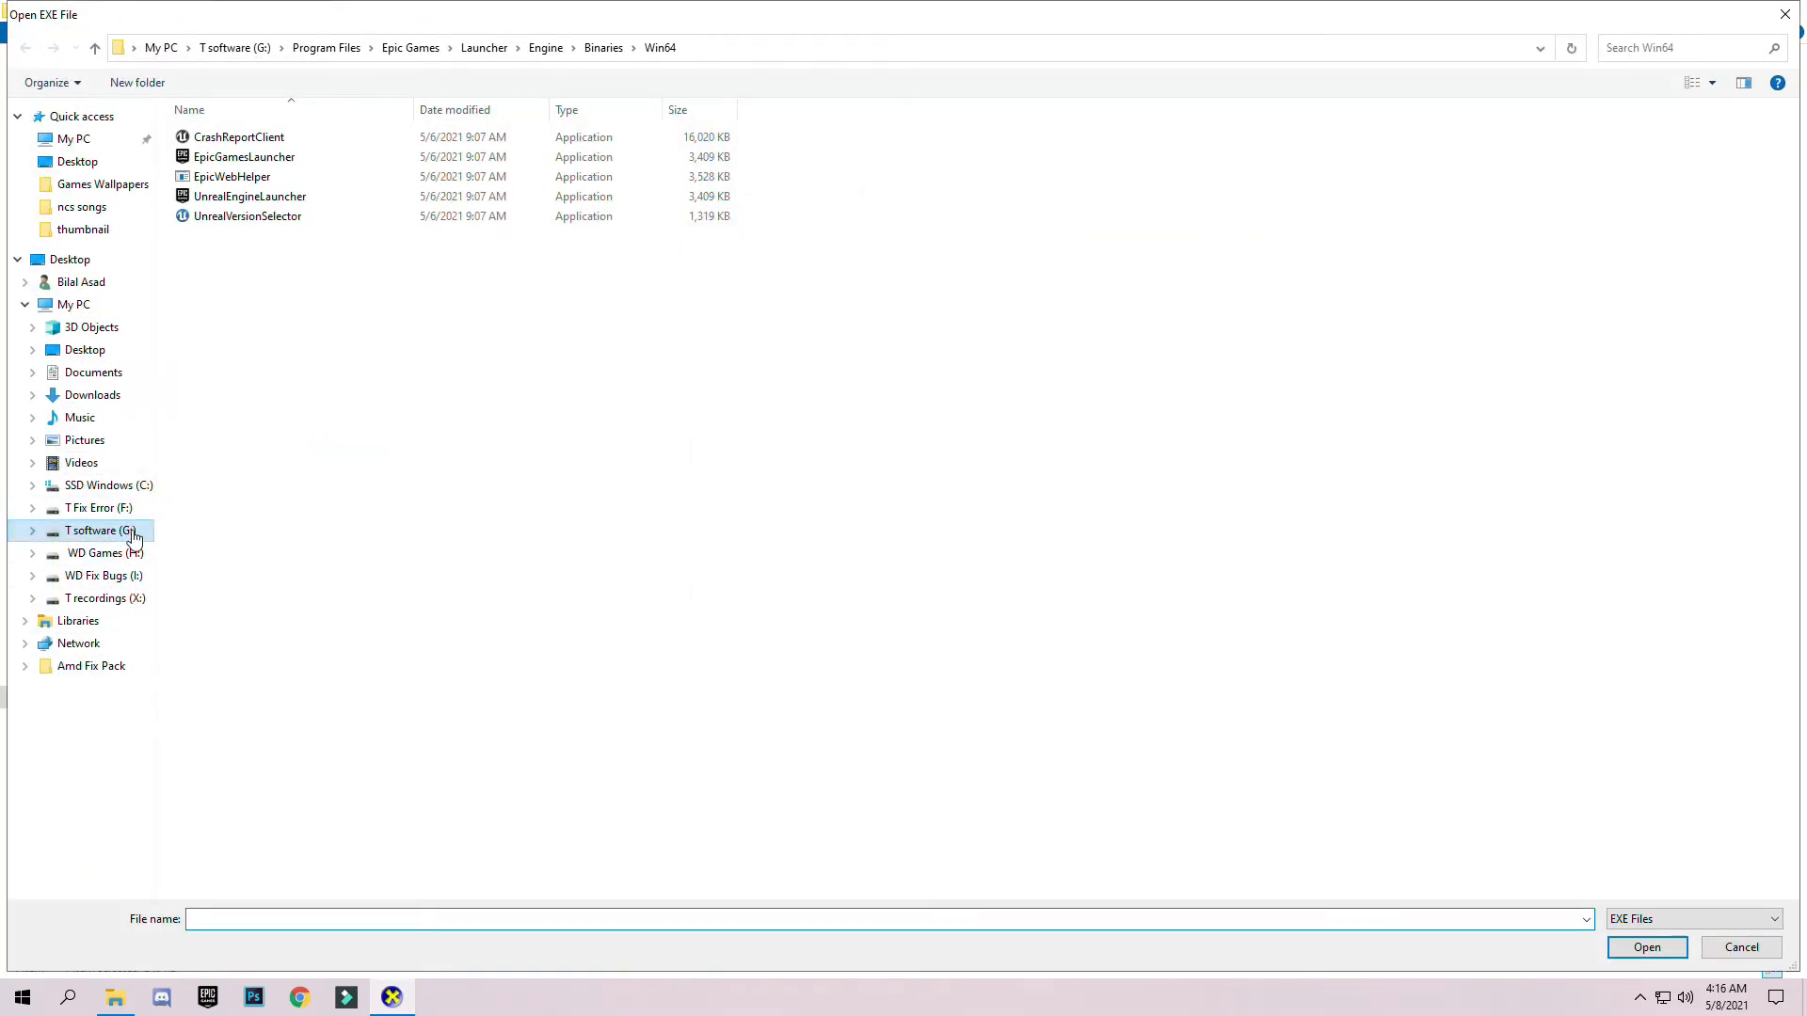
left_click(109, 486)
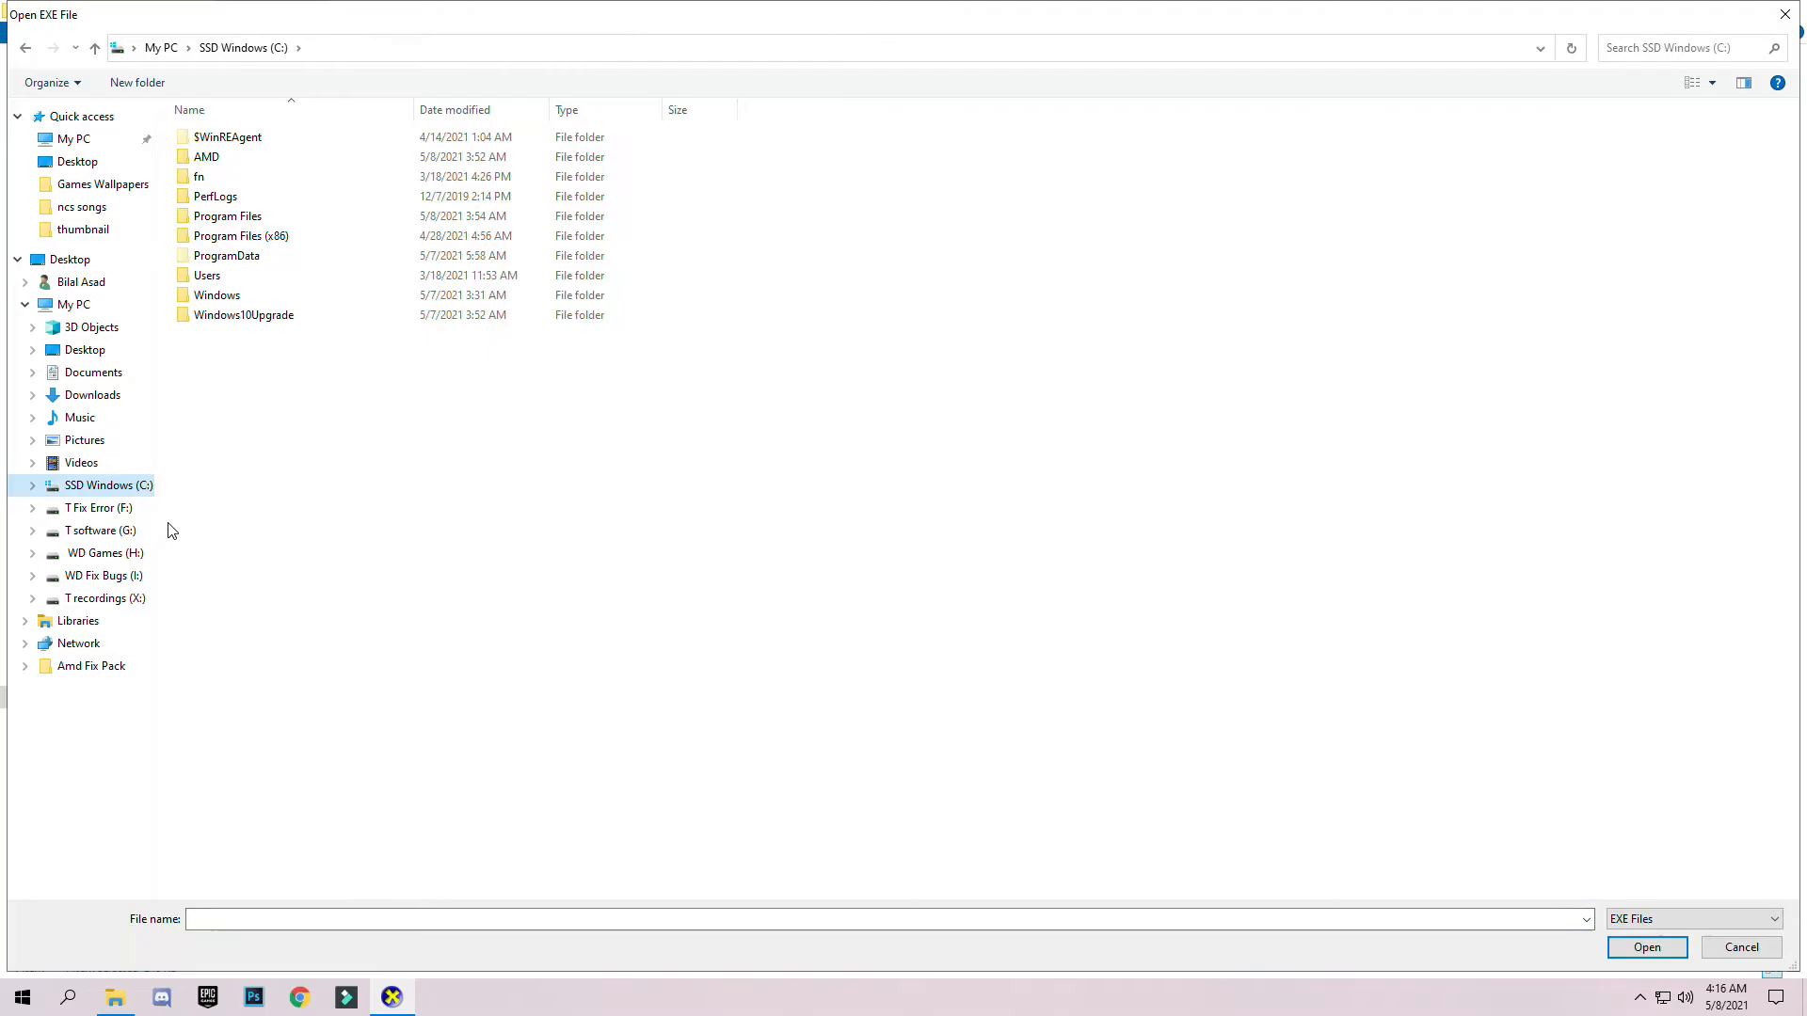
left_click(216, 294)
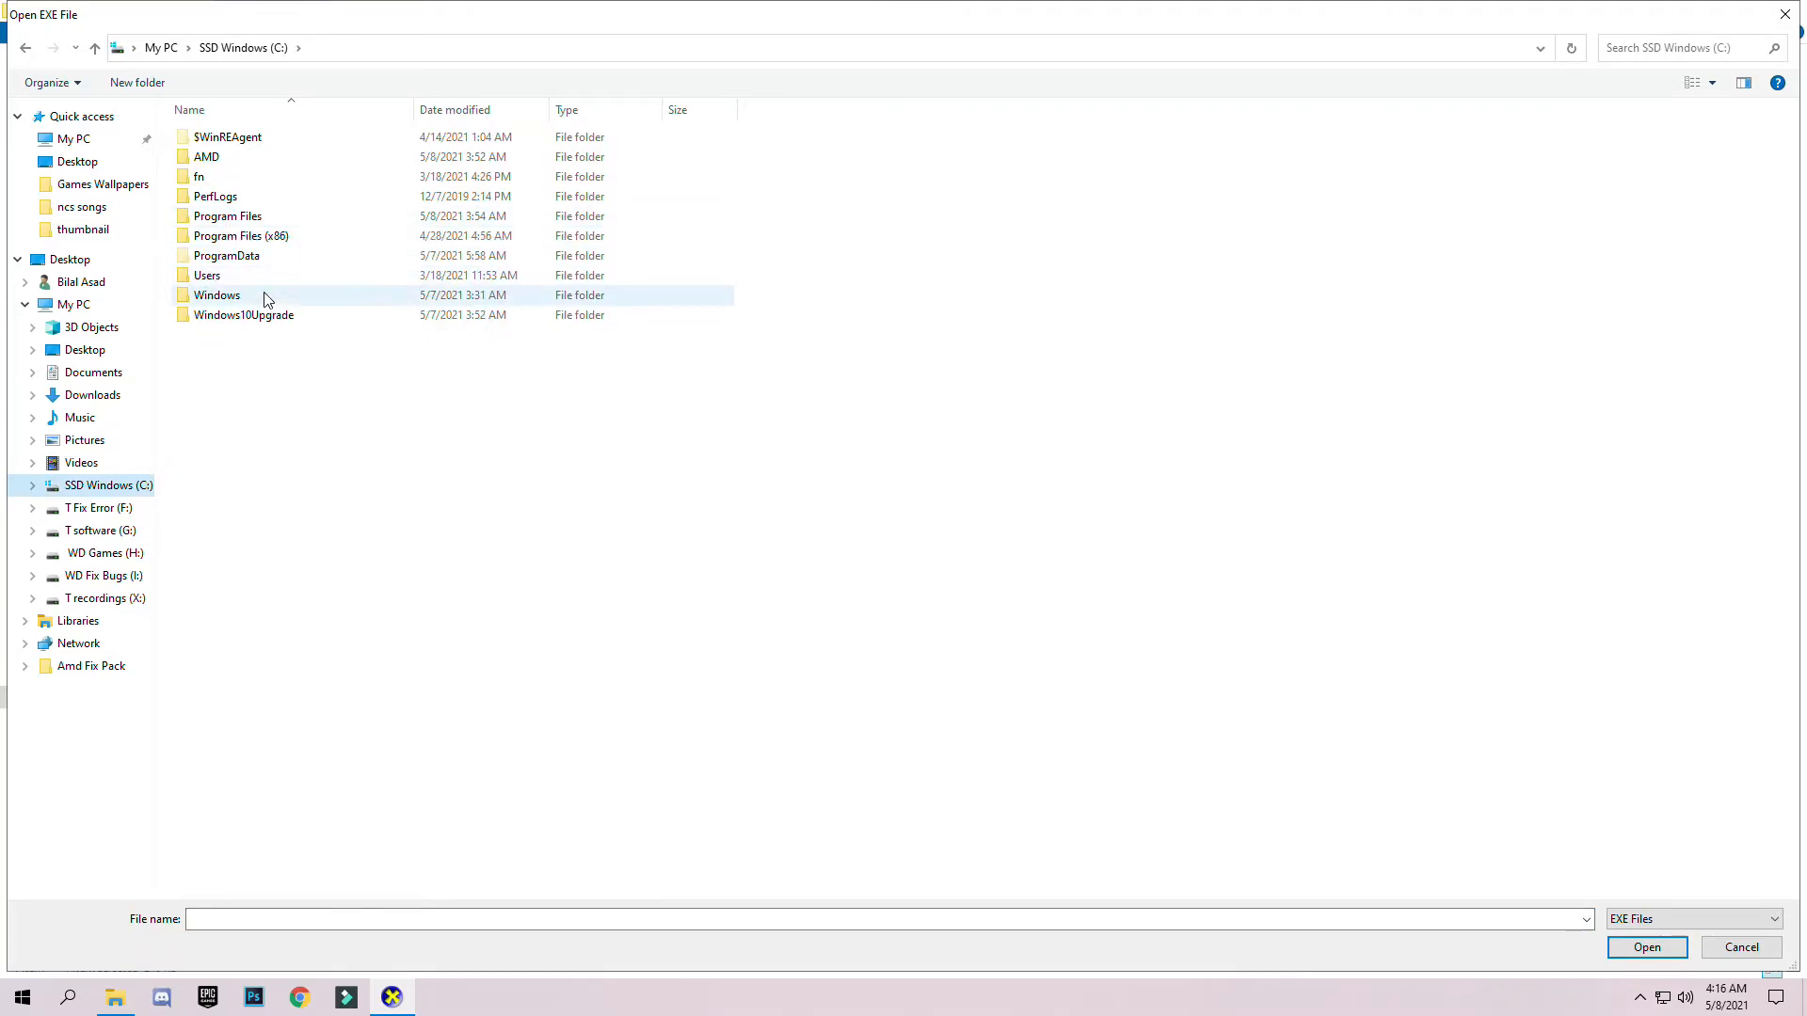
mouse_move(234, 219)
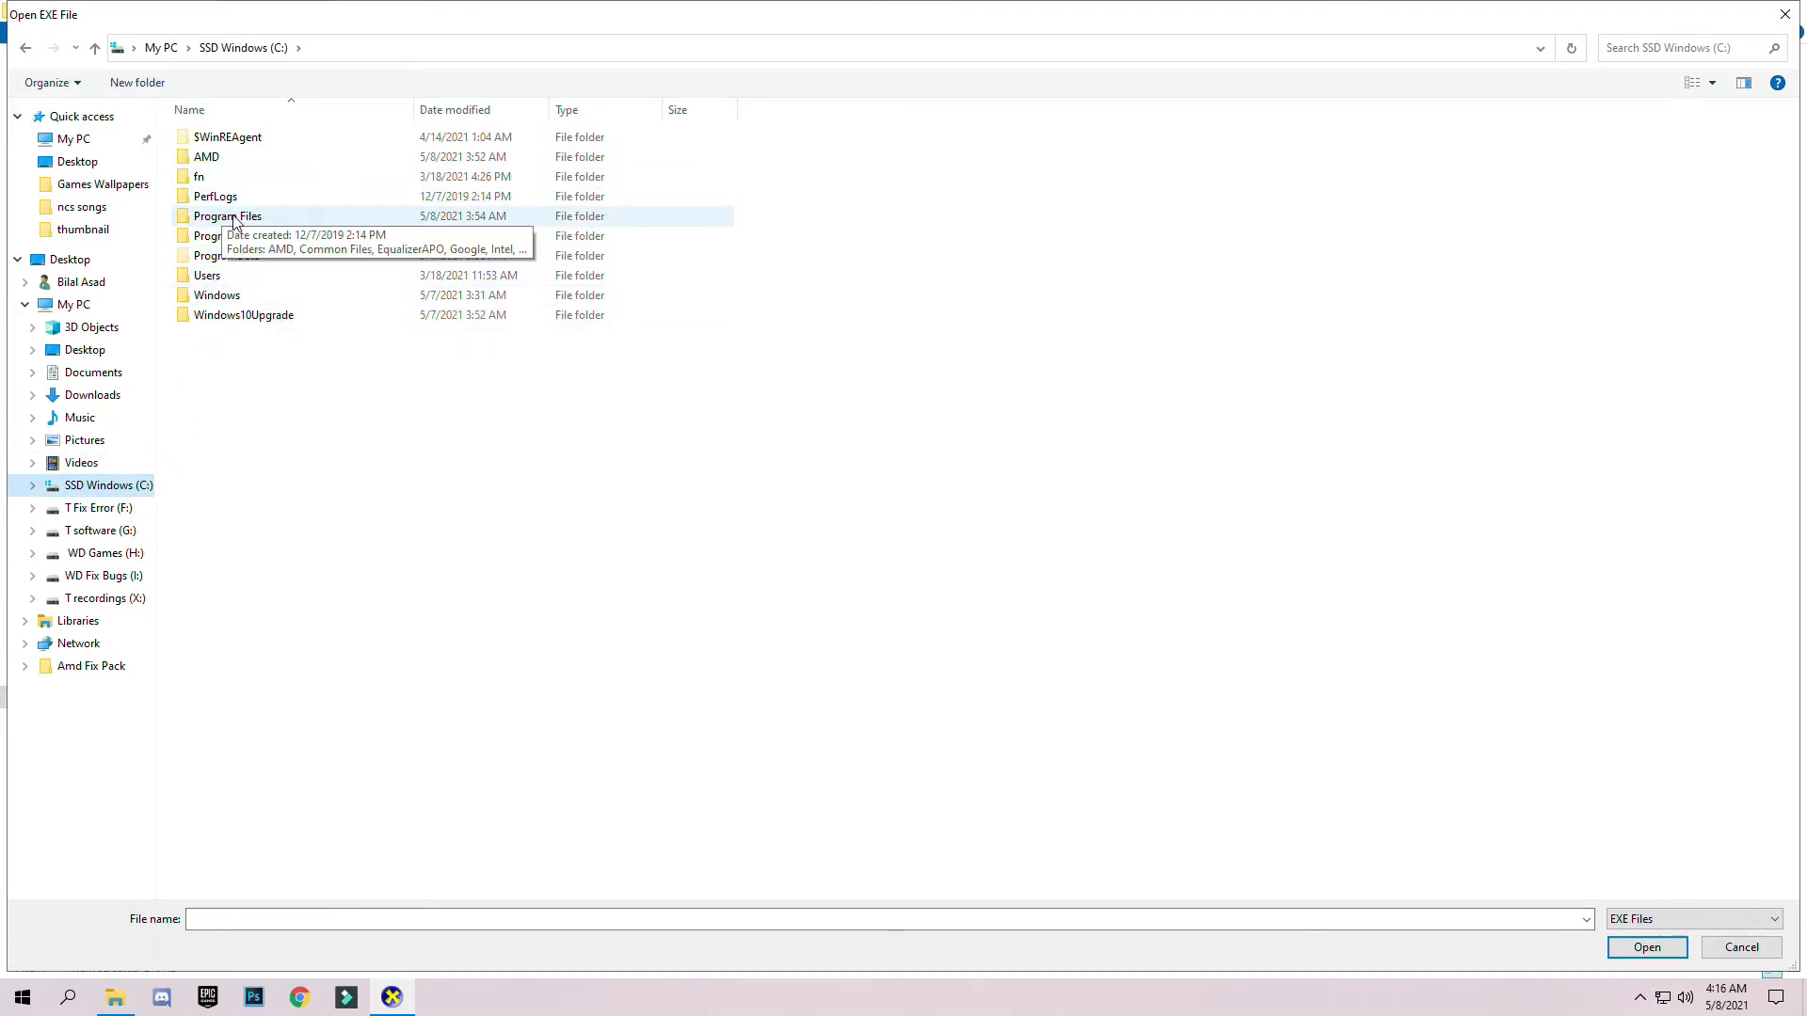
double_click(227, 216)
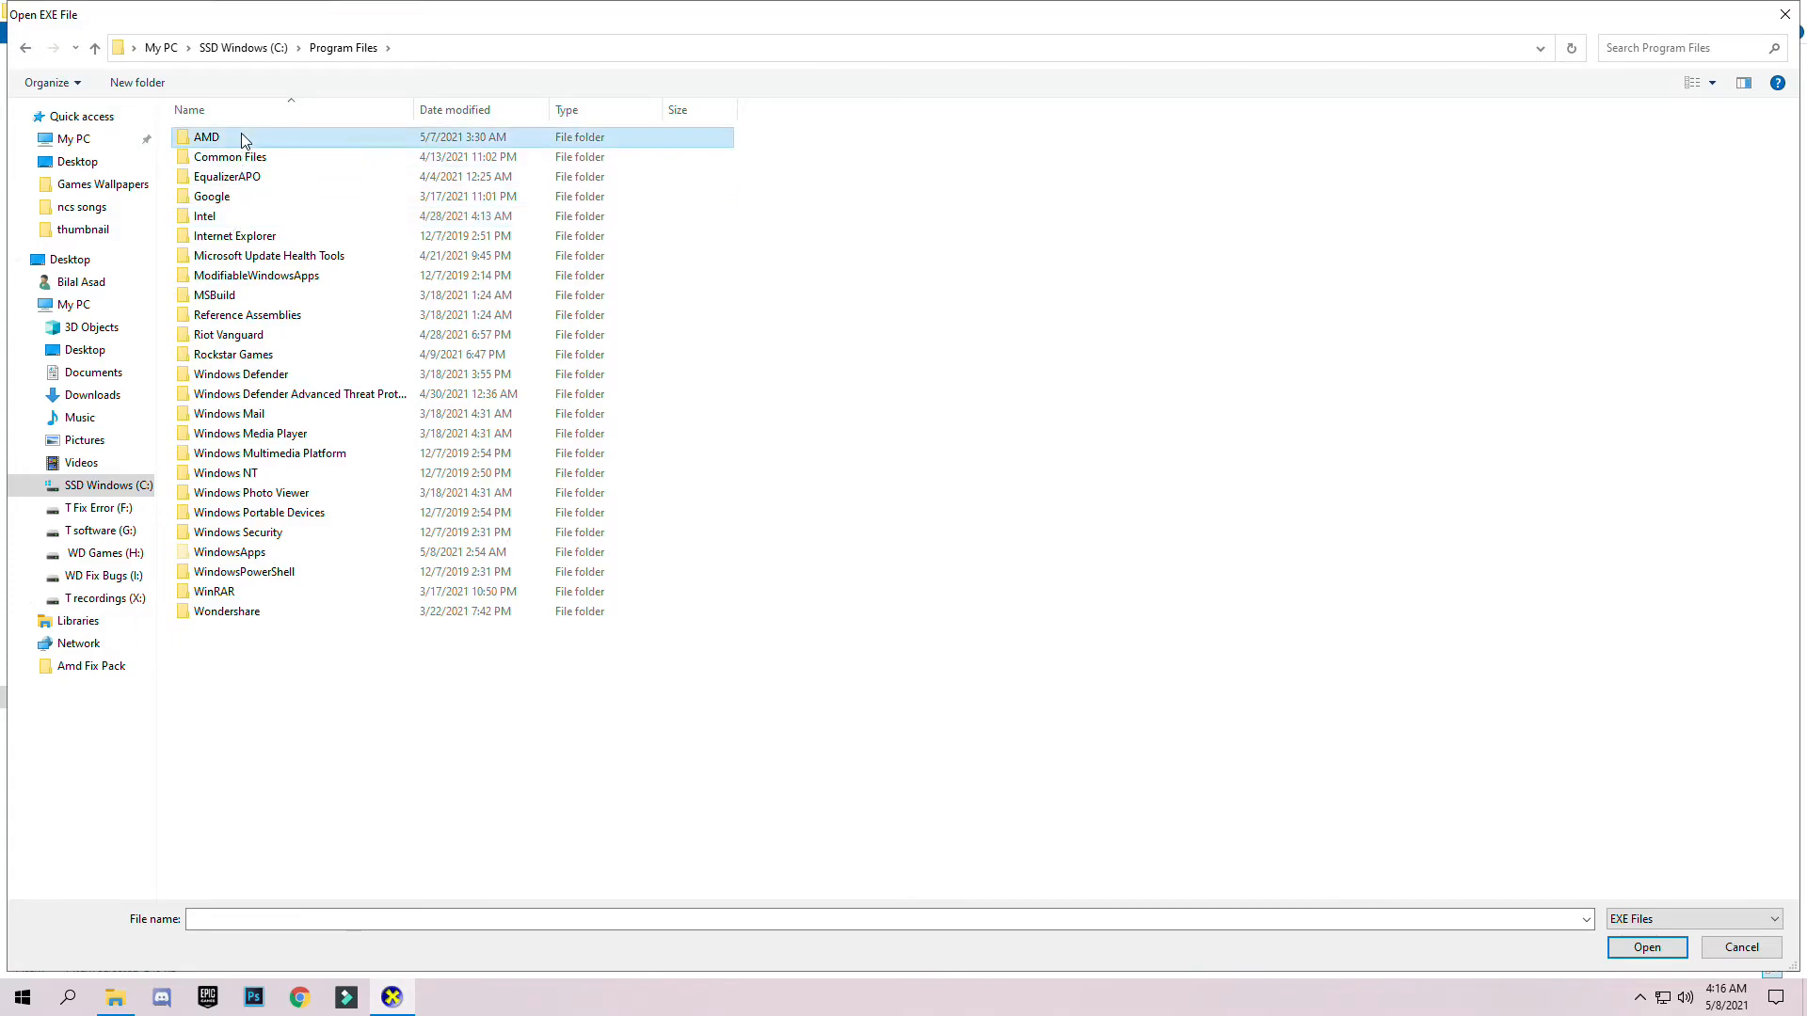
double_click(206, 137)
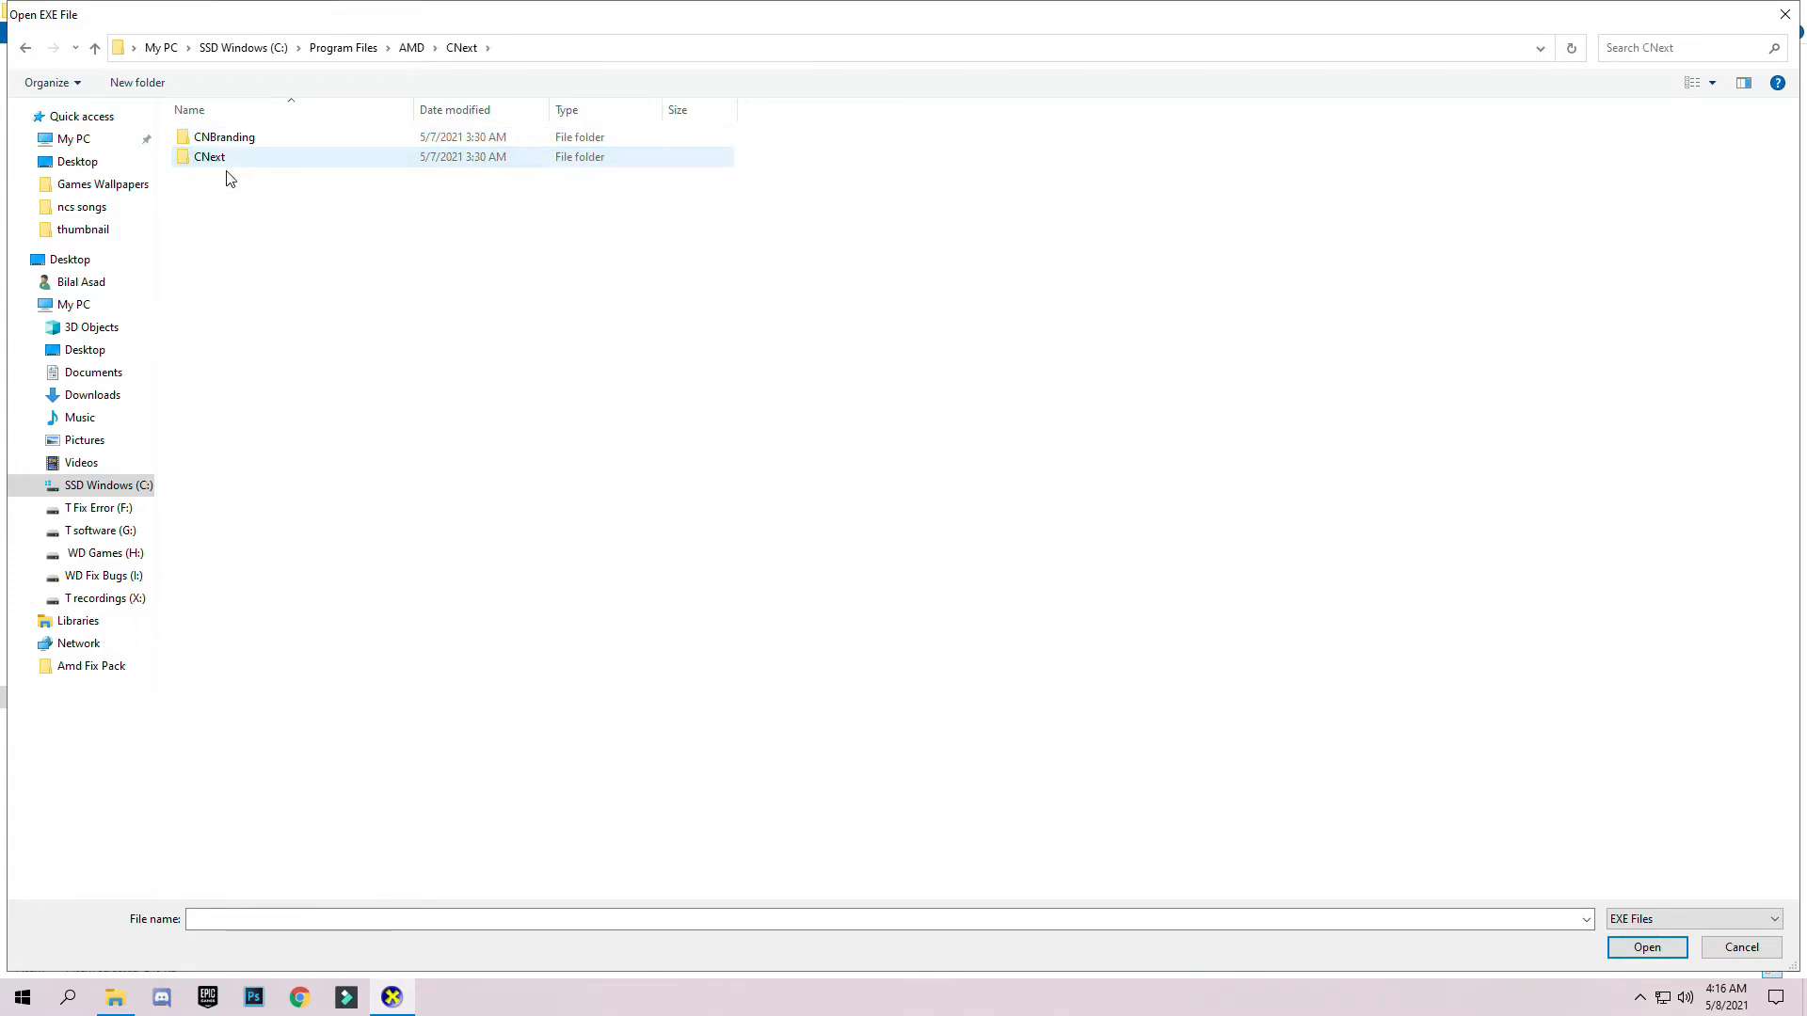
left_click(224, 135)
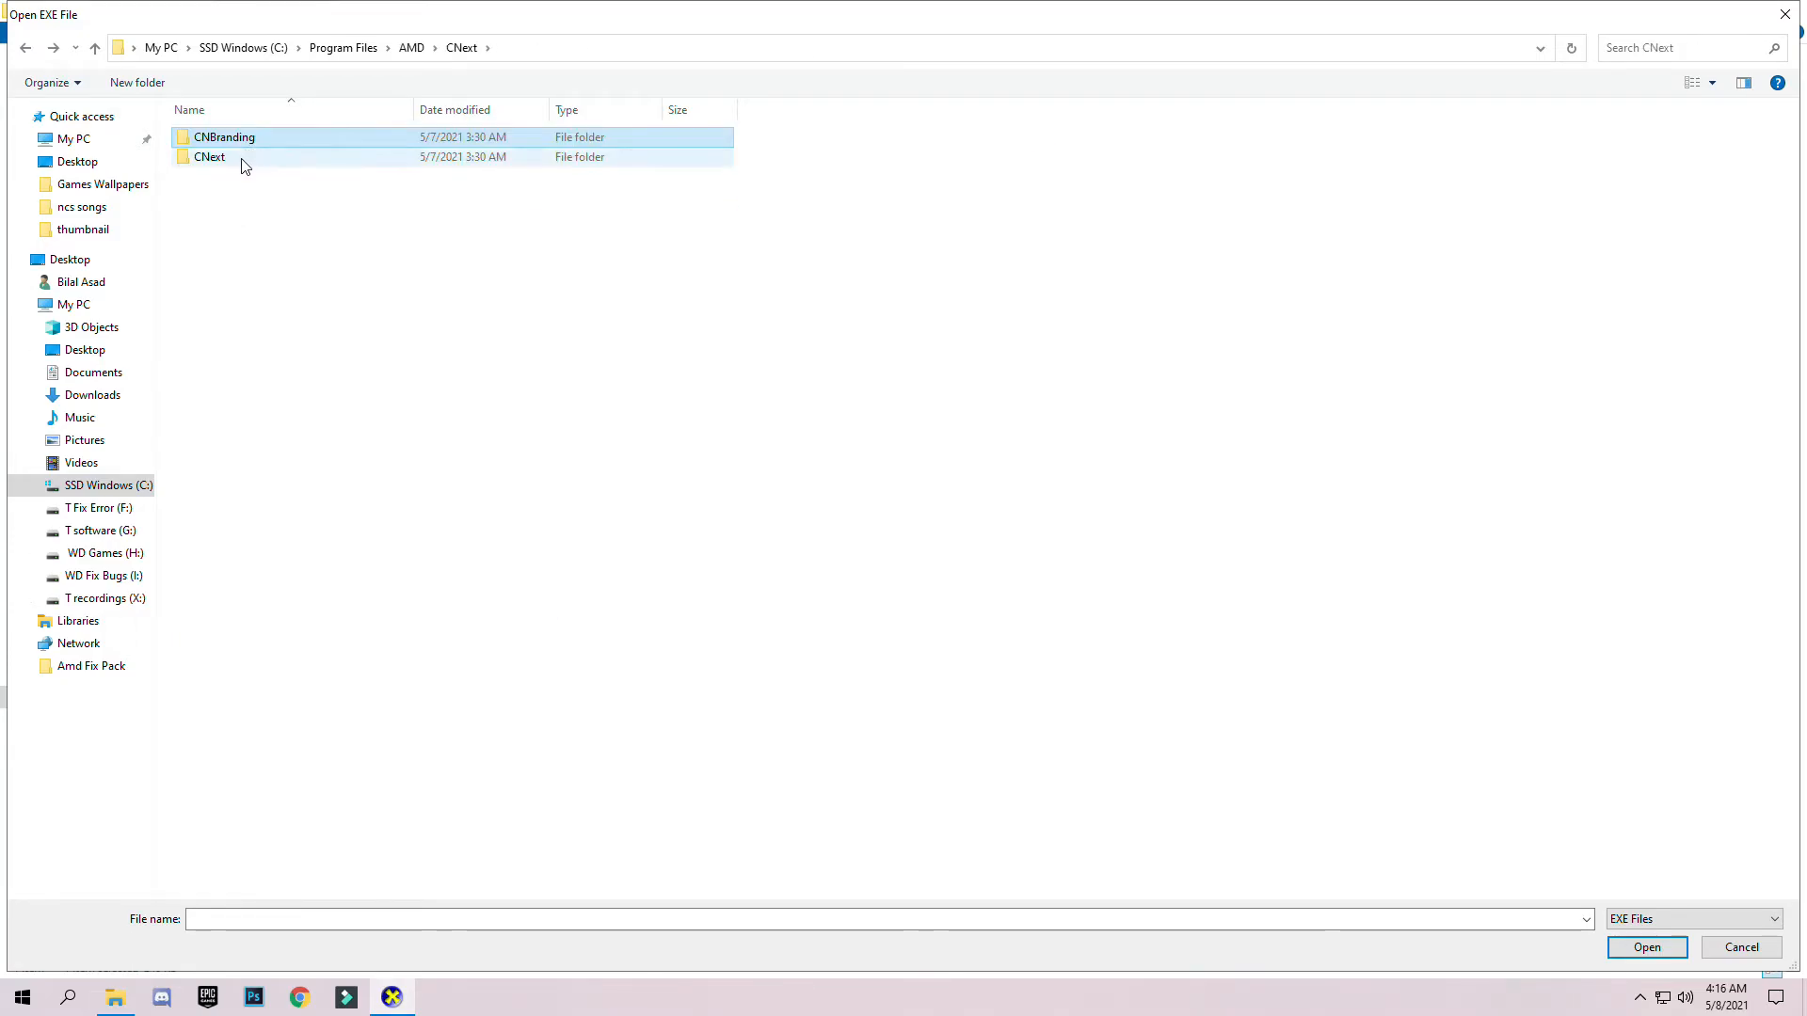
double_click(210, 157)
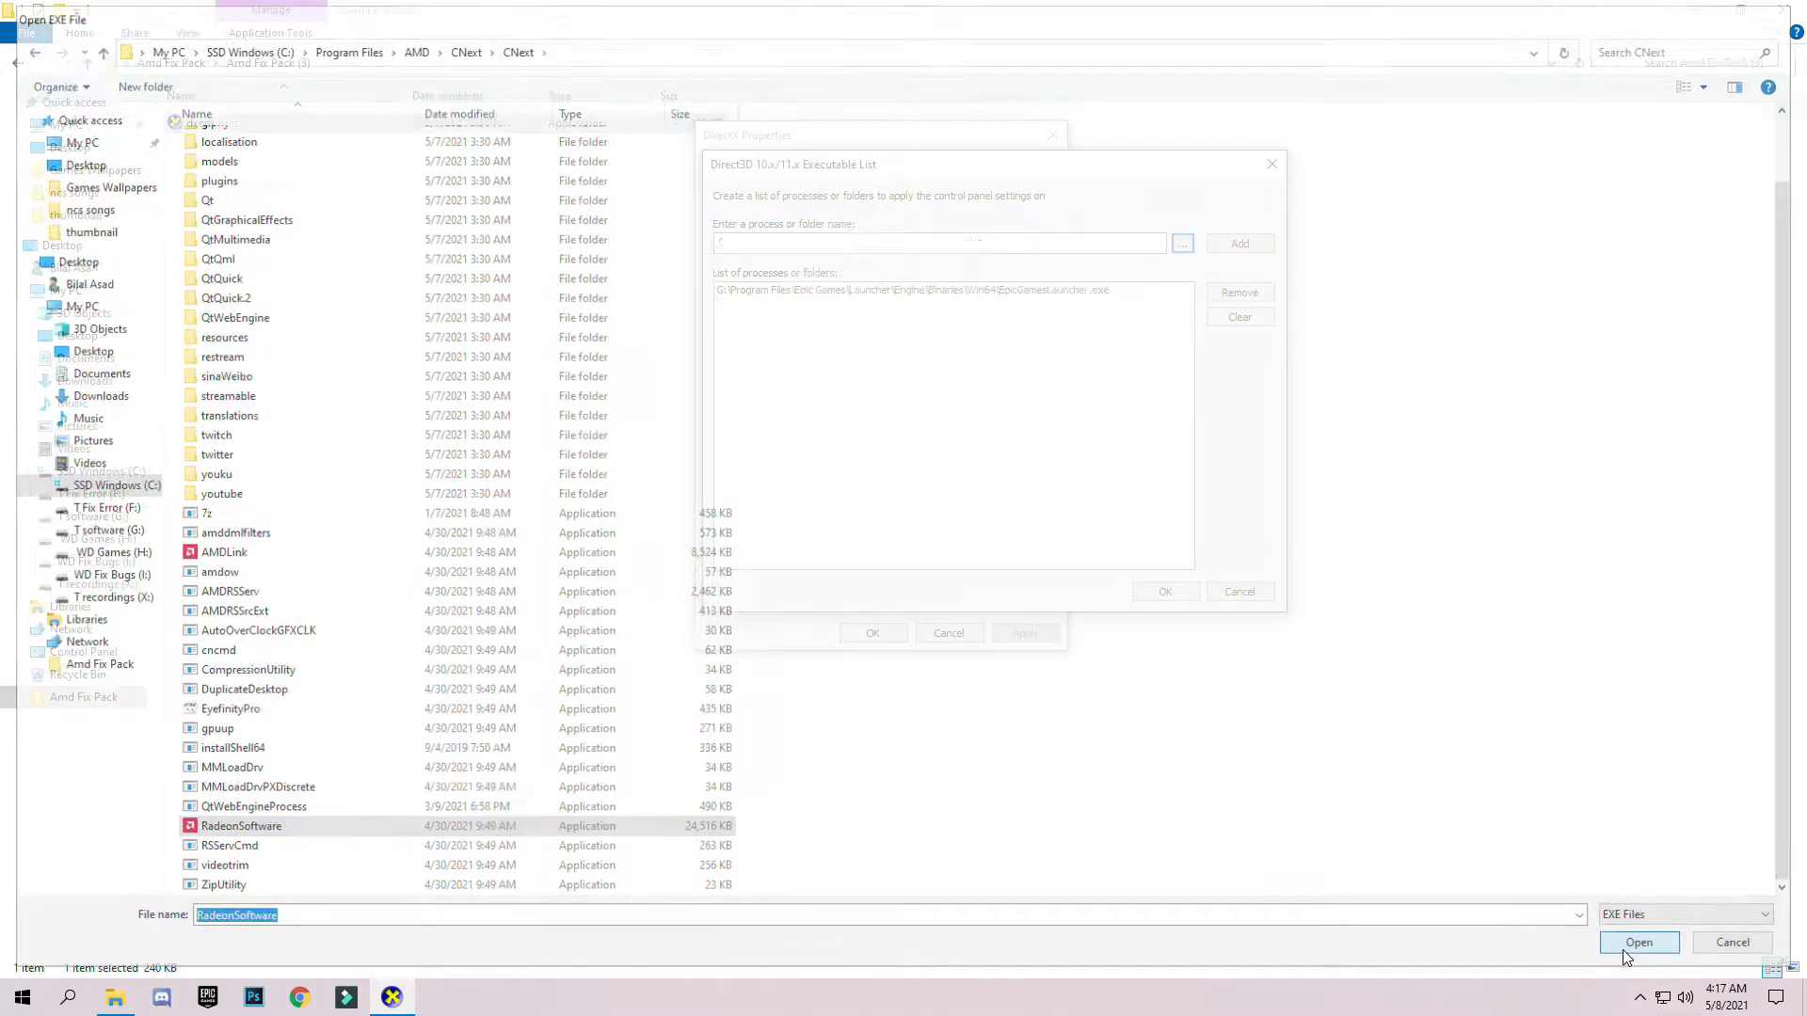
left_click(1638, 943)
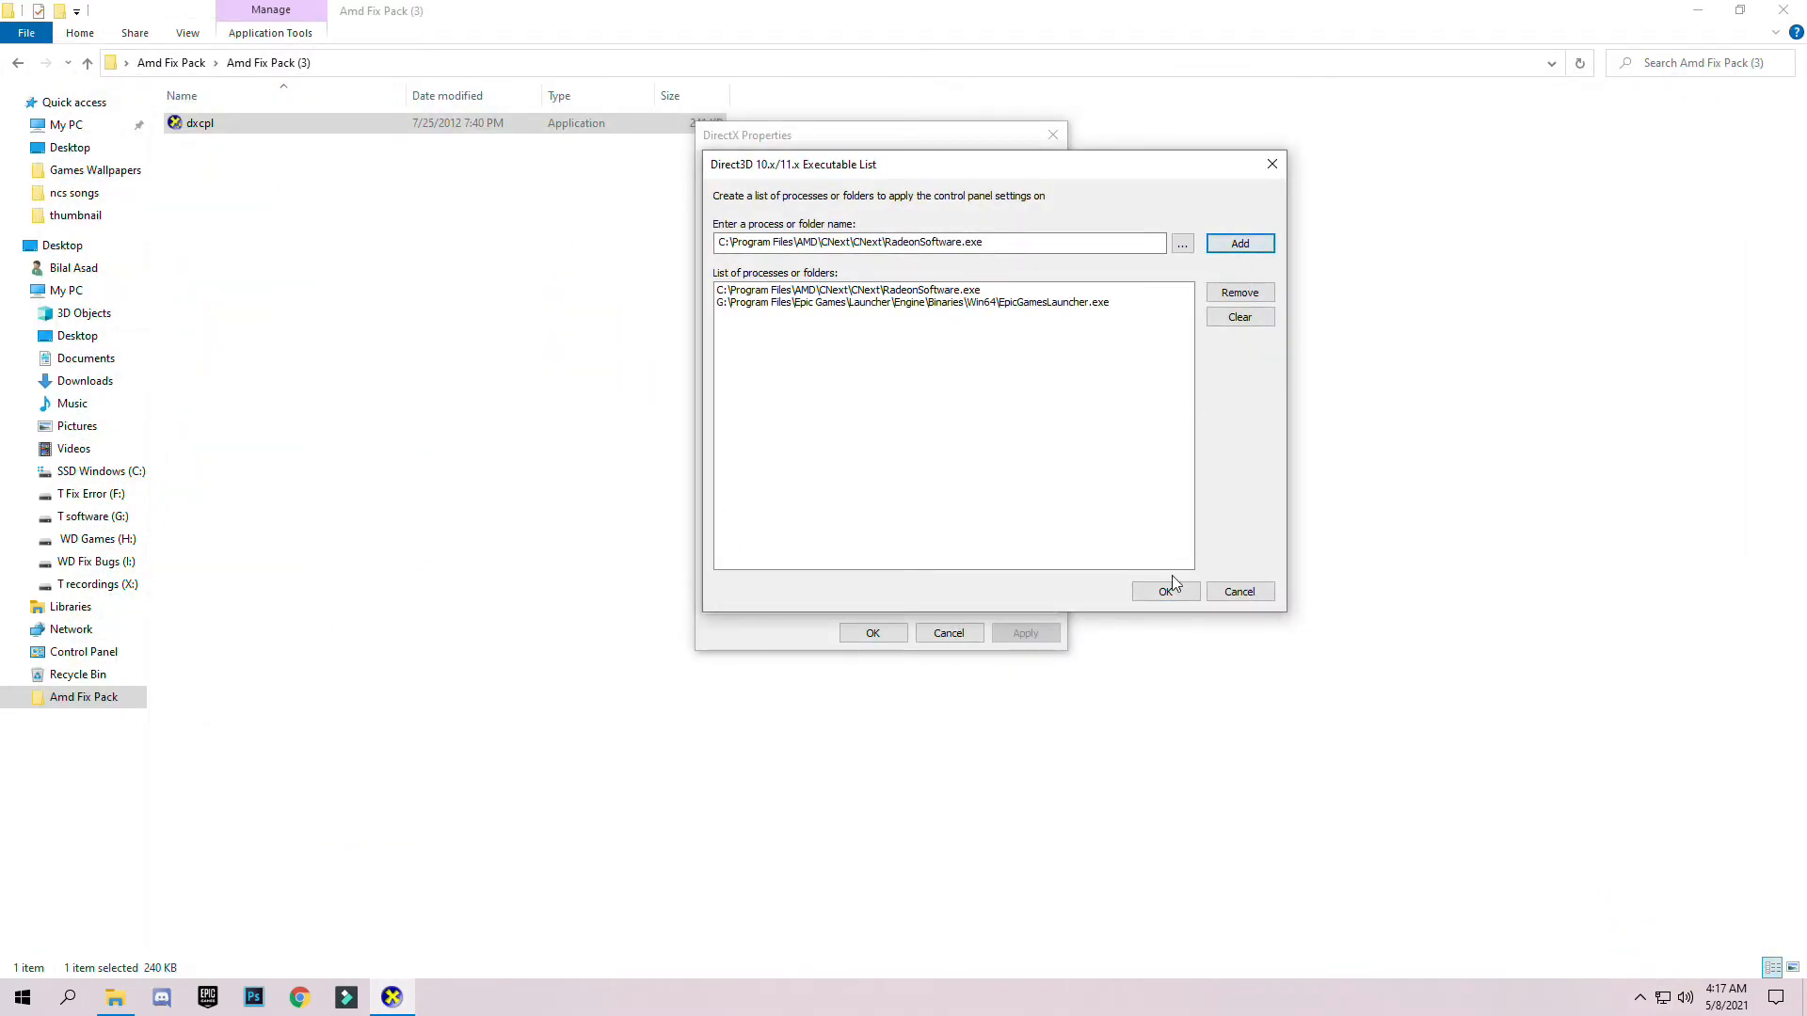
- Confirm the executable list, uncheck Disable Feature Level Upgrade, and apply with Force WARP on
left_click(1165, 591)
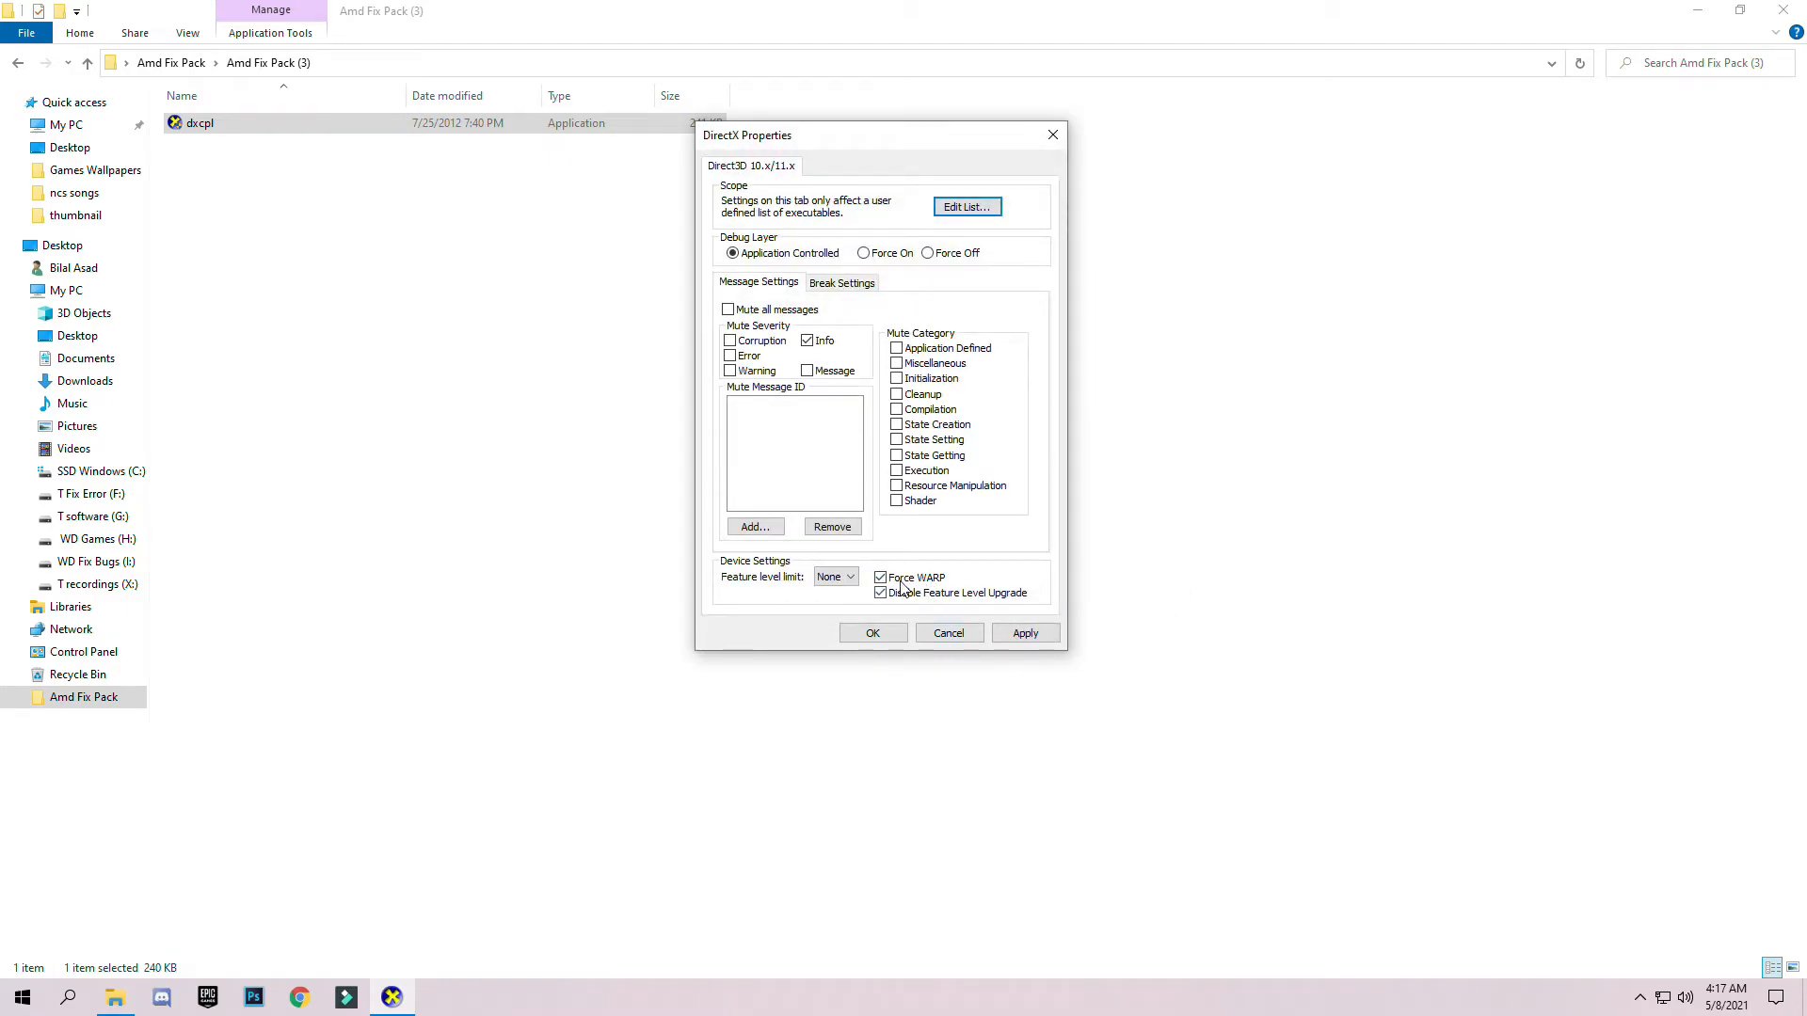
left_click(880, 592)
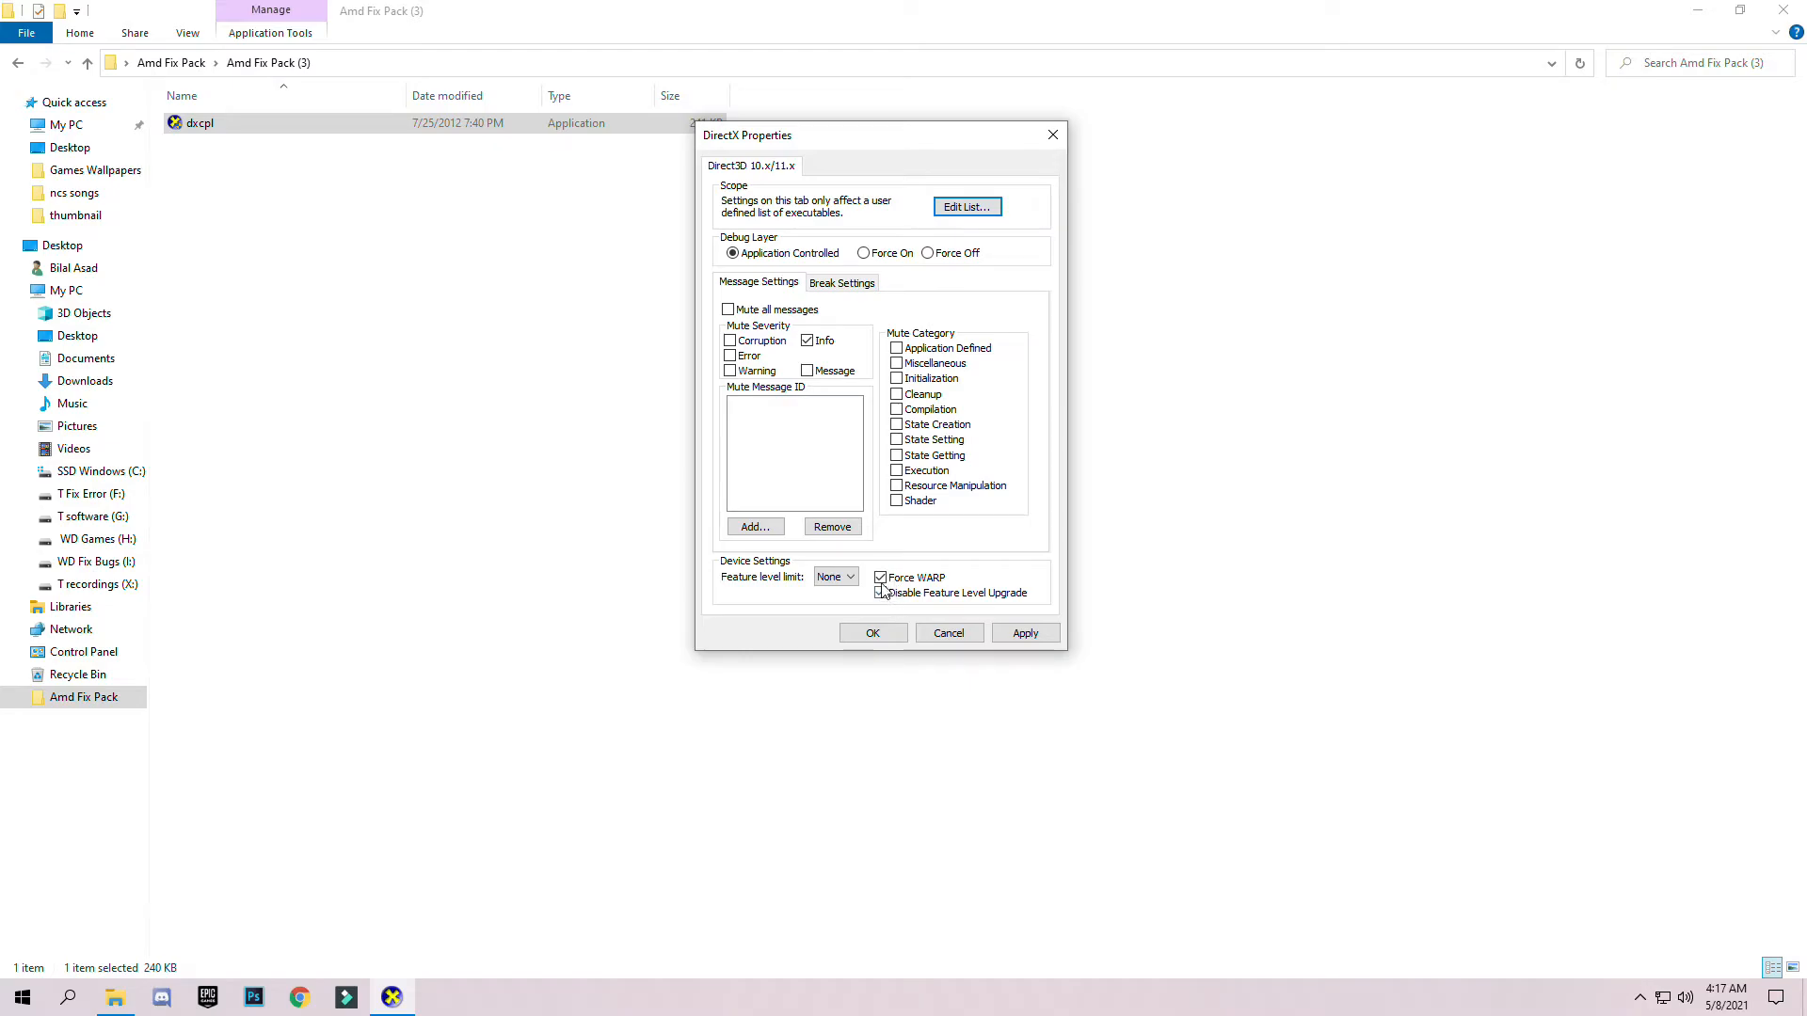
left_click(882, 591)
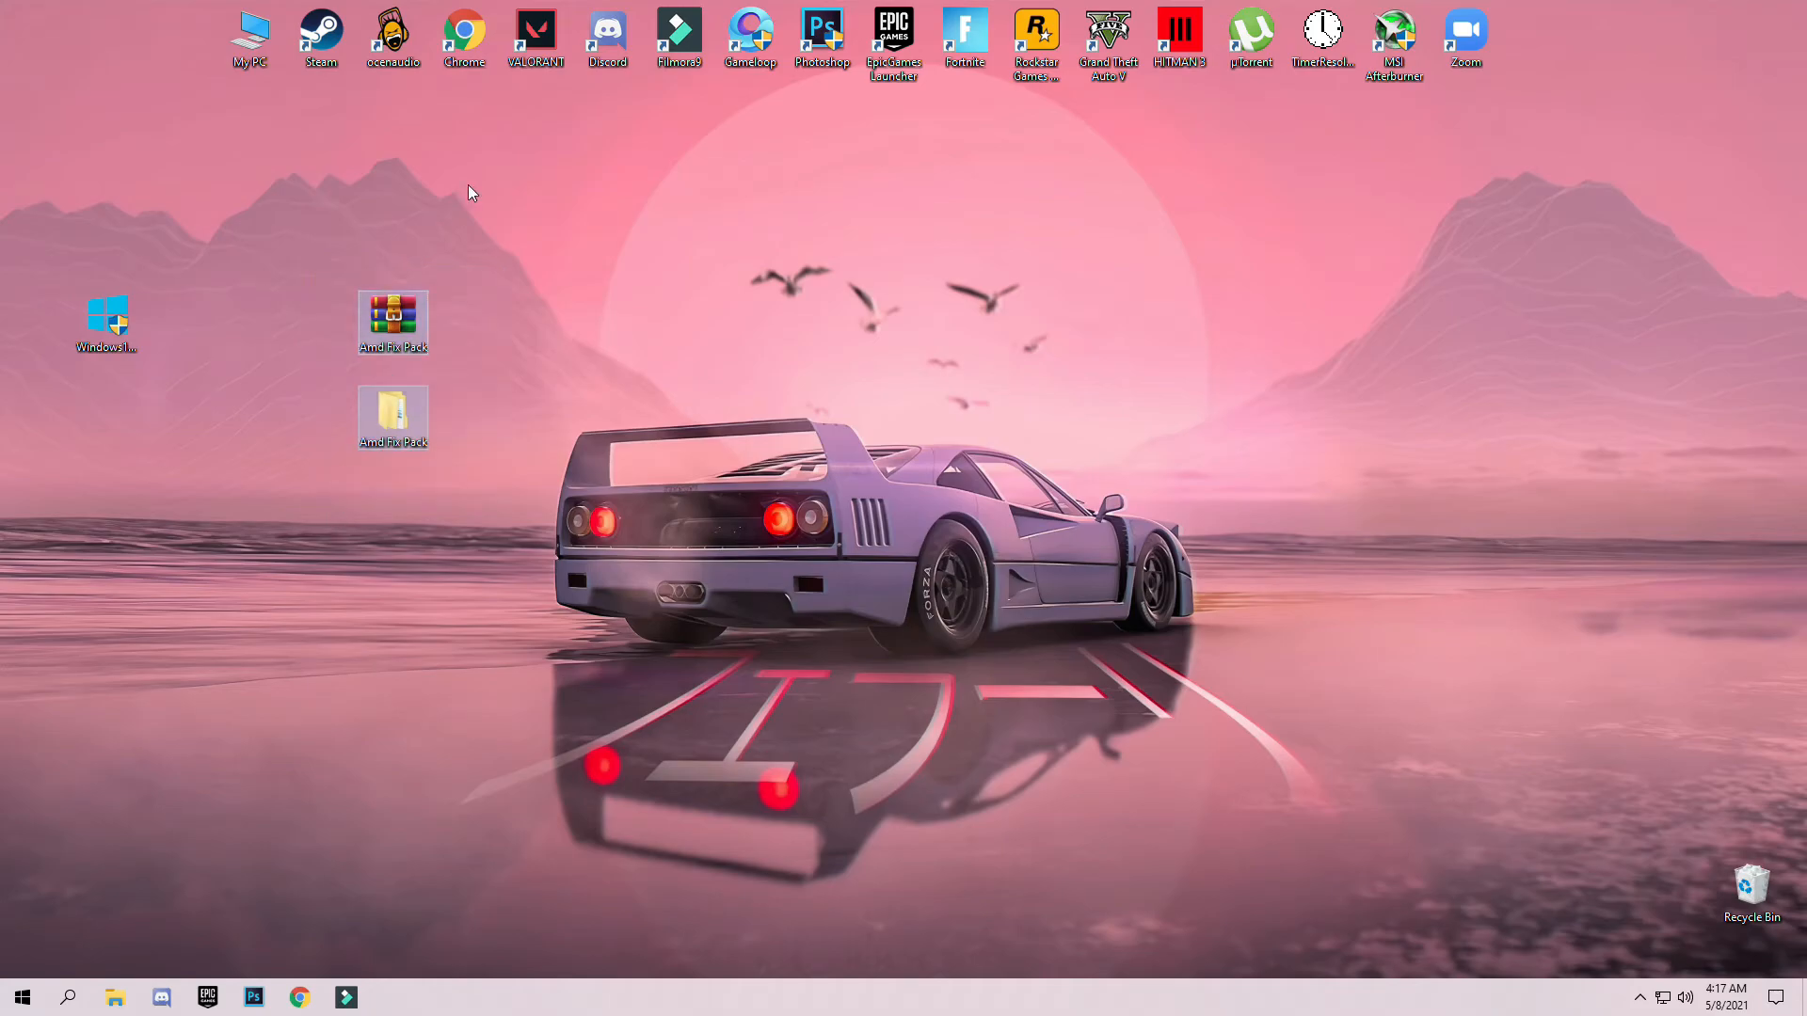
mouse_move(778, 566)
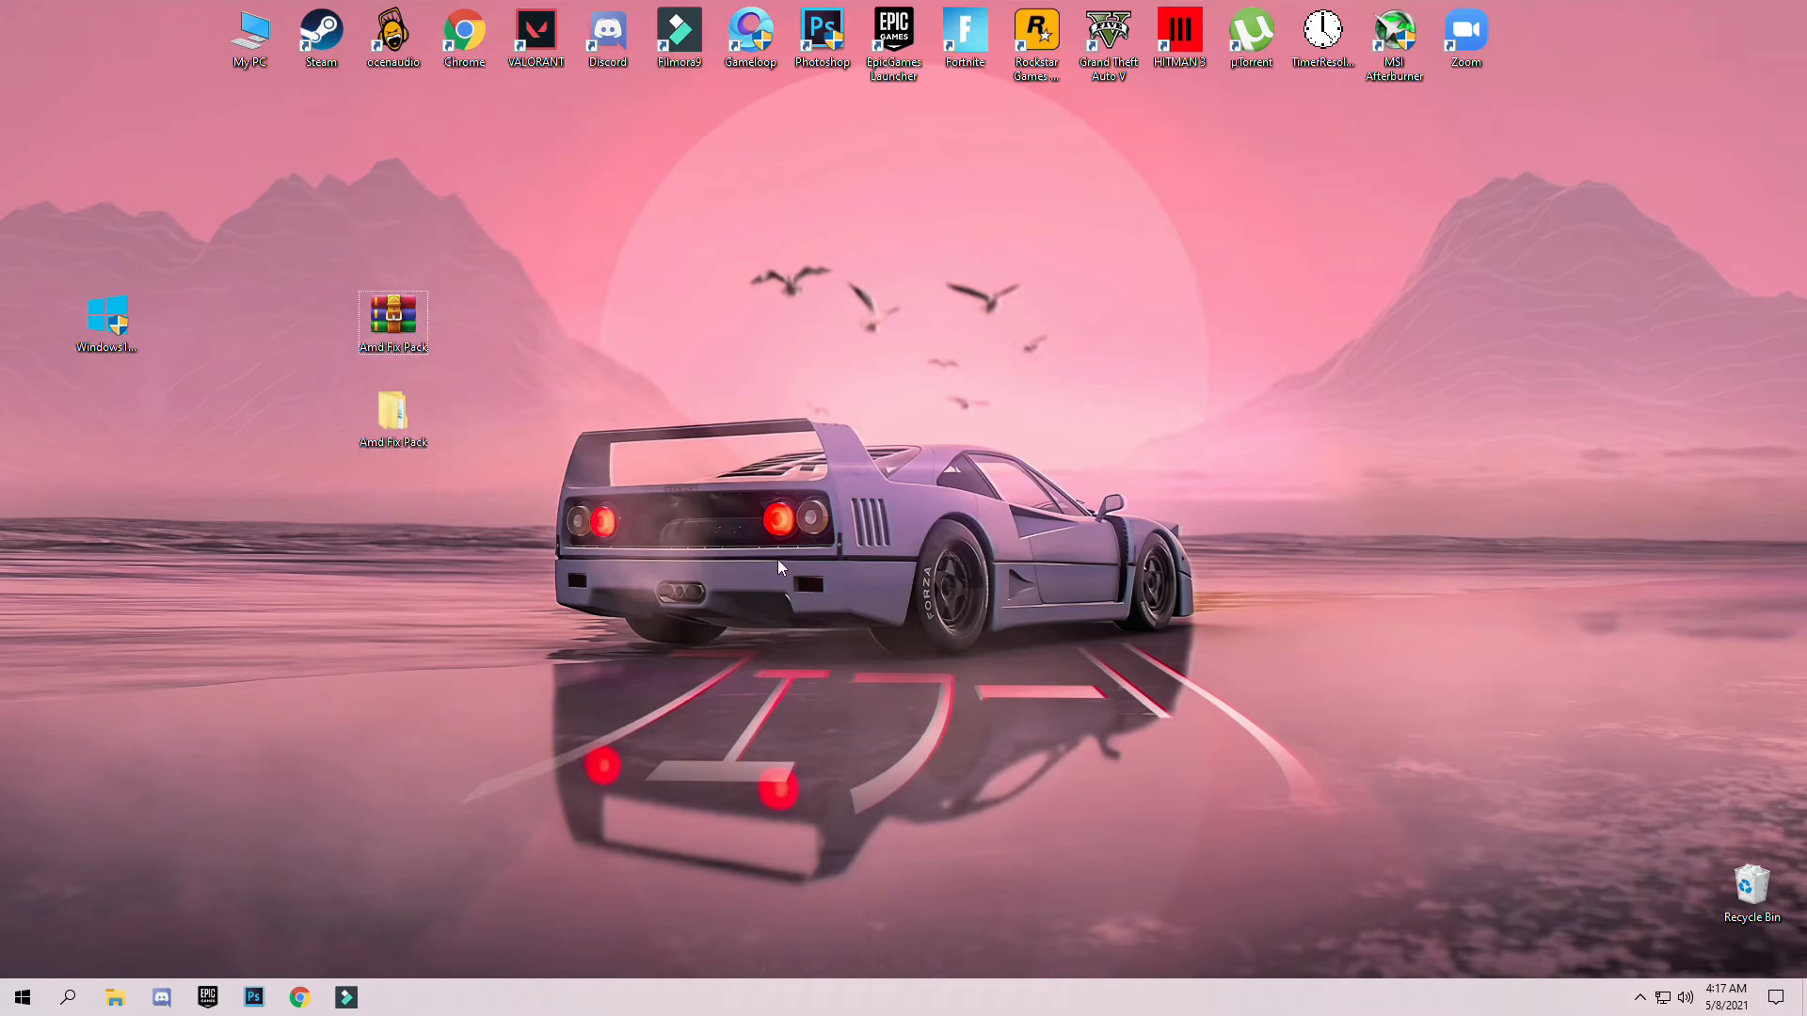
mouse_move(700, 385)
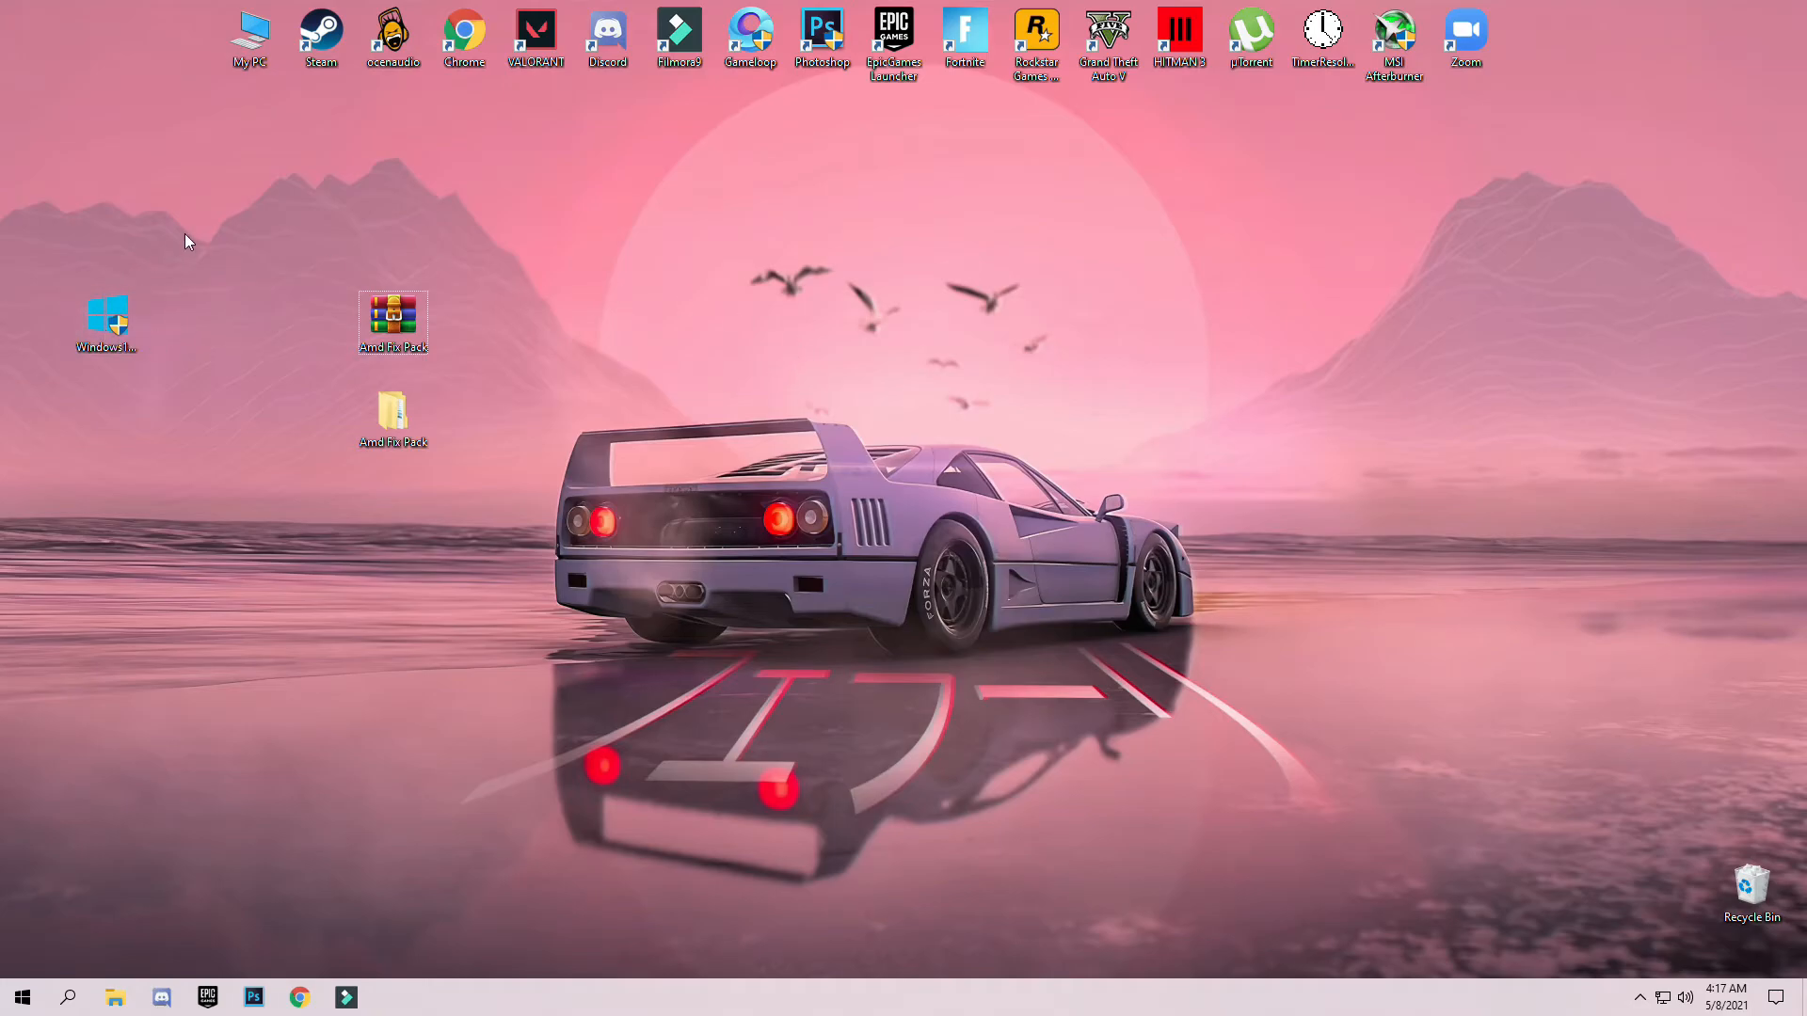
- Drag the Windows 10 Upgrade shortcut to a lower spot on the desktop
left_click(107, 320)
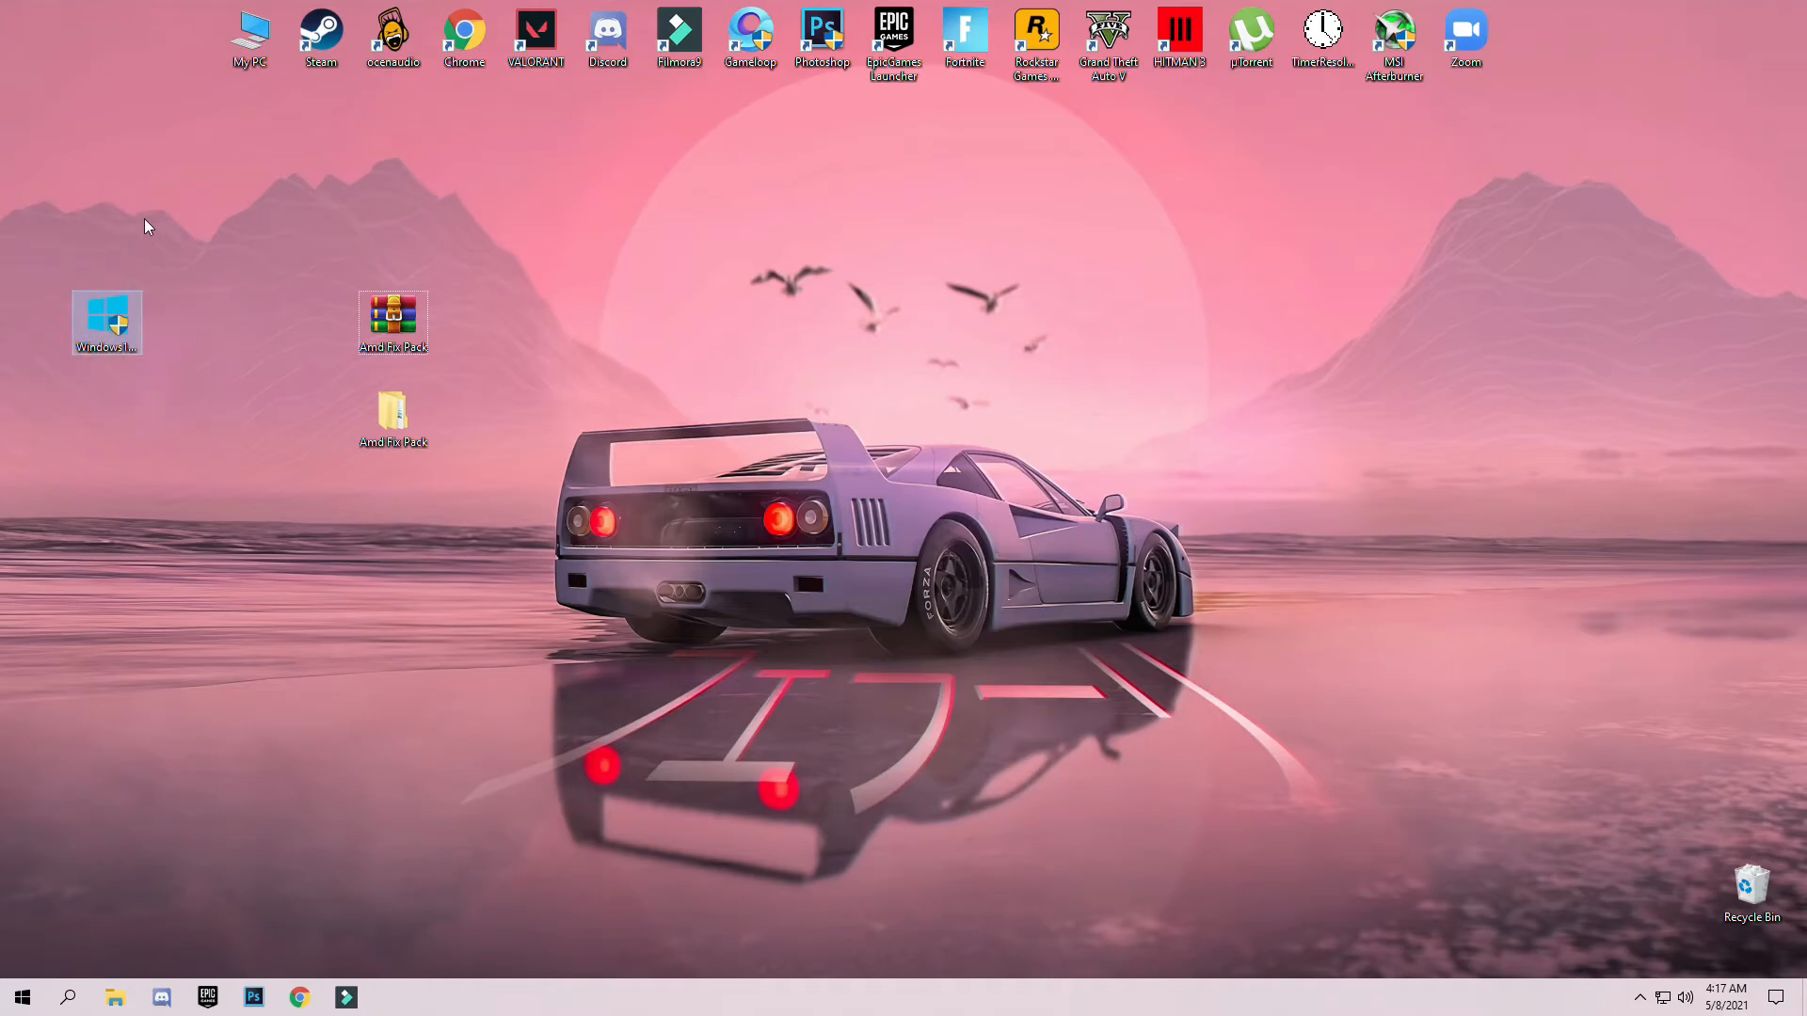
left_click_drag(106, 320, 178, 517)
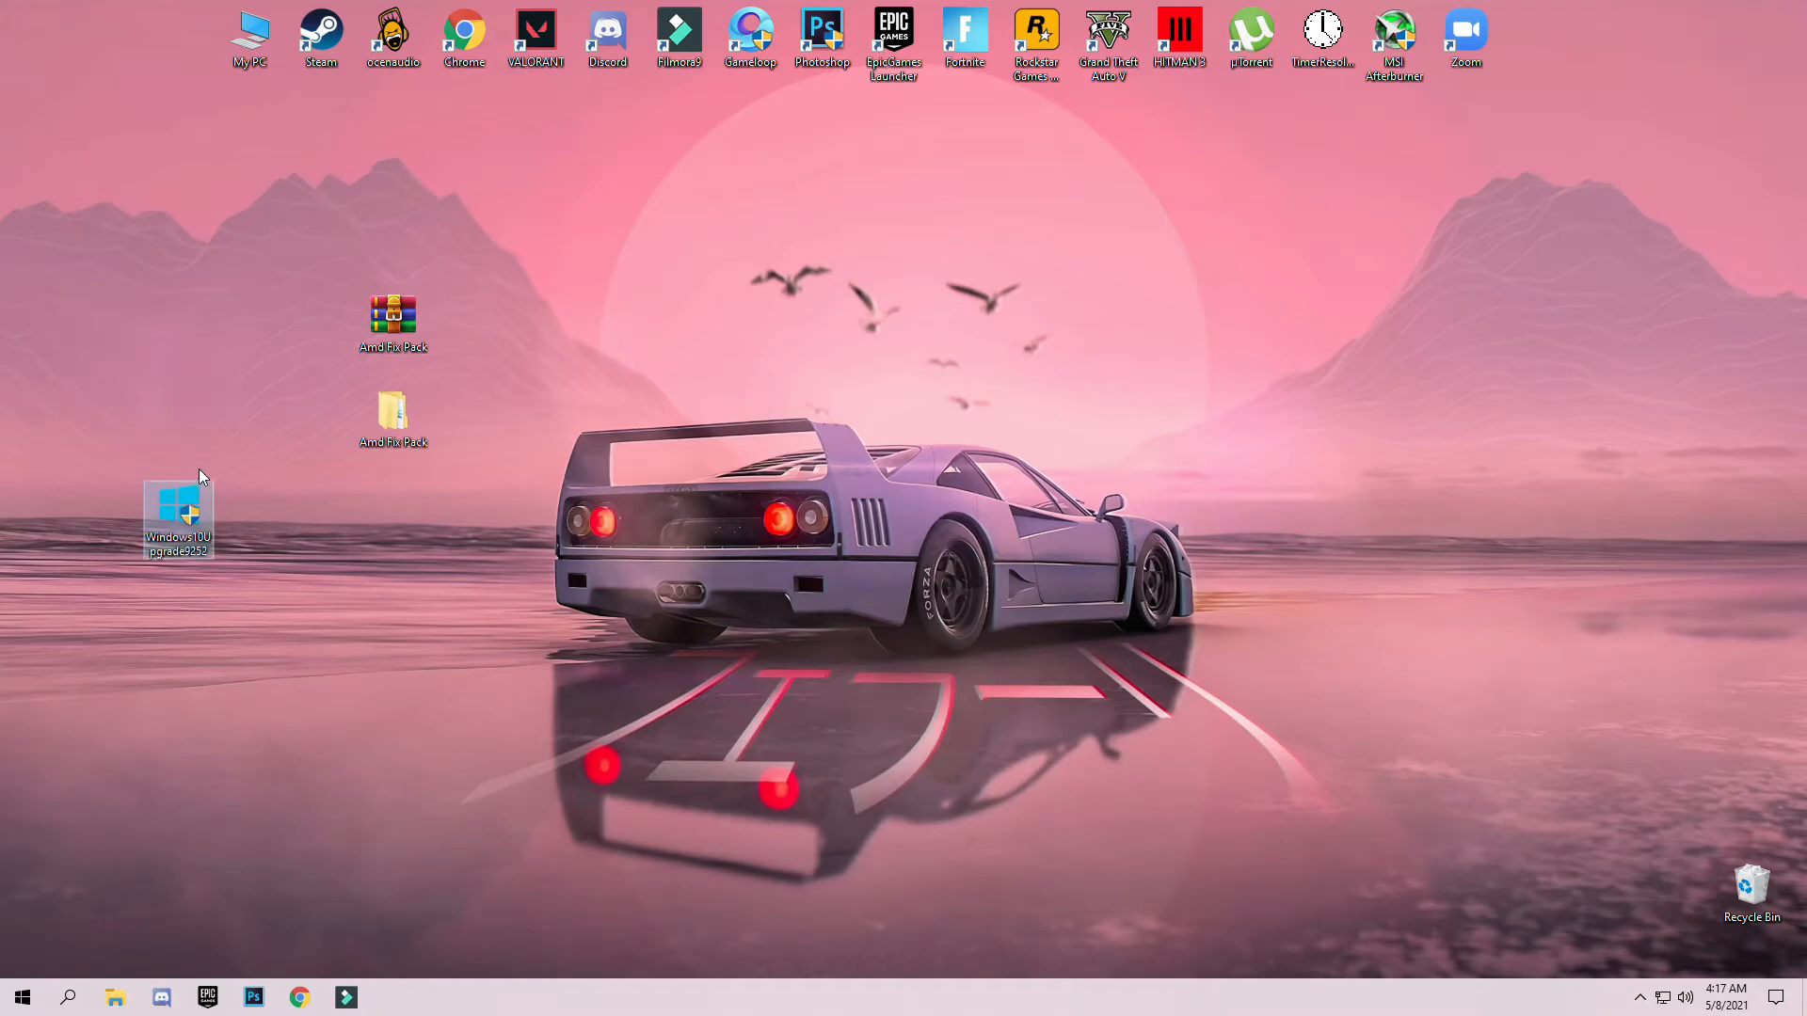
- Launch Windows 10 Update Assistant, approve the UAC prompt, and exit it
double_click(176, 514)
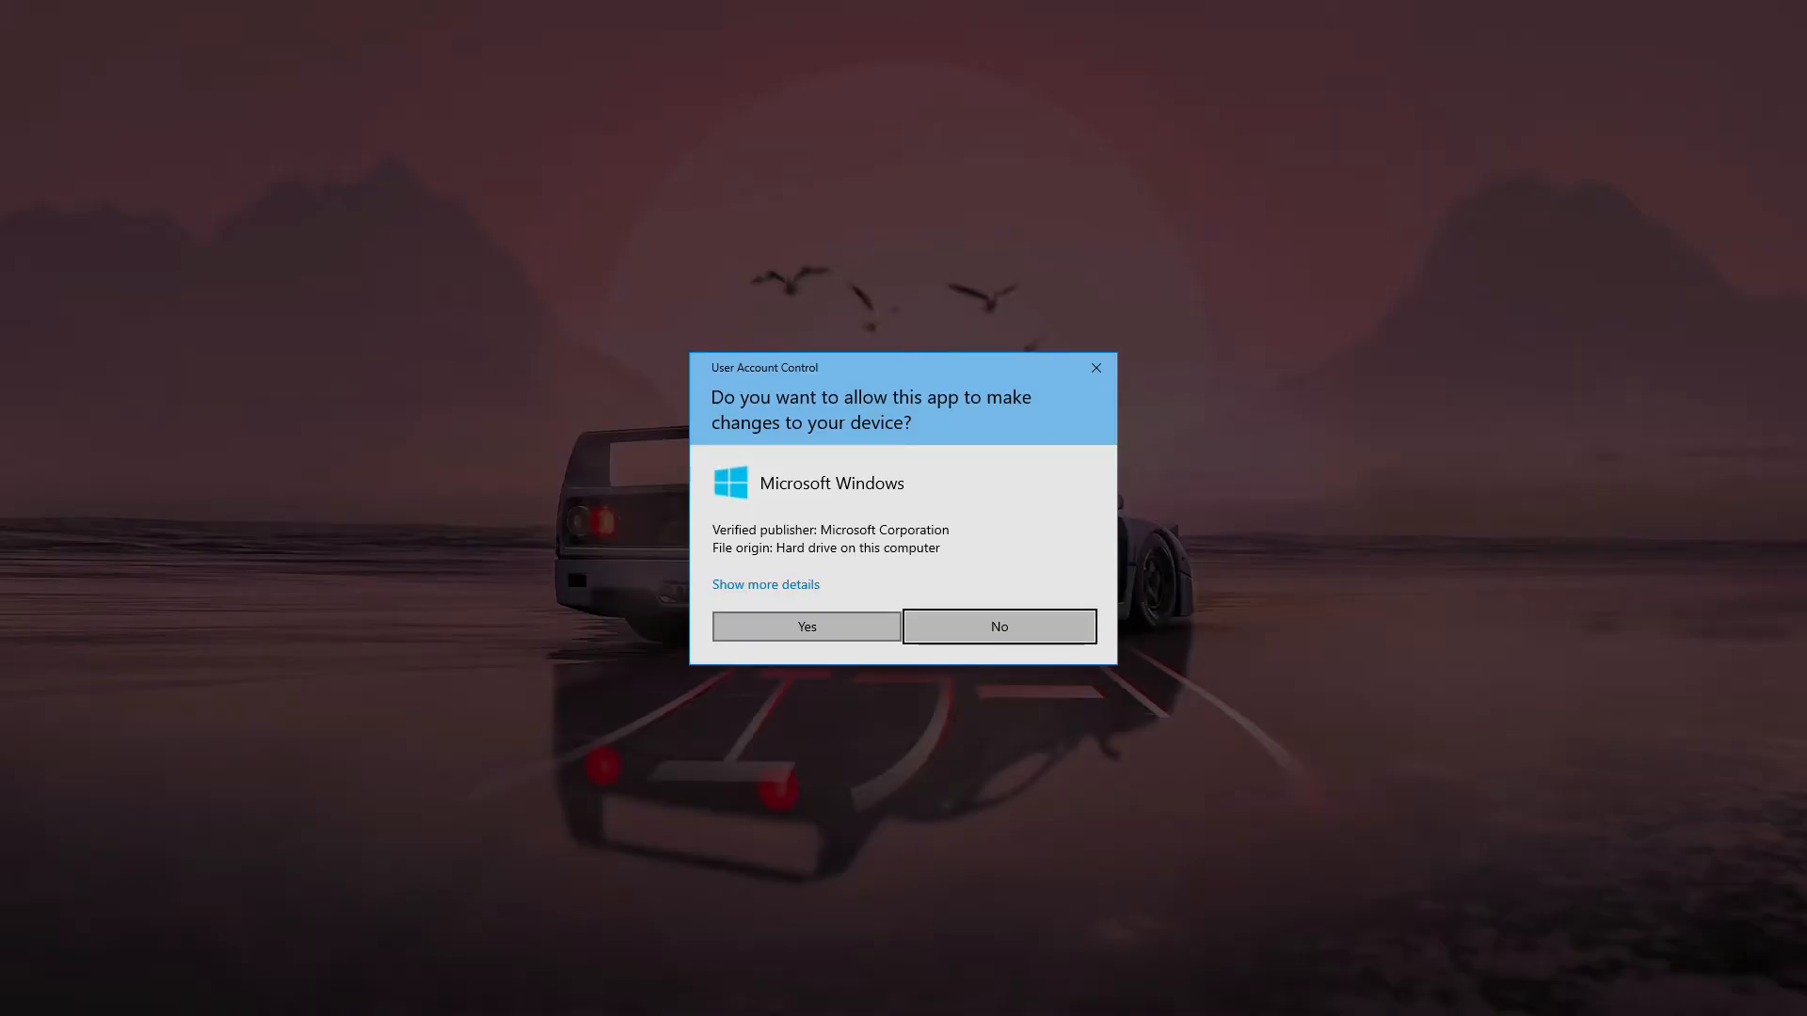
left_click(806, 625)
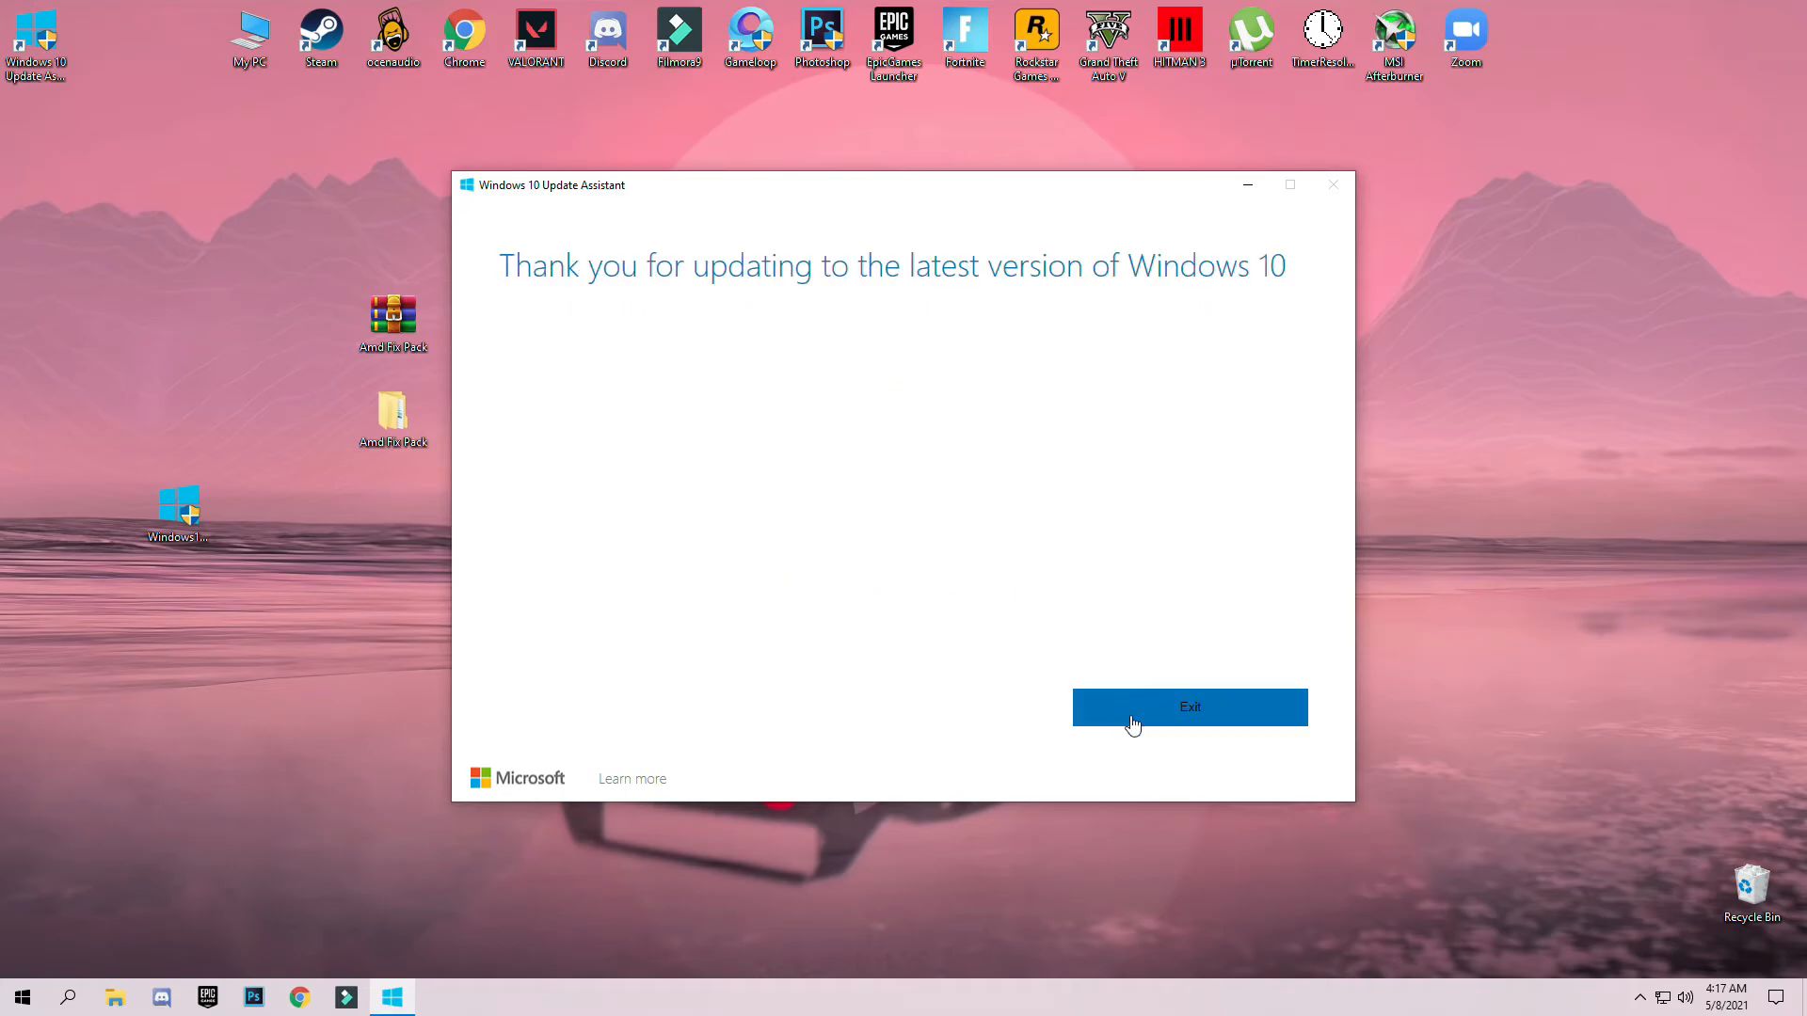
mouse_move(720, 357)
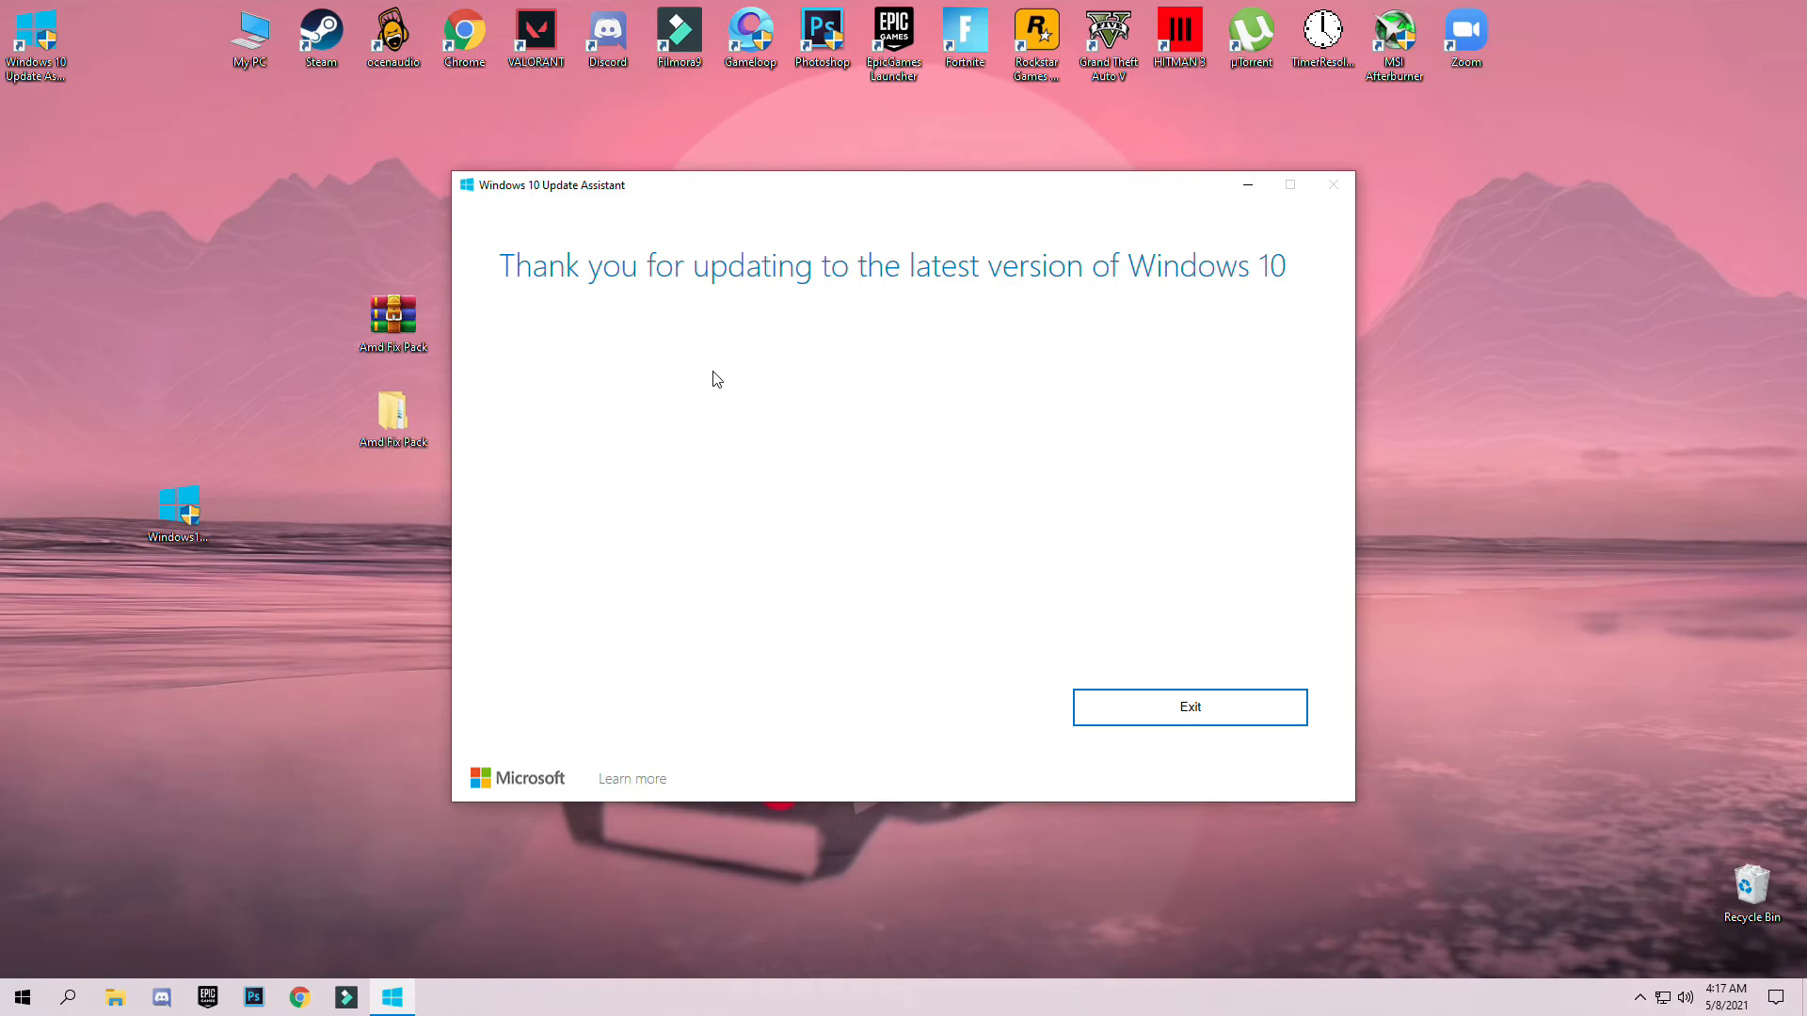
left_click(1190, 707)
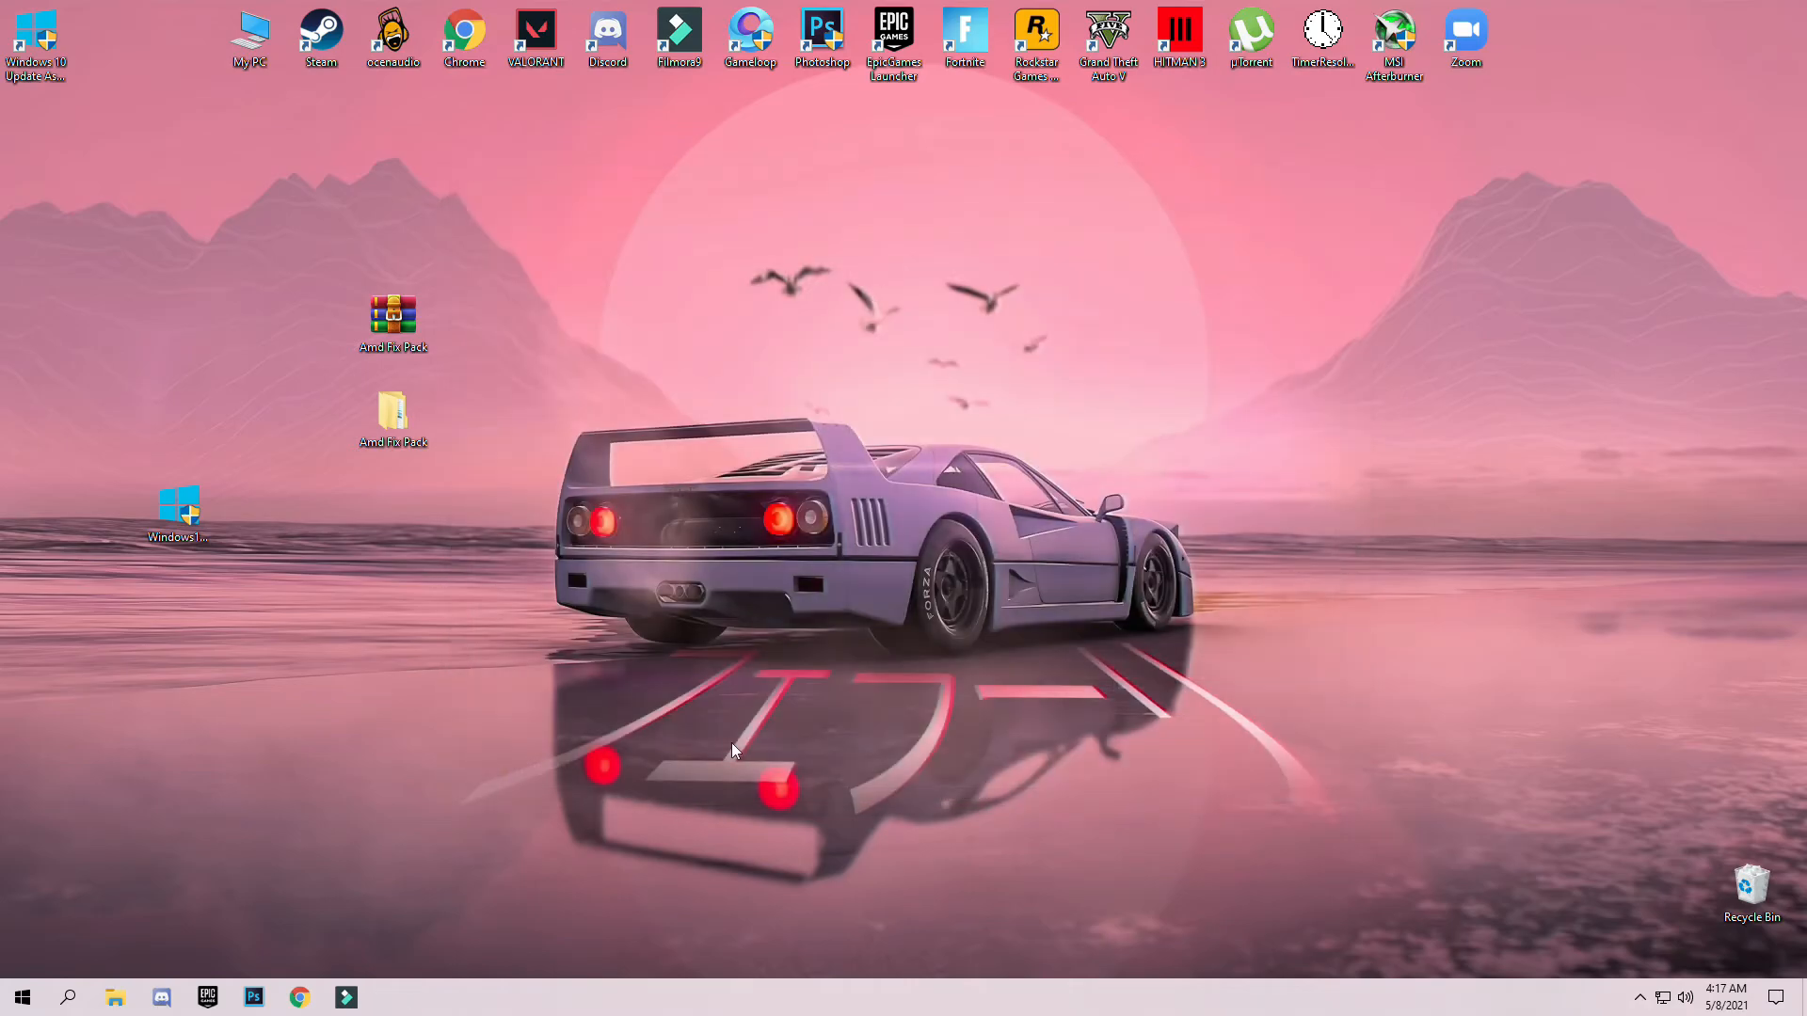
- Move the upgrade shortcut to top-left under Update Assistant and open the desktop context menu
left_click_drag(178, 513, 34, 138)
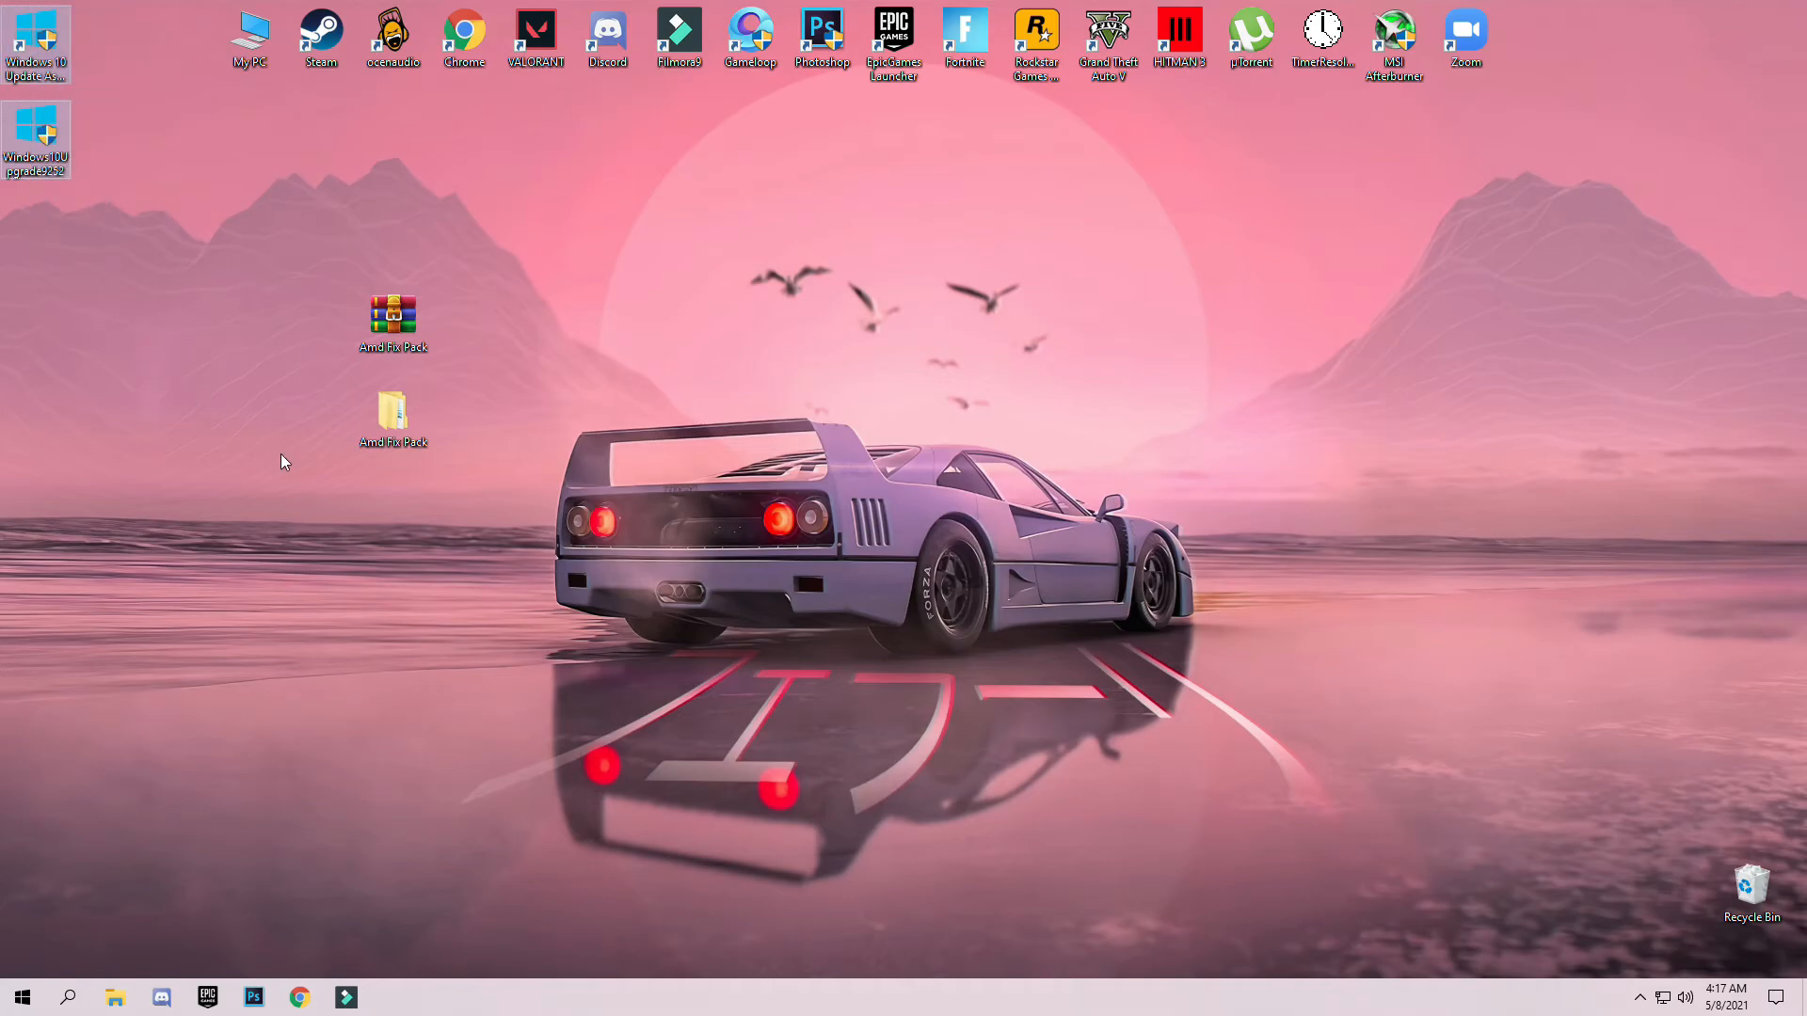
mouse_move(795, 452)
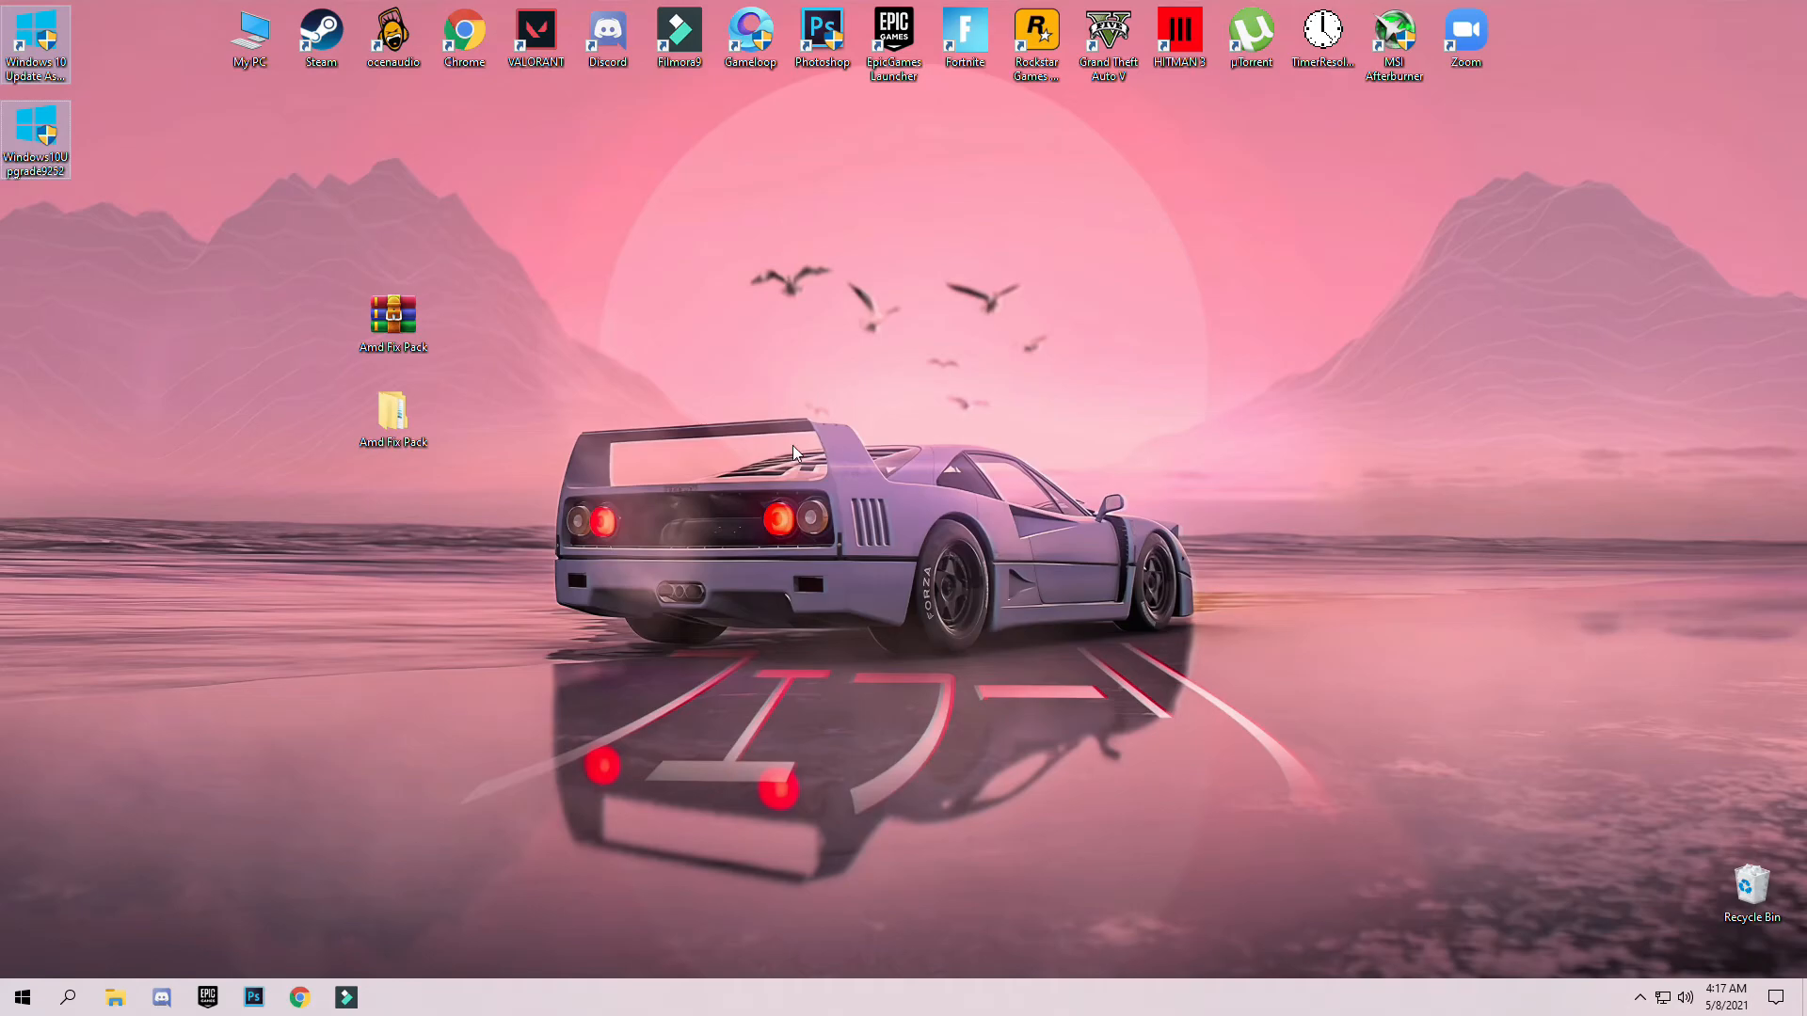
mouse_move(700, 429)
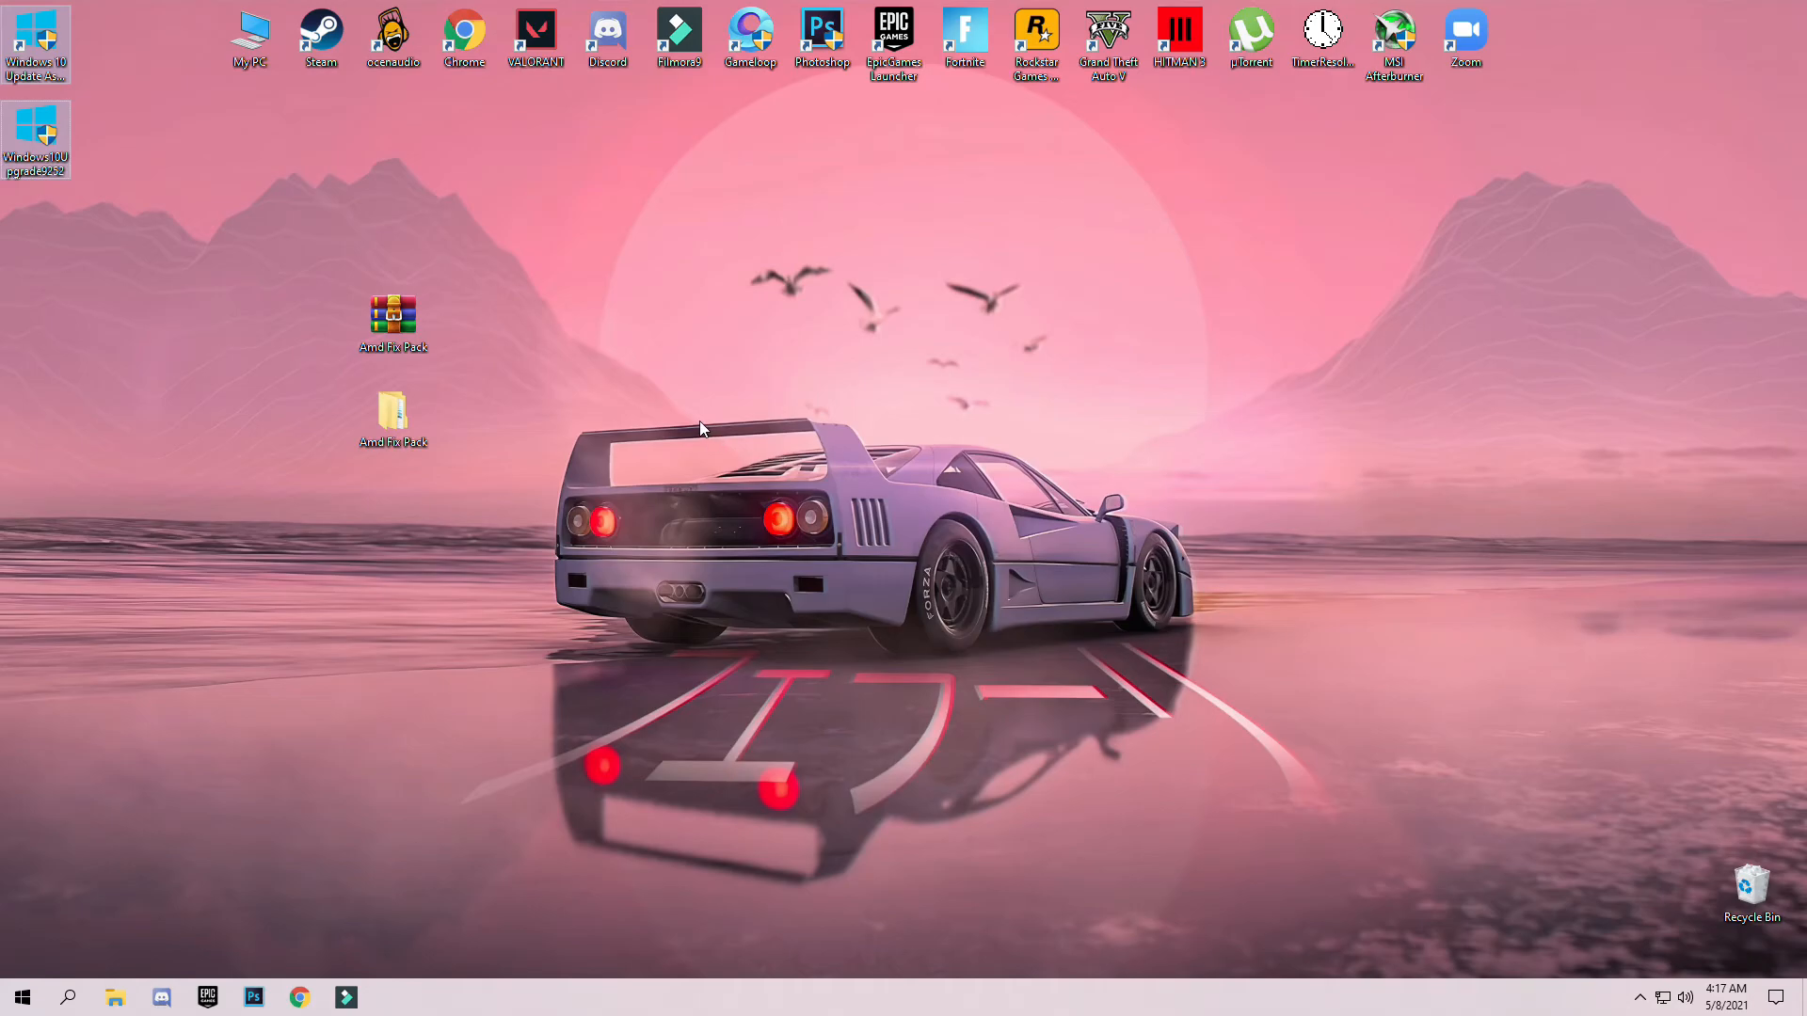
mouse_move(378, 226)
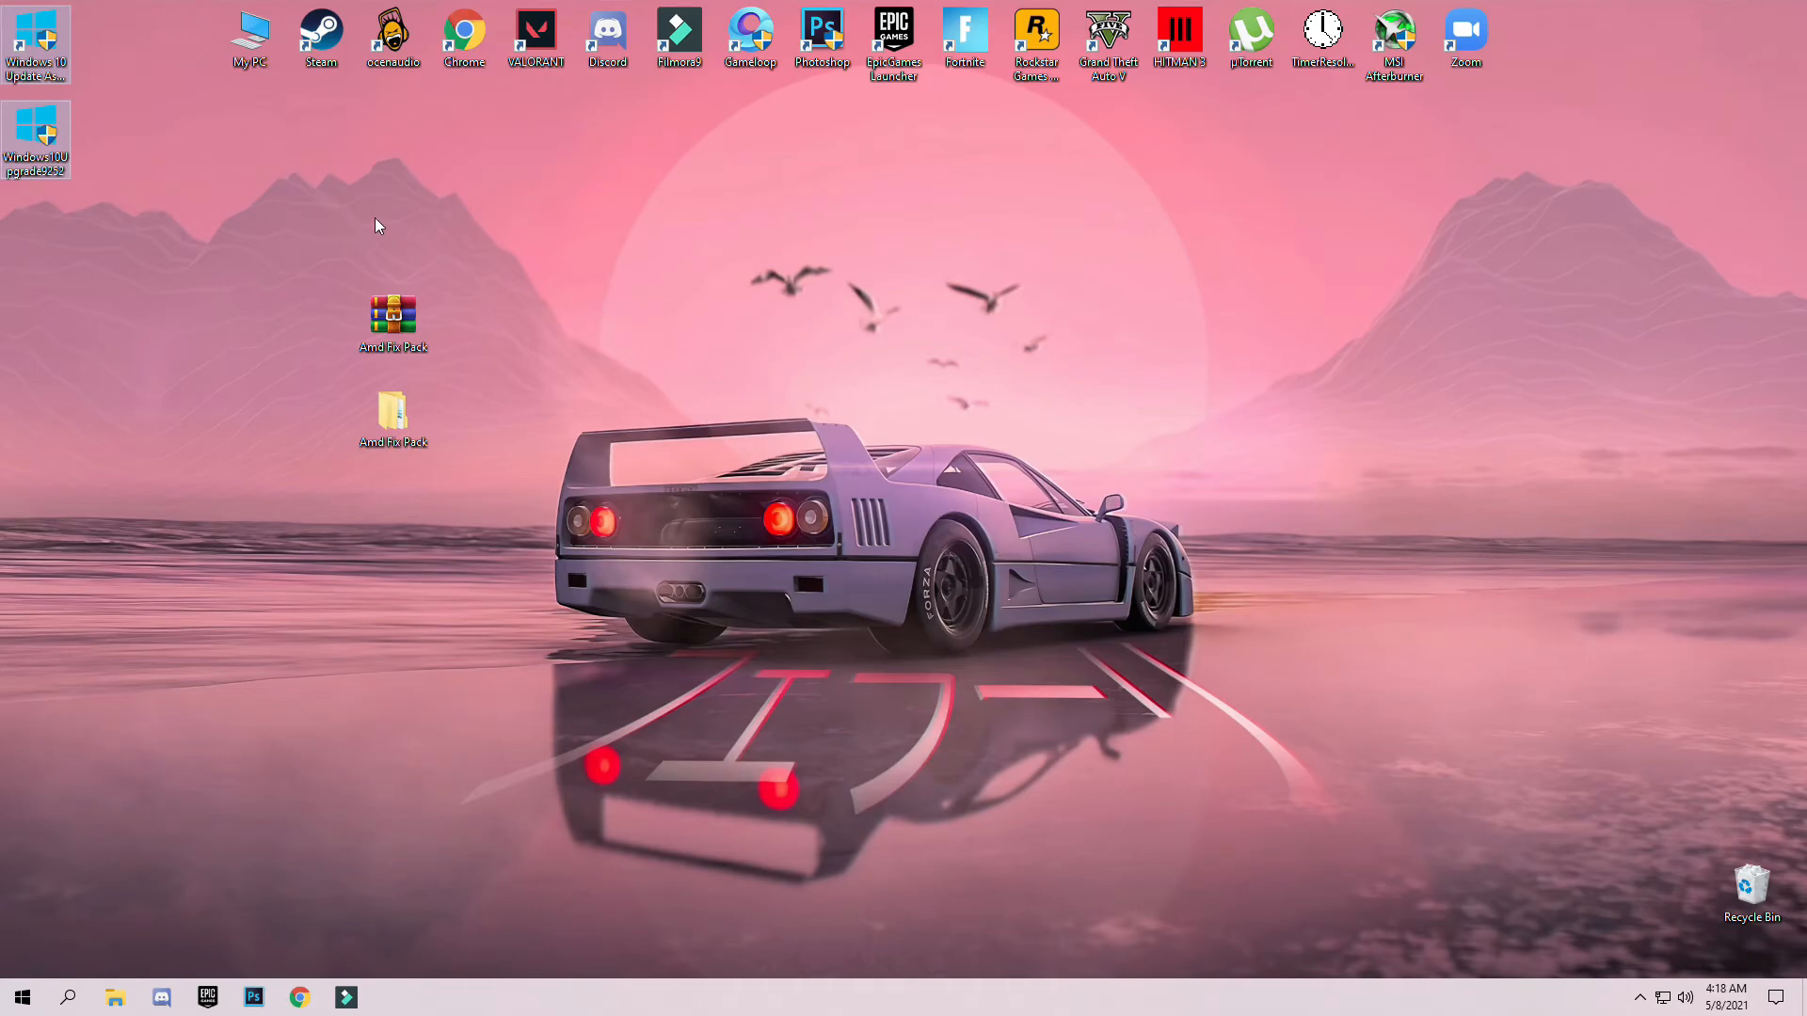
mouse_move(582, 319)
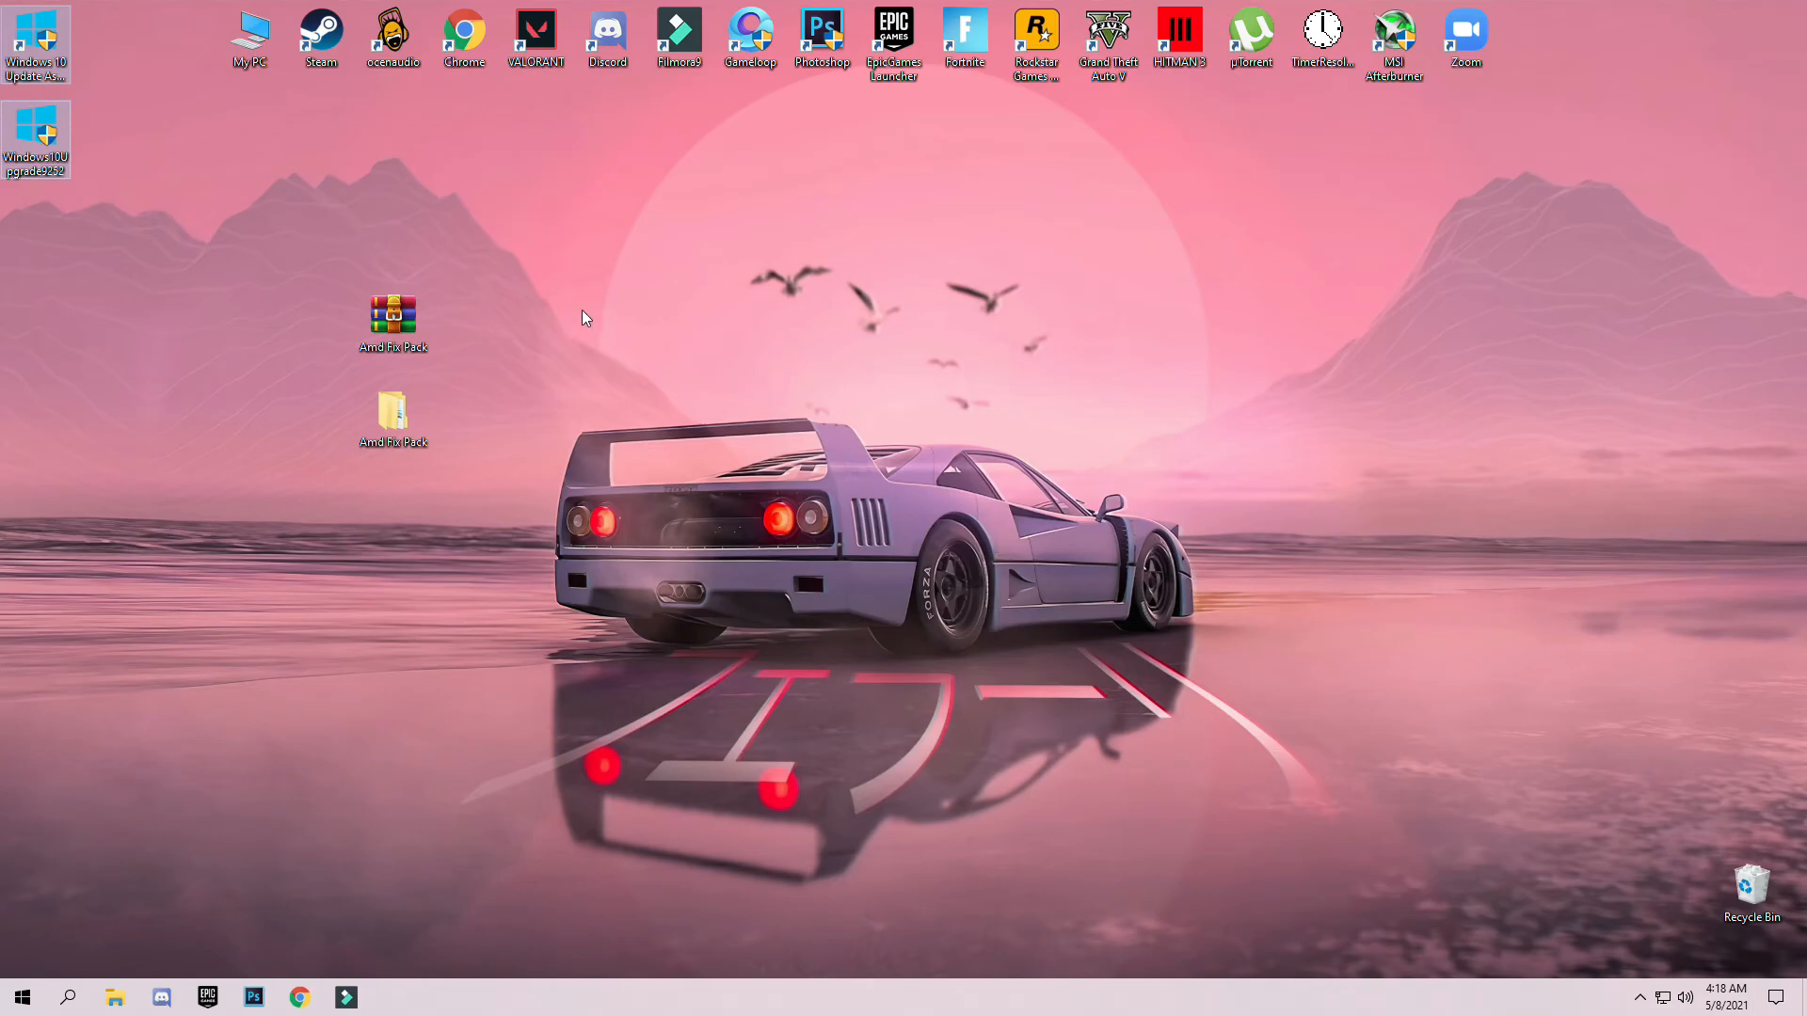
mouse_move(598, 312)
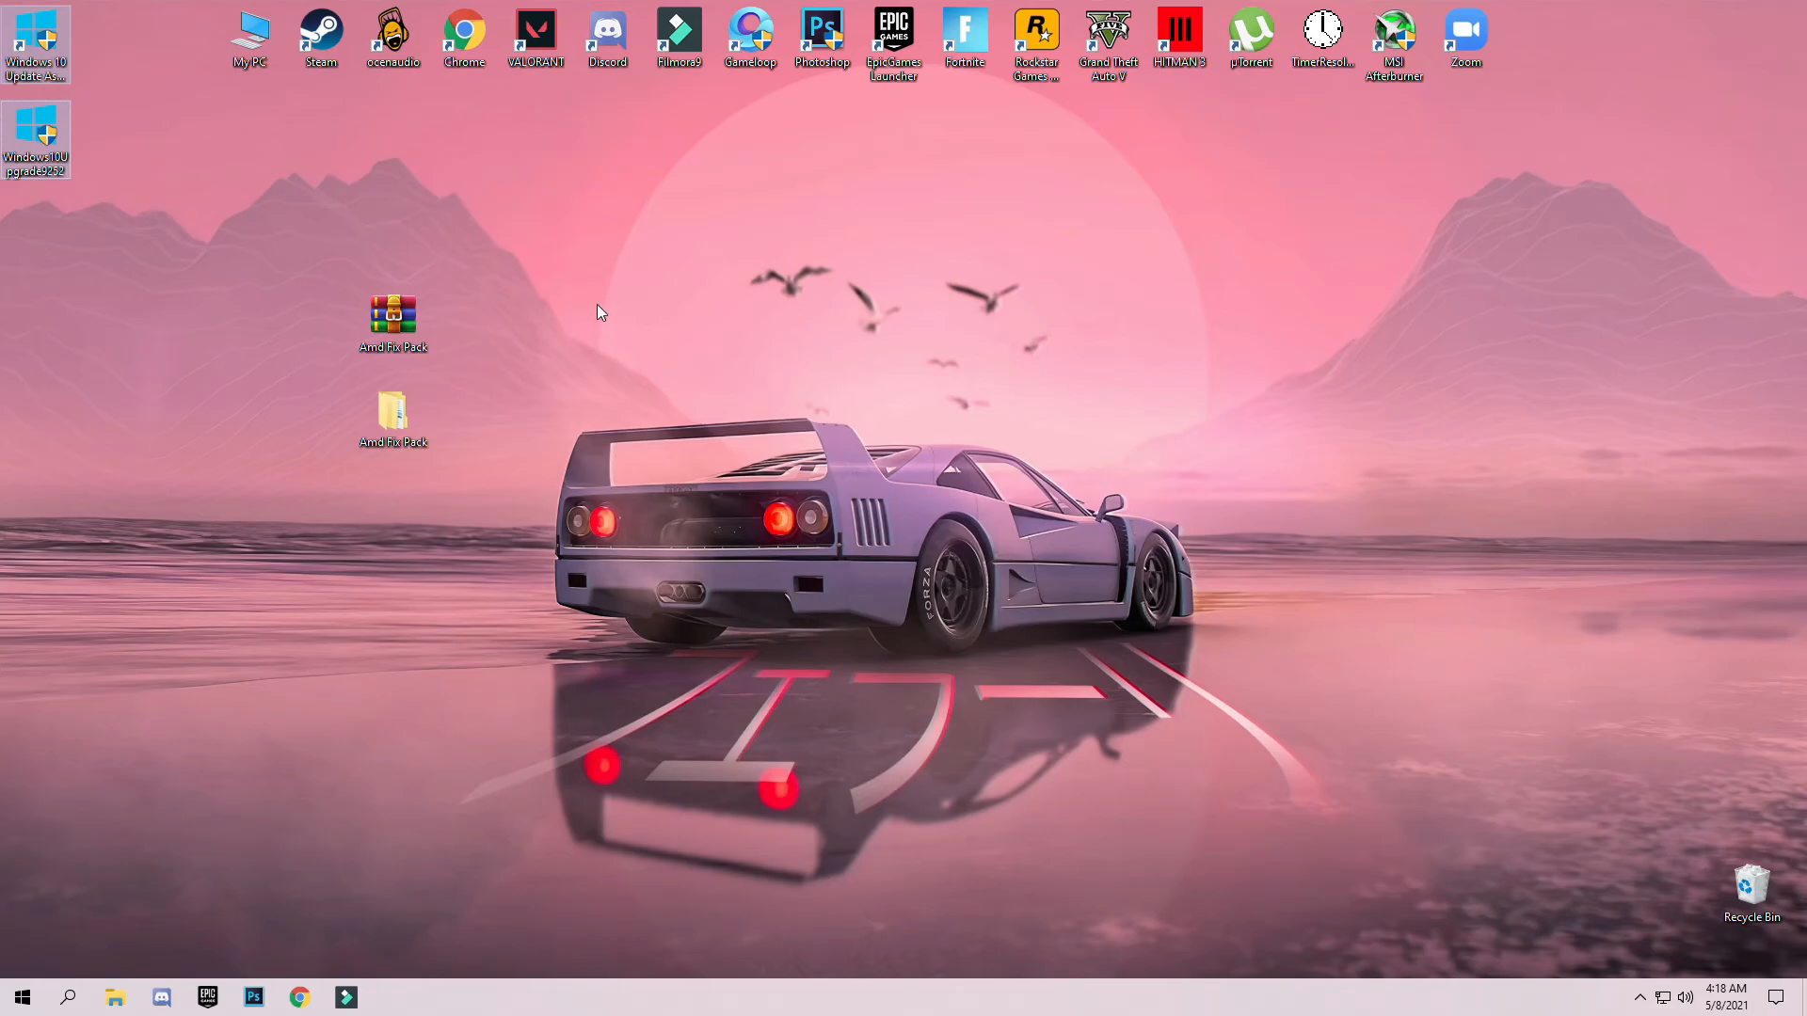
mouse_move(587, 307)
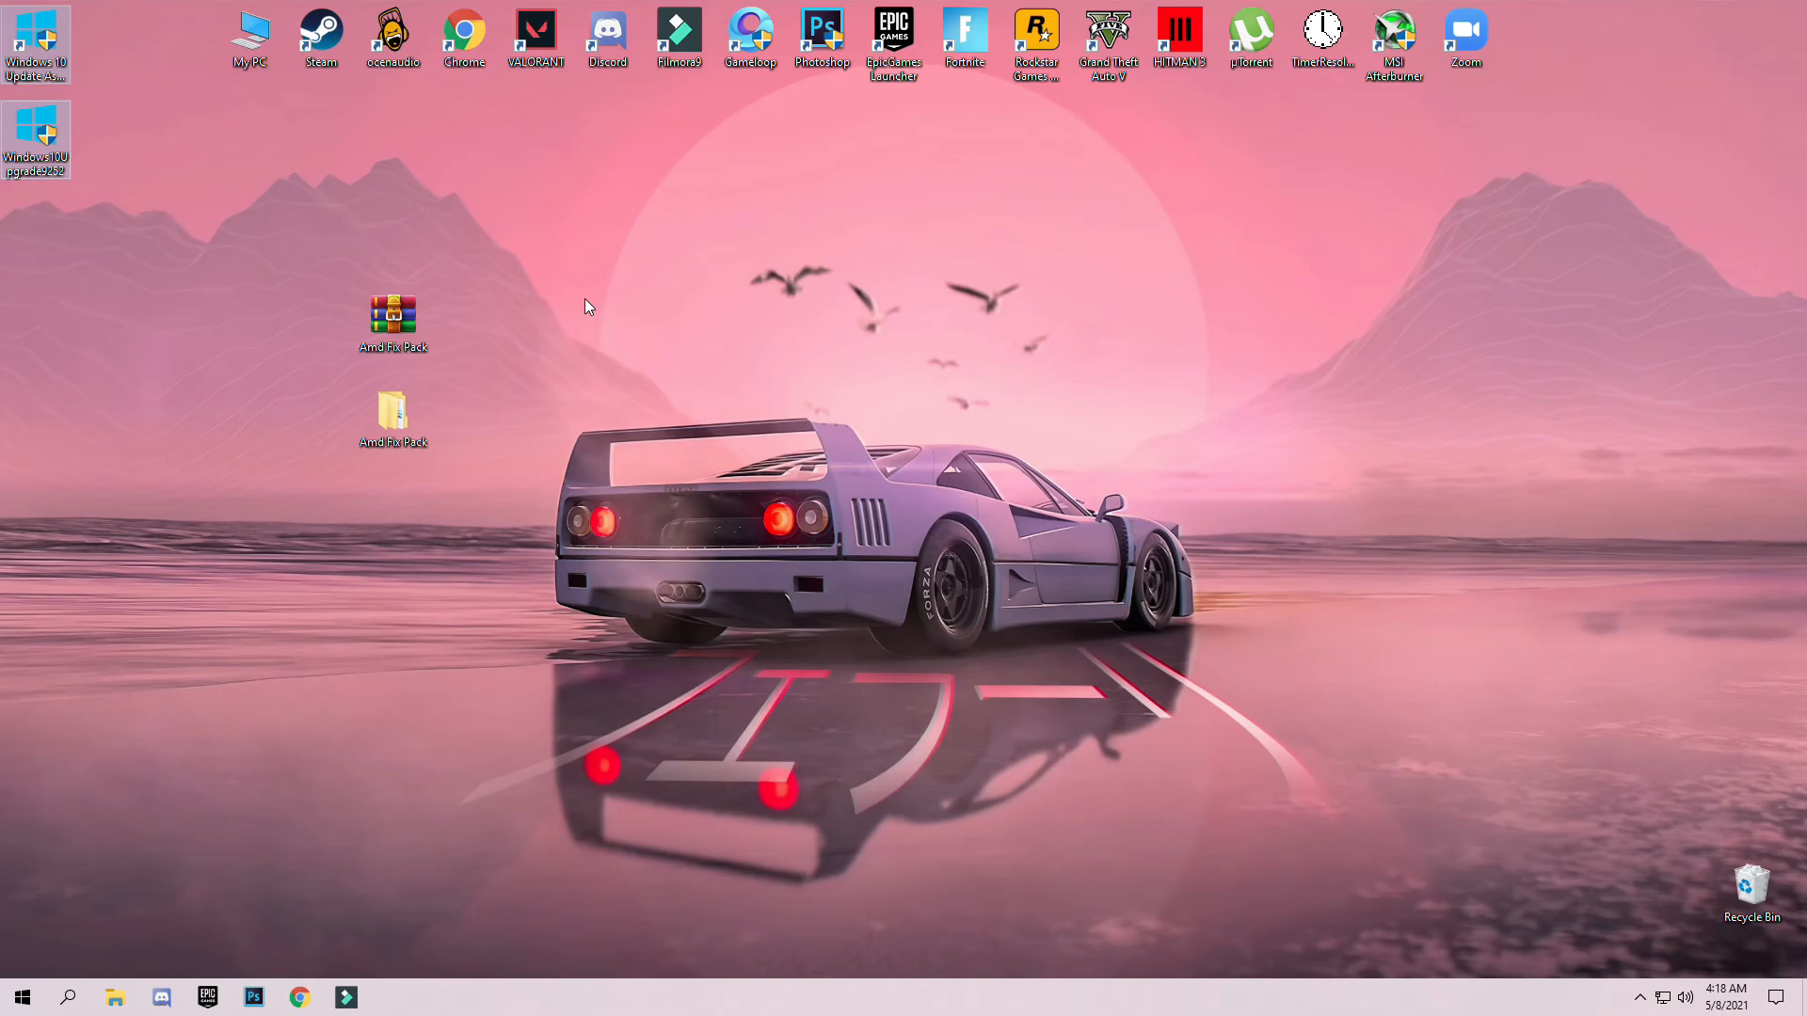
mouse_move(822, 545)
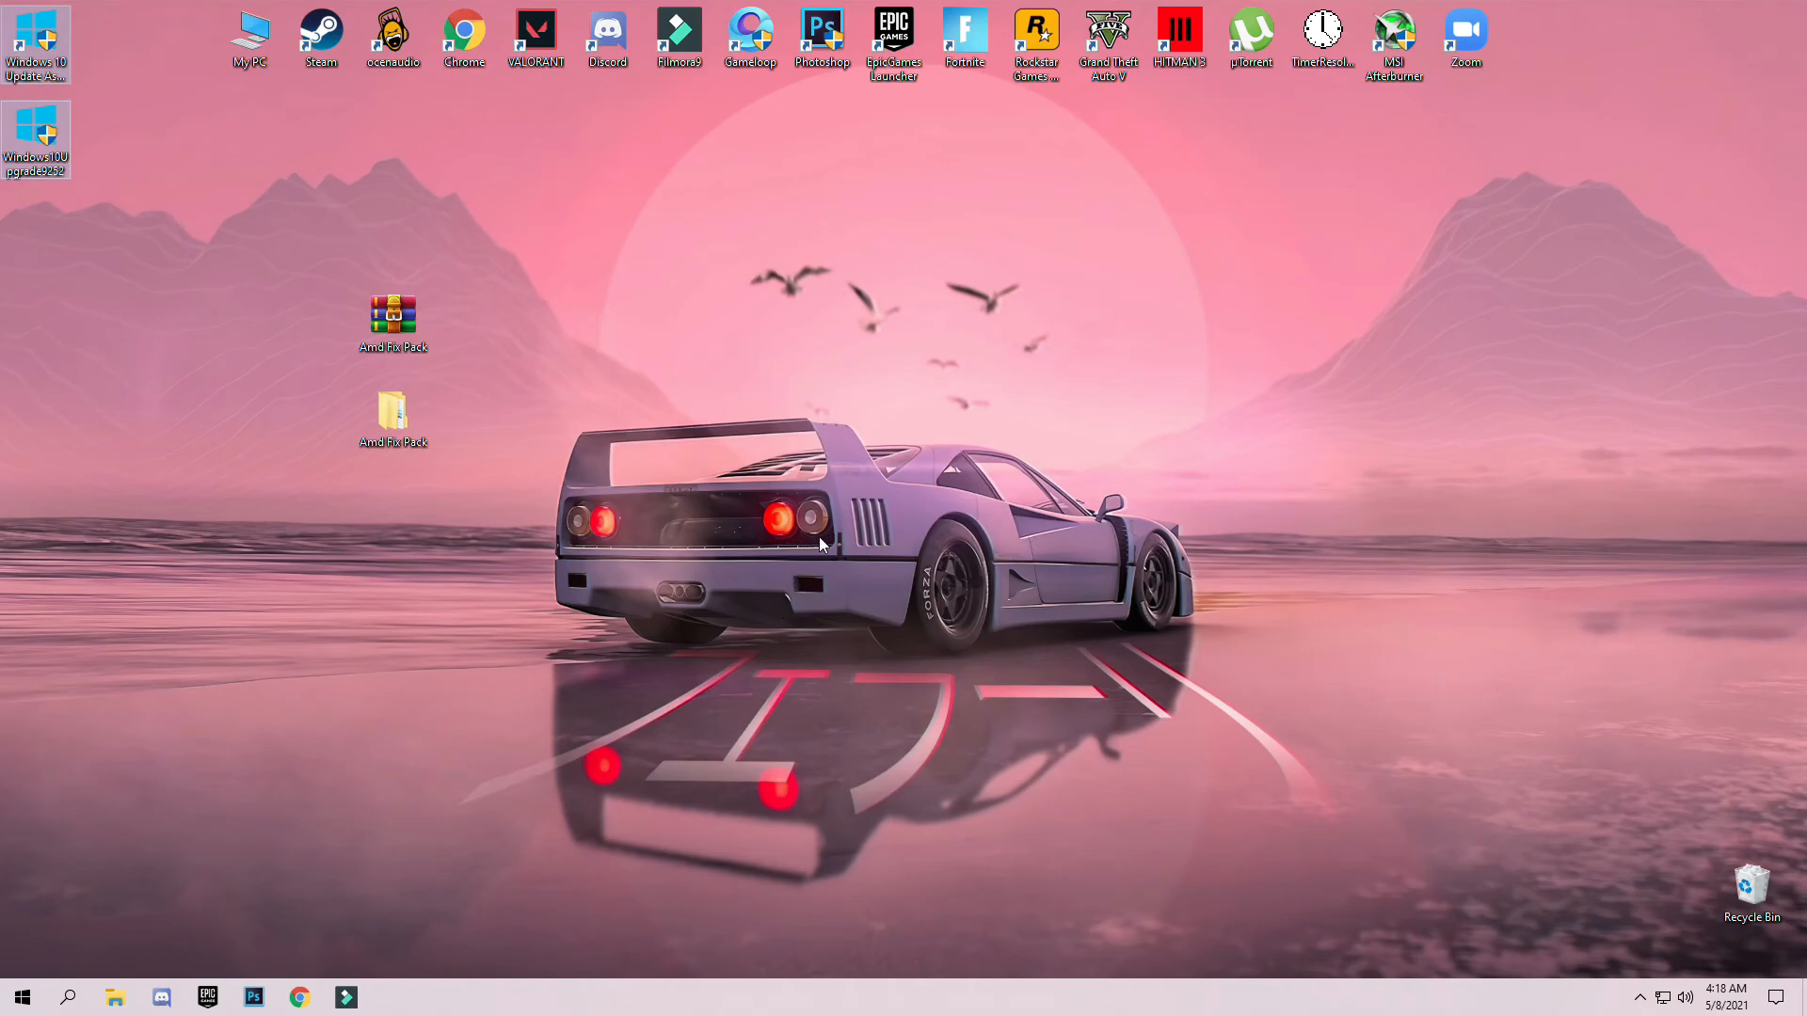
right_click(823, 544)
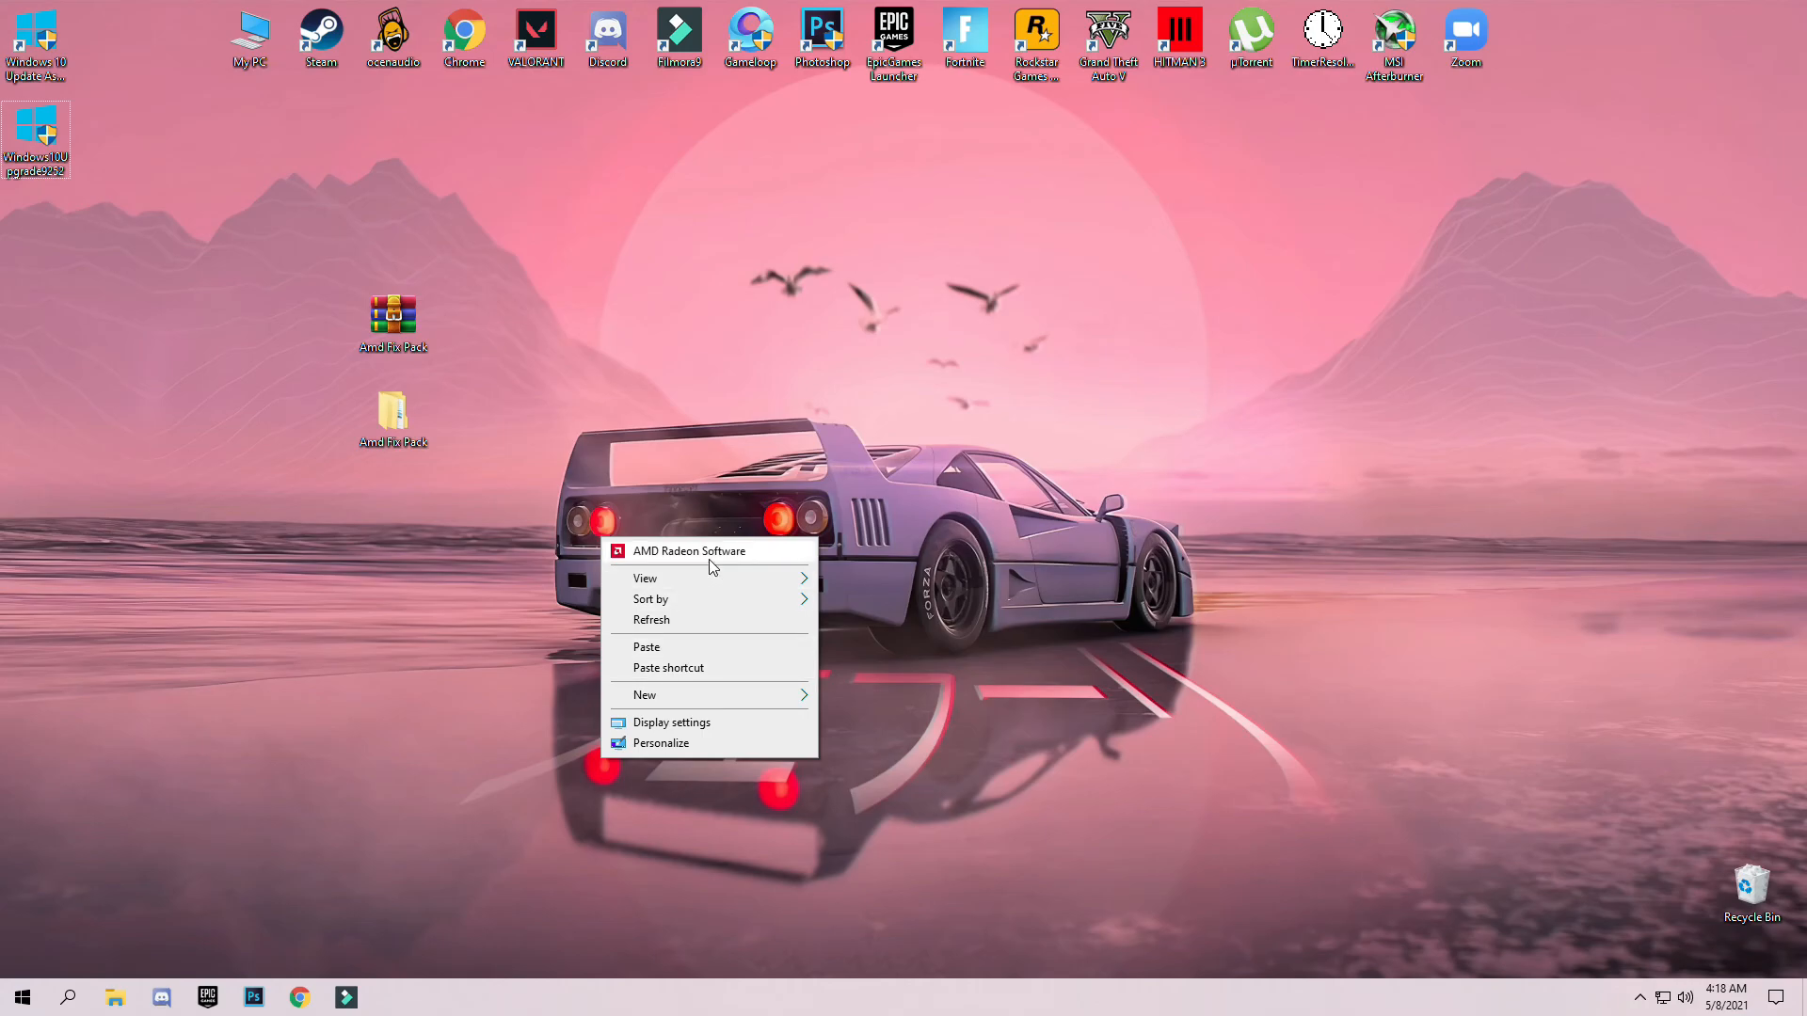